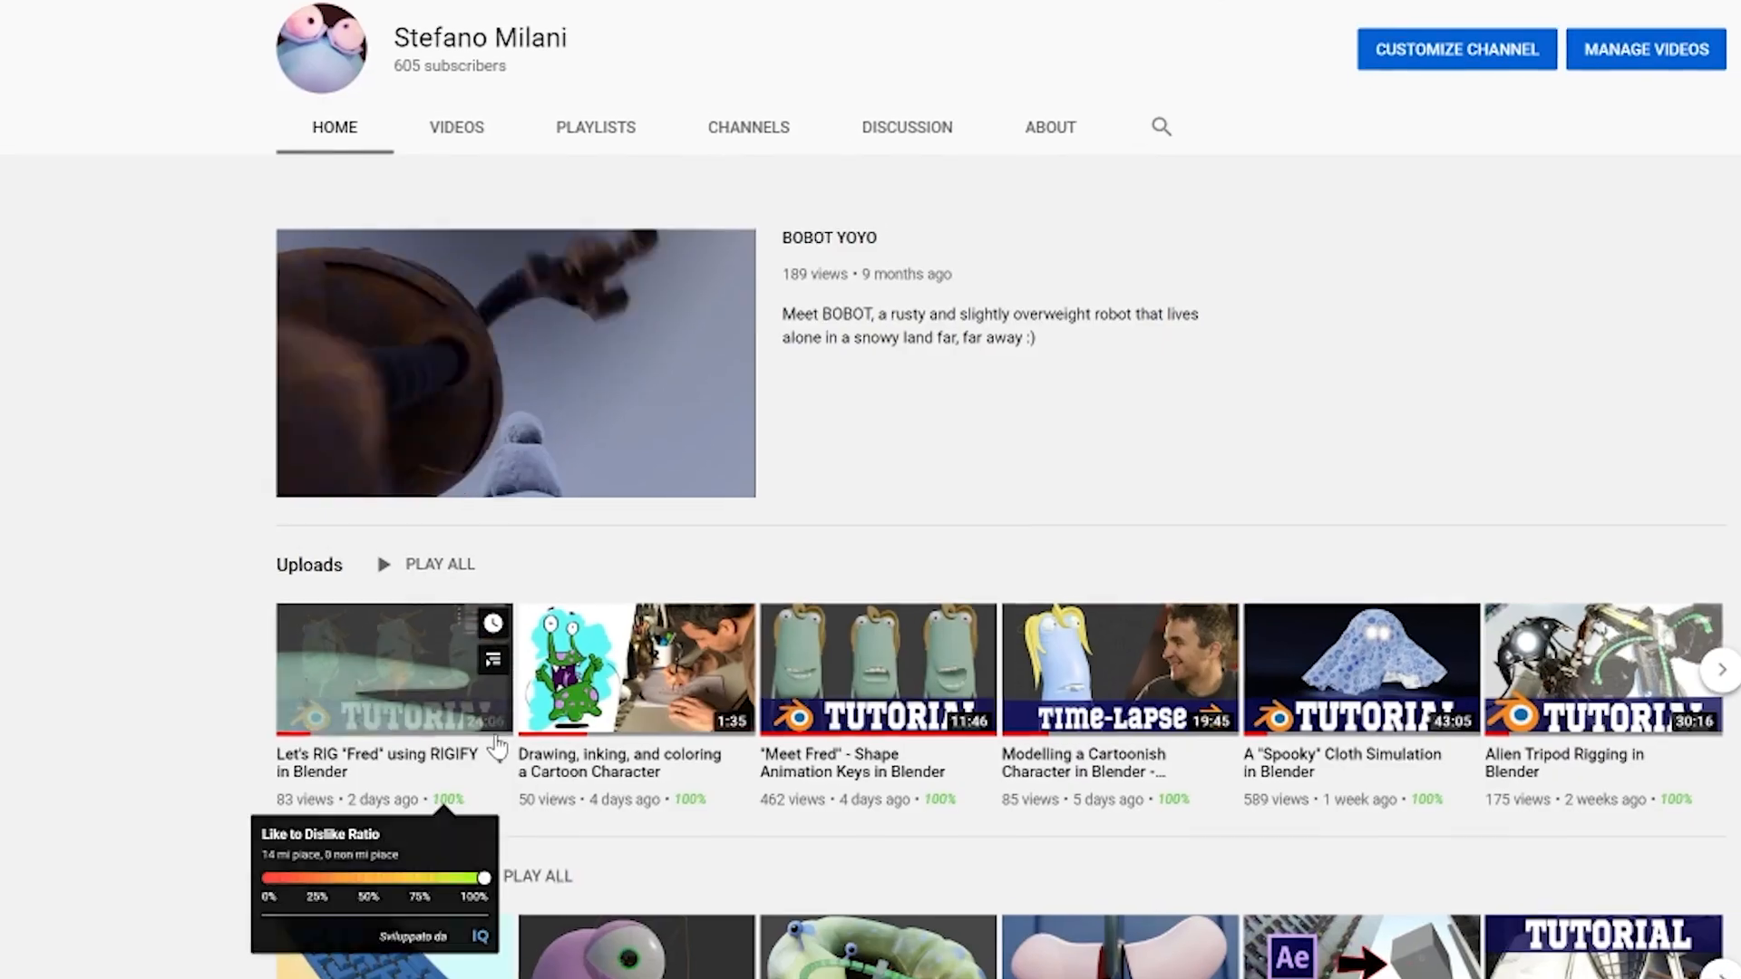
# - Scroll down the Patreon creator page to the recent posts
pyautogui.scroll(-3)
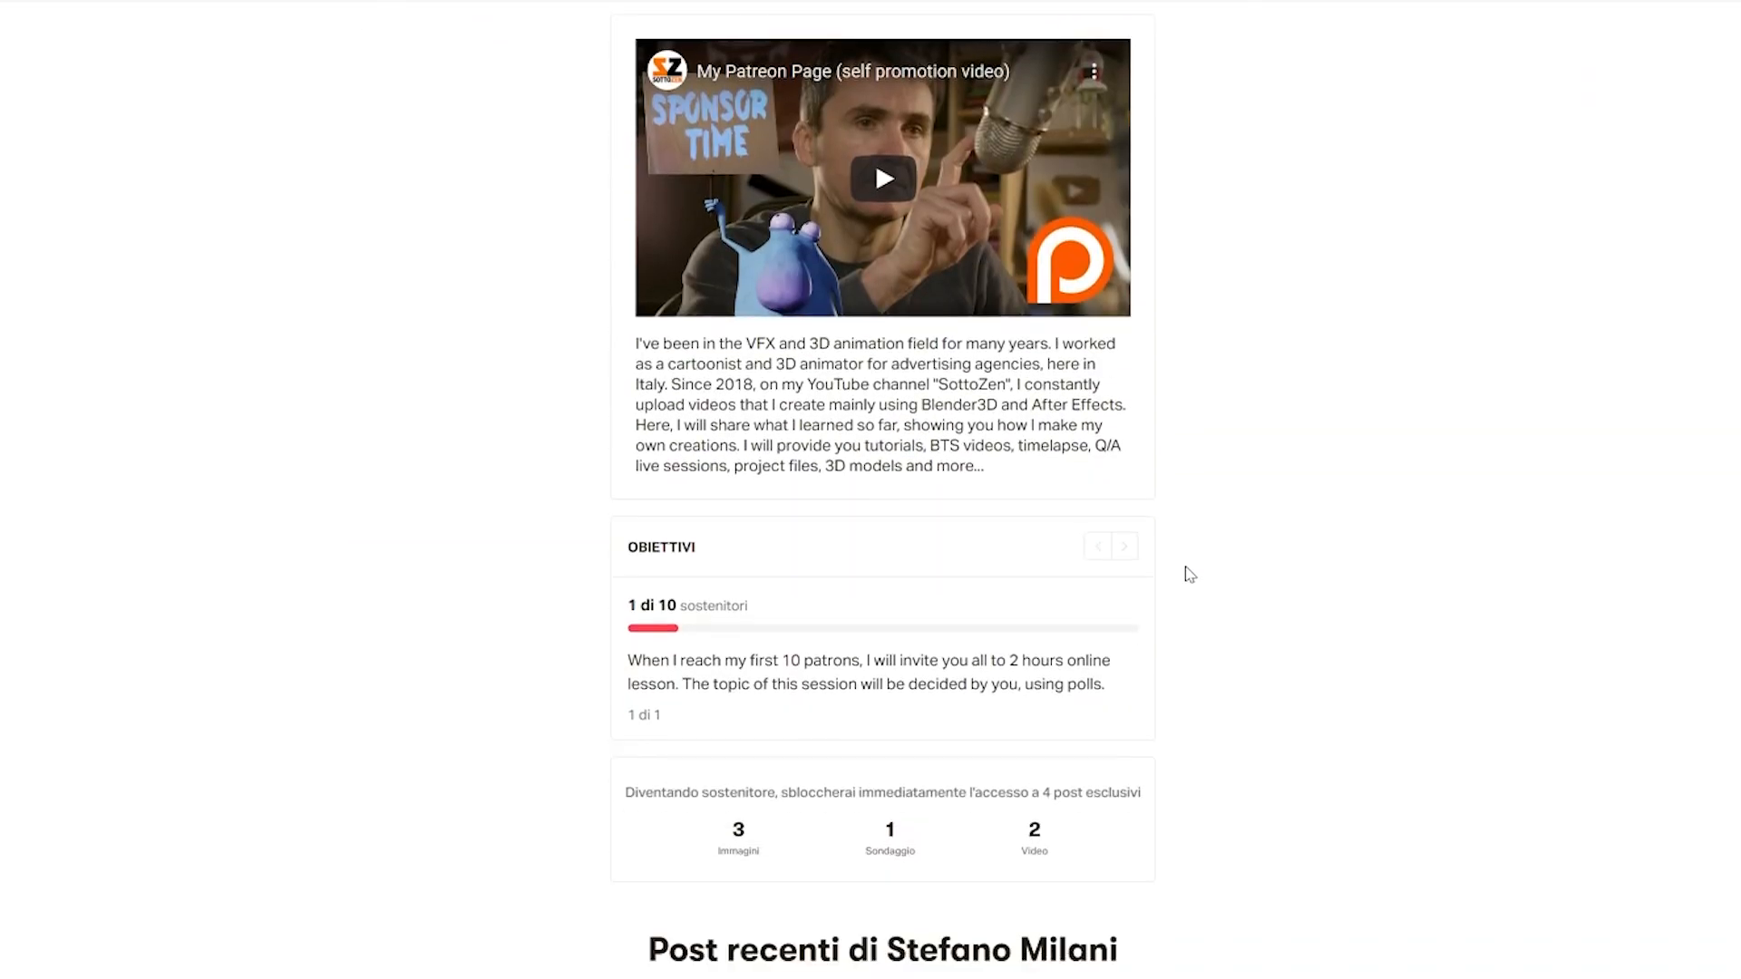
pyautogui.scroll(-3)
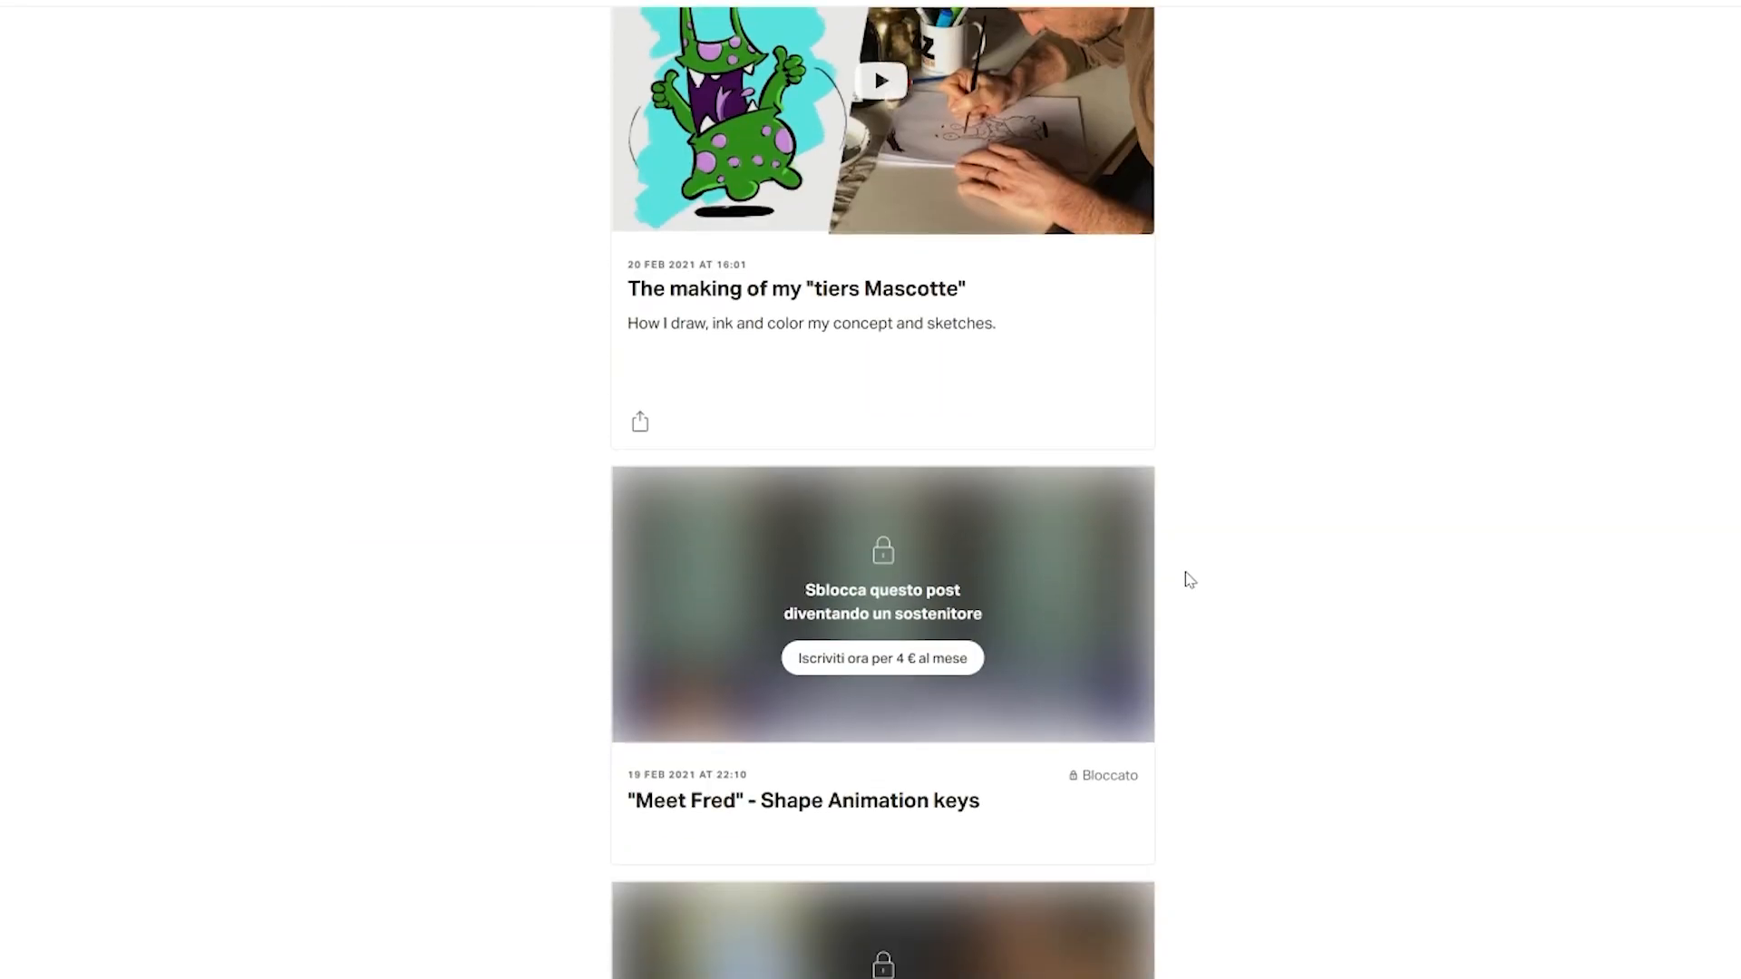
pyautogui.scroll(-3)
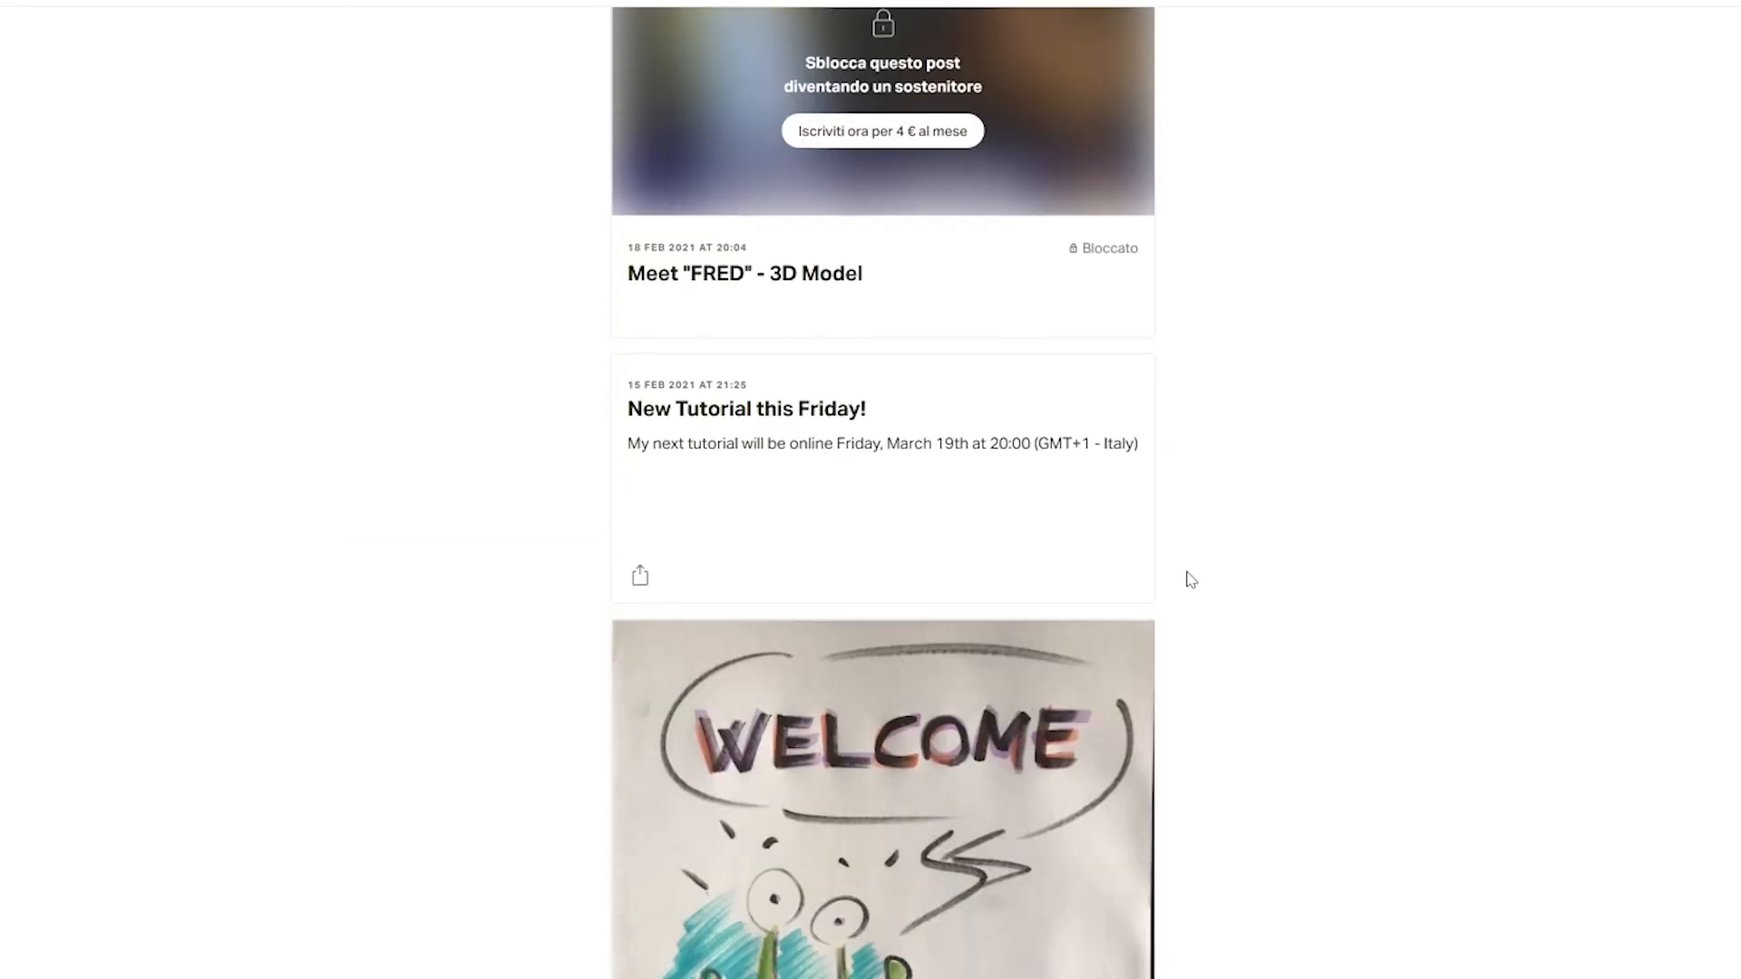
pyautogui.scroll(-3)
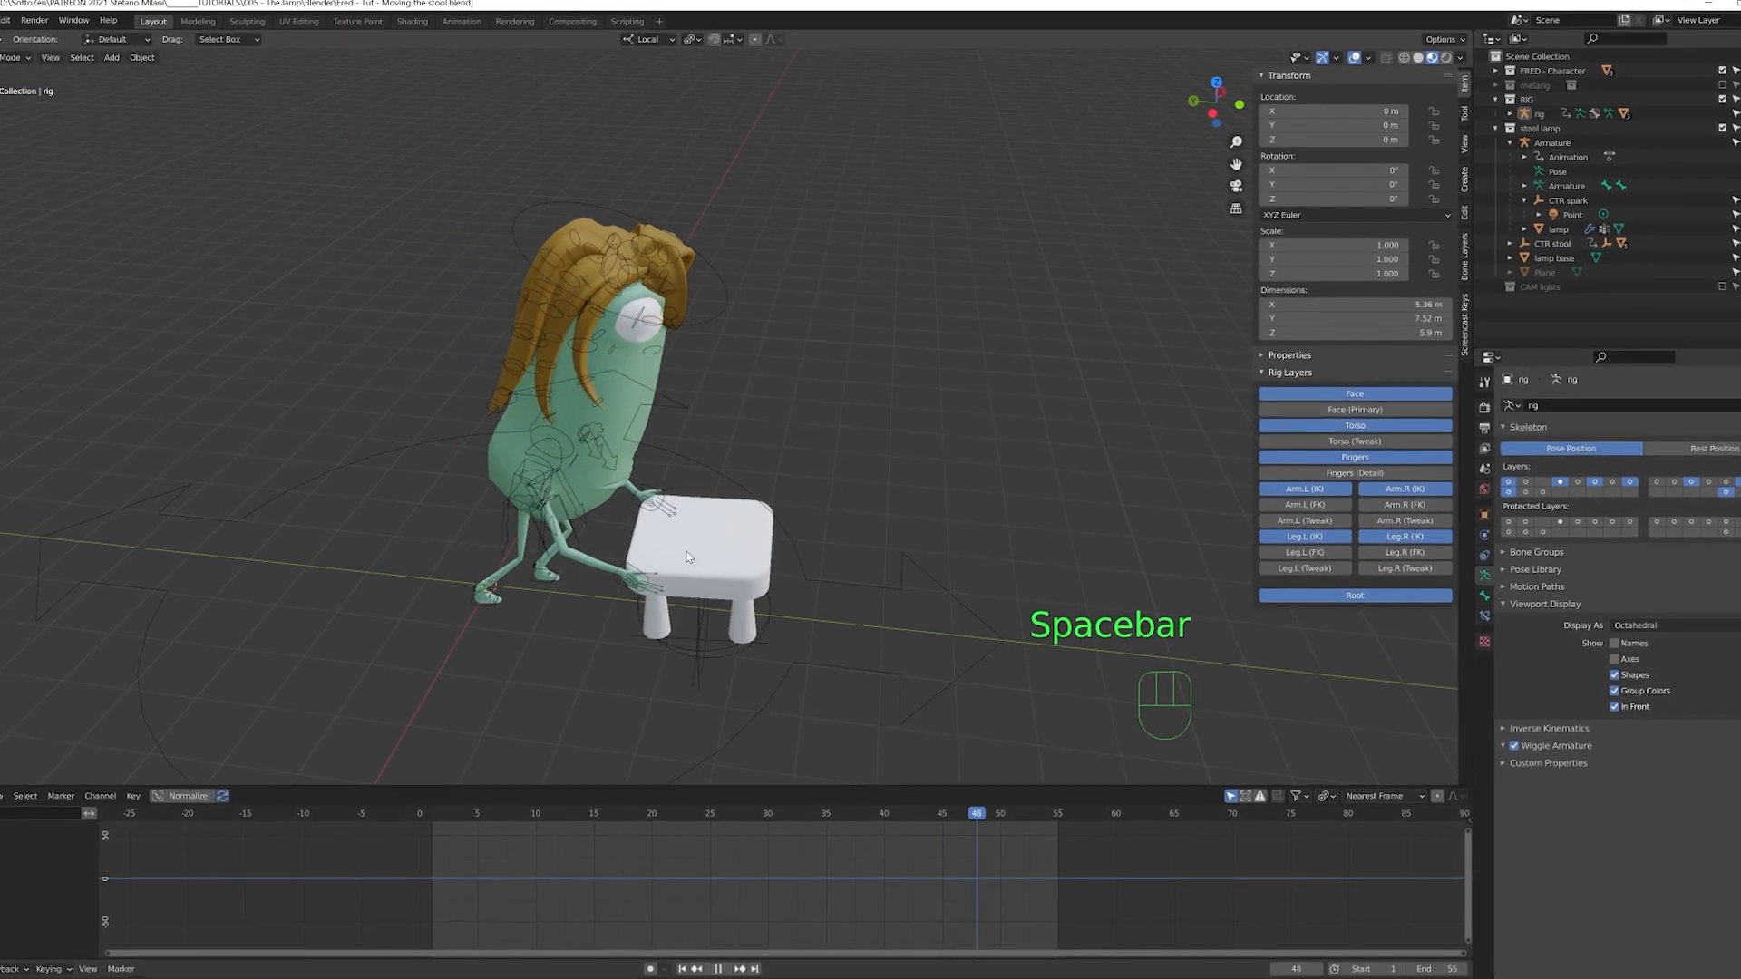
pyautogui.press('space')
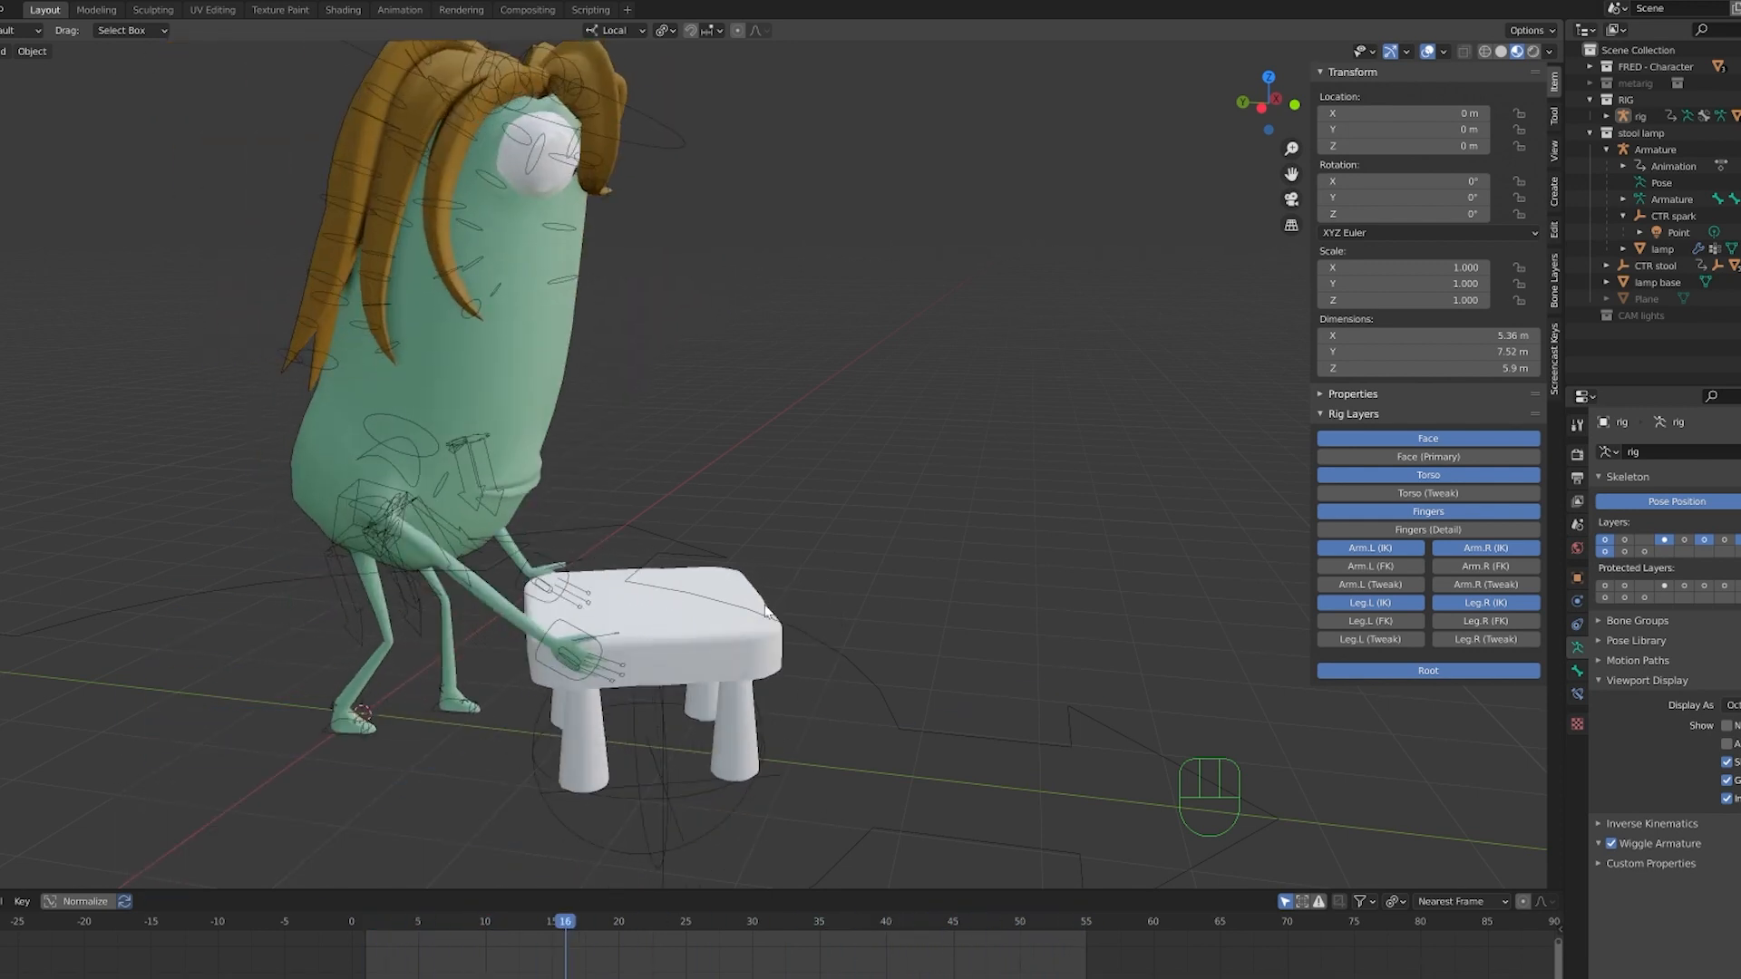
pyautogui.click(472, 921)
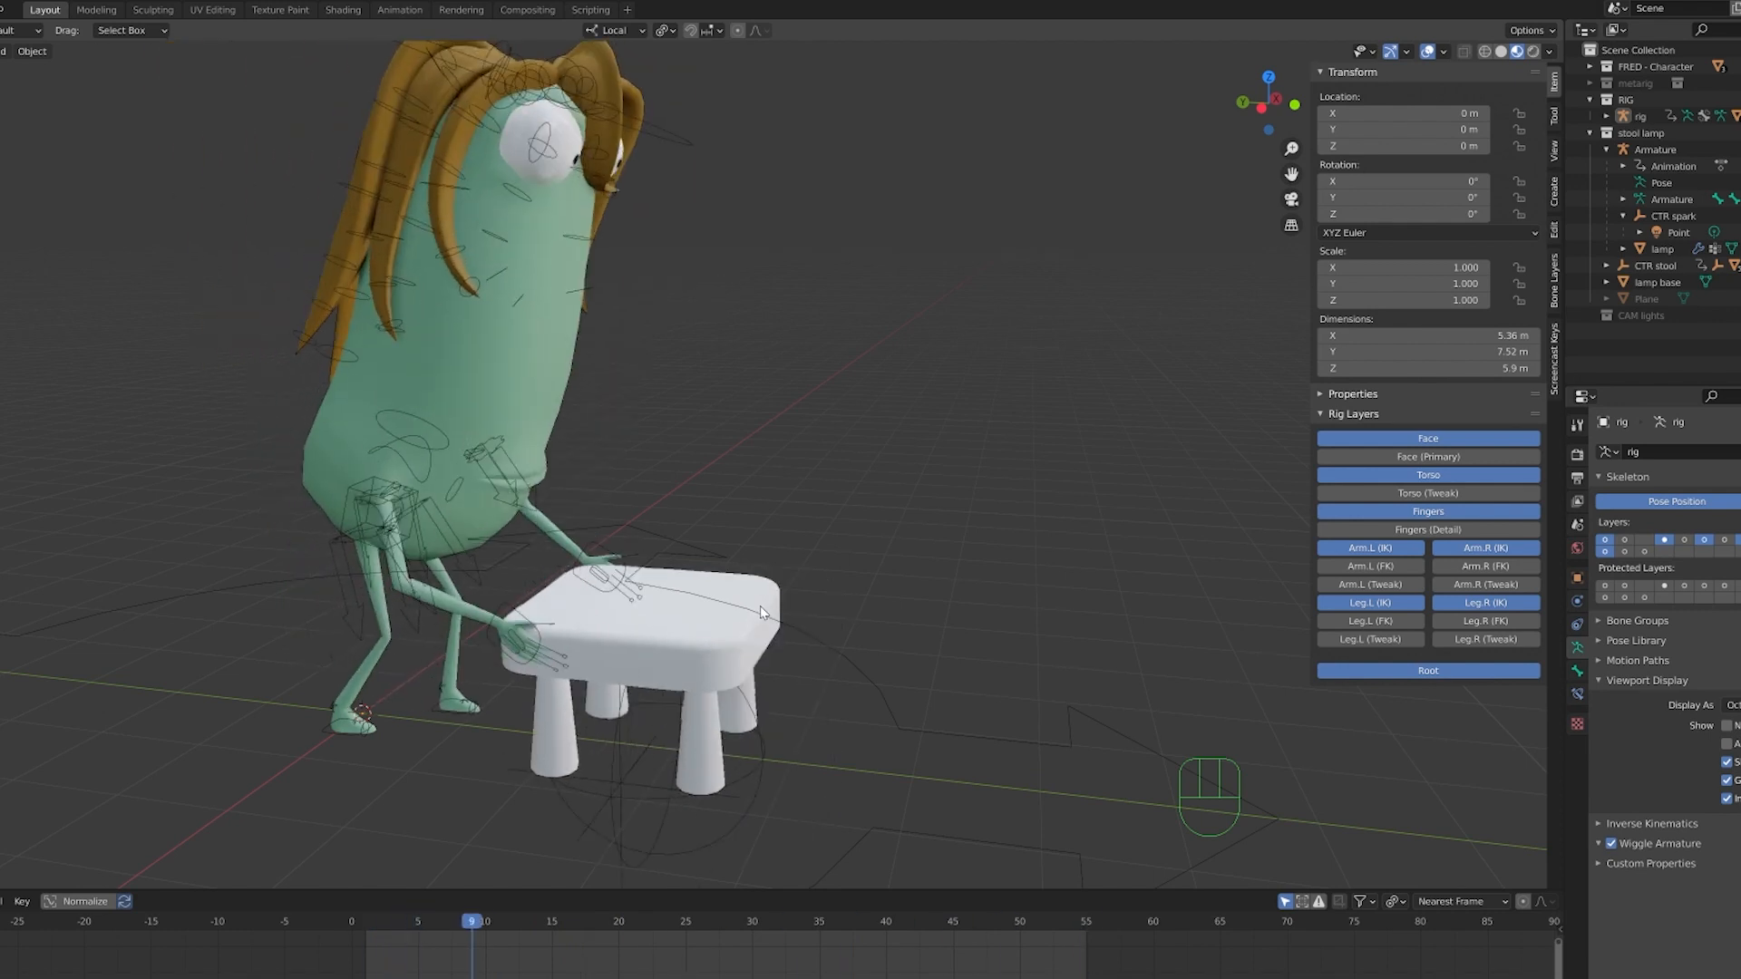
pyautogui.click(377, 922)
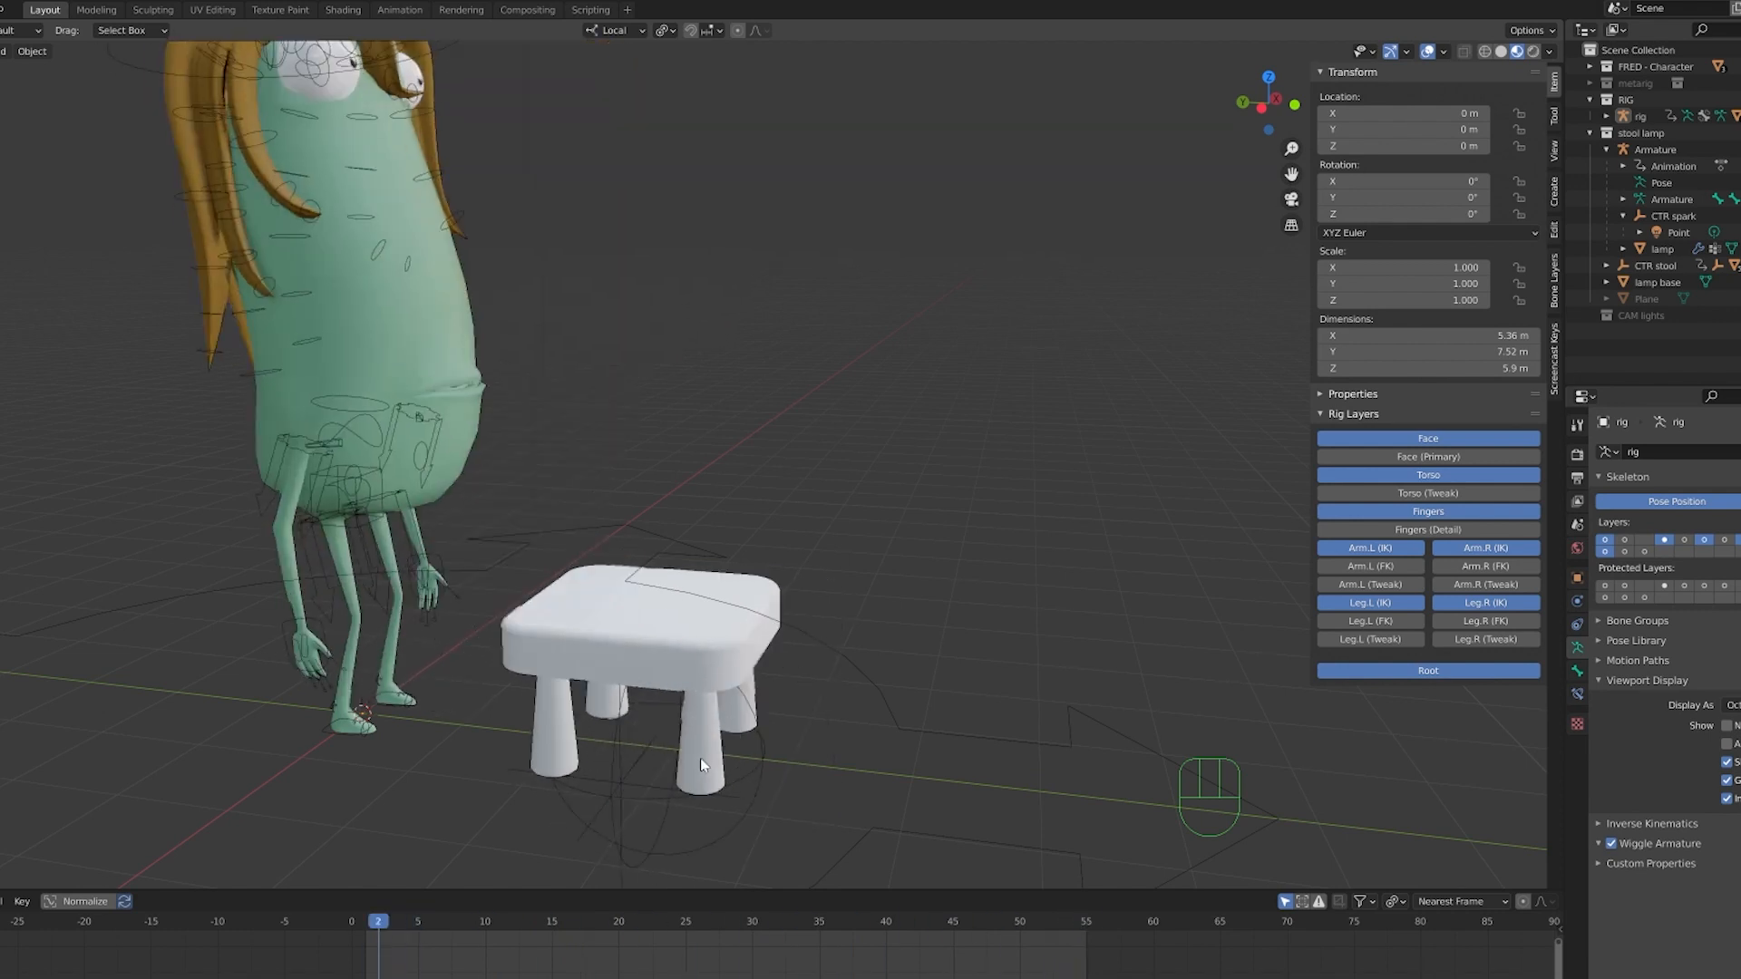
pyautogui.click(1017, 922)
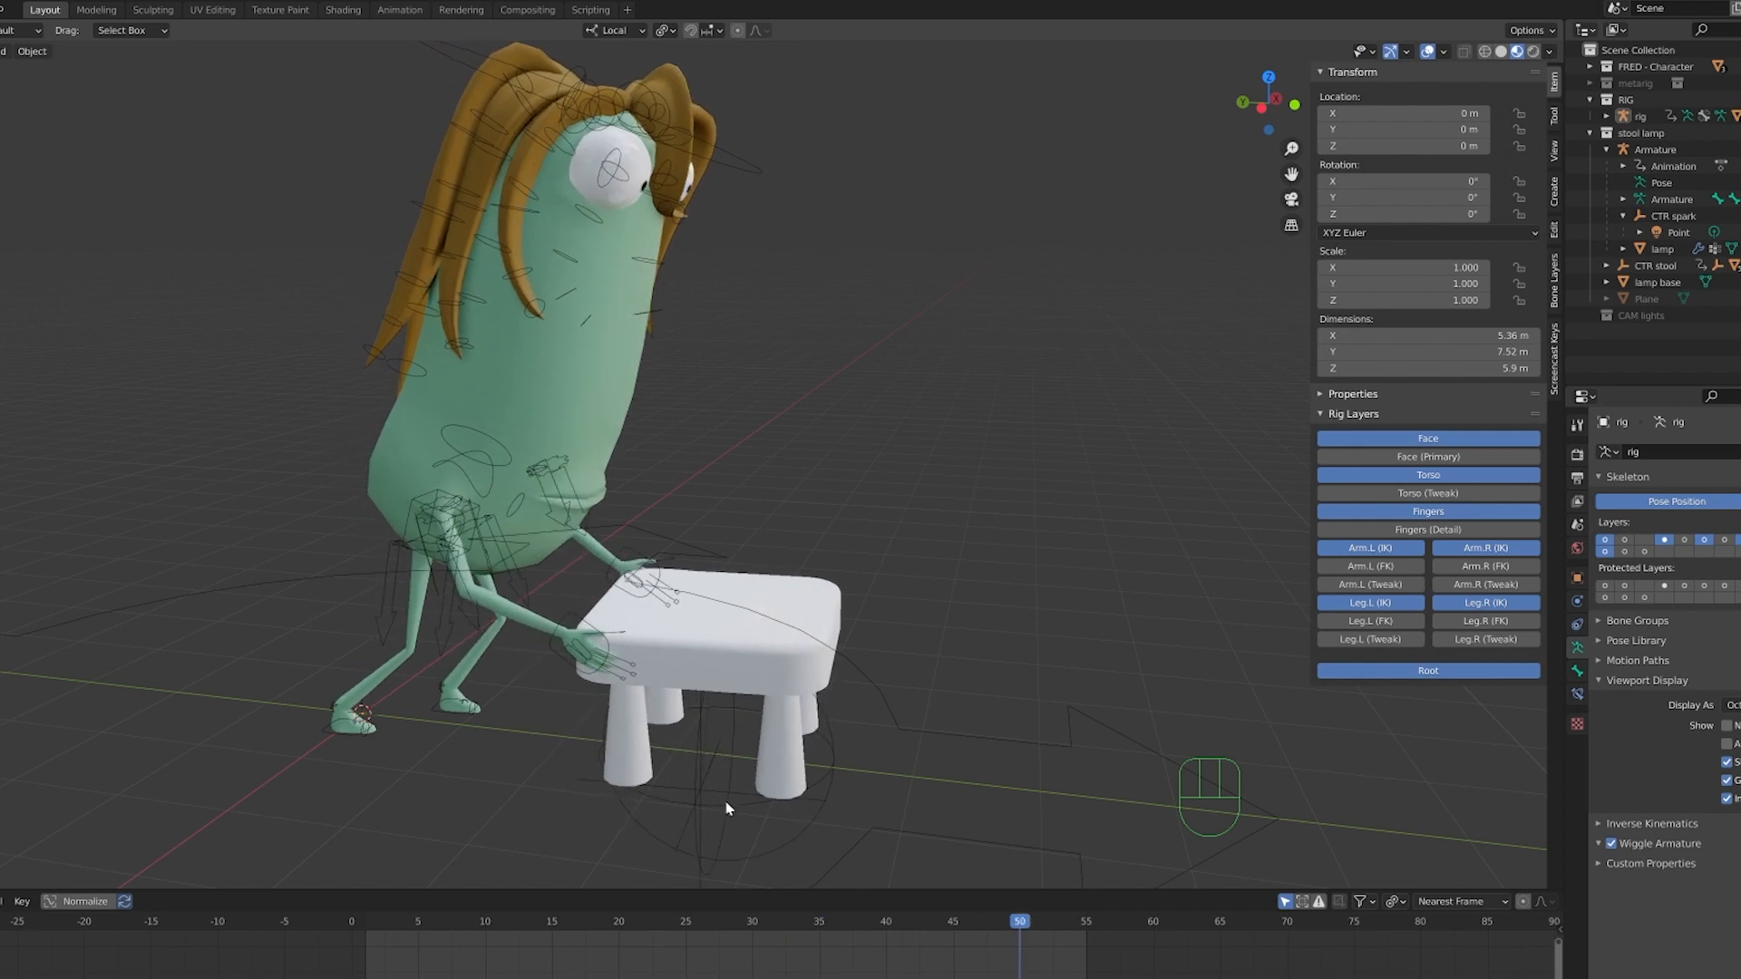
pyautogui.press('space')
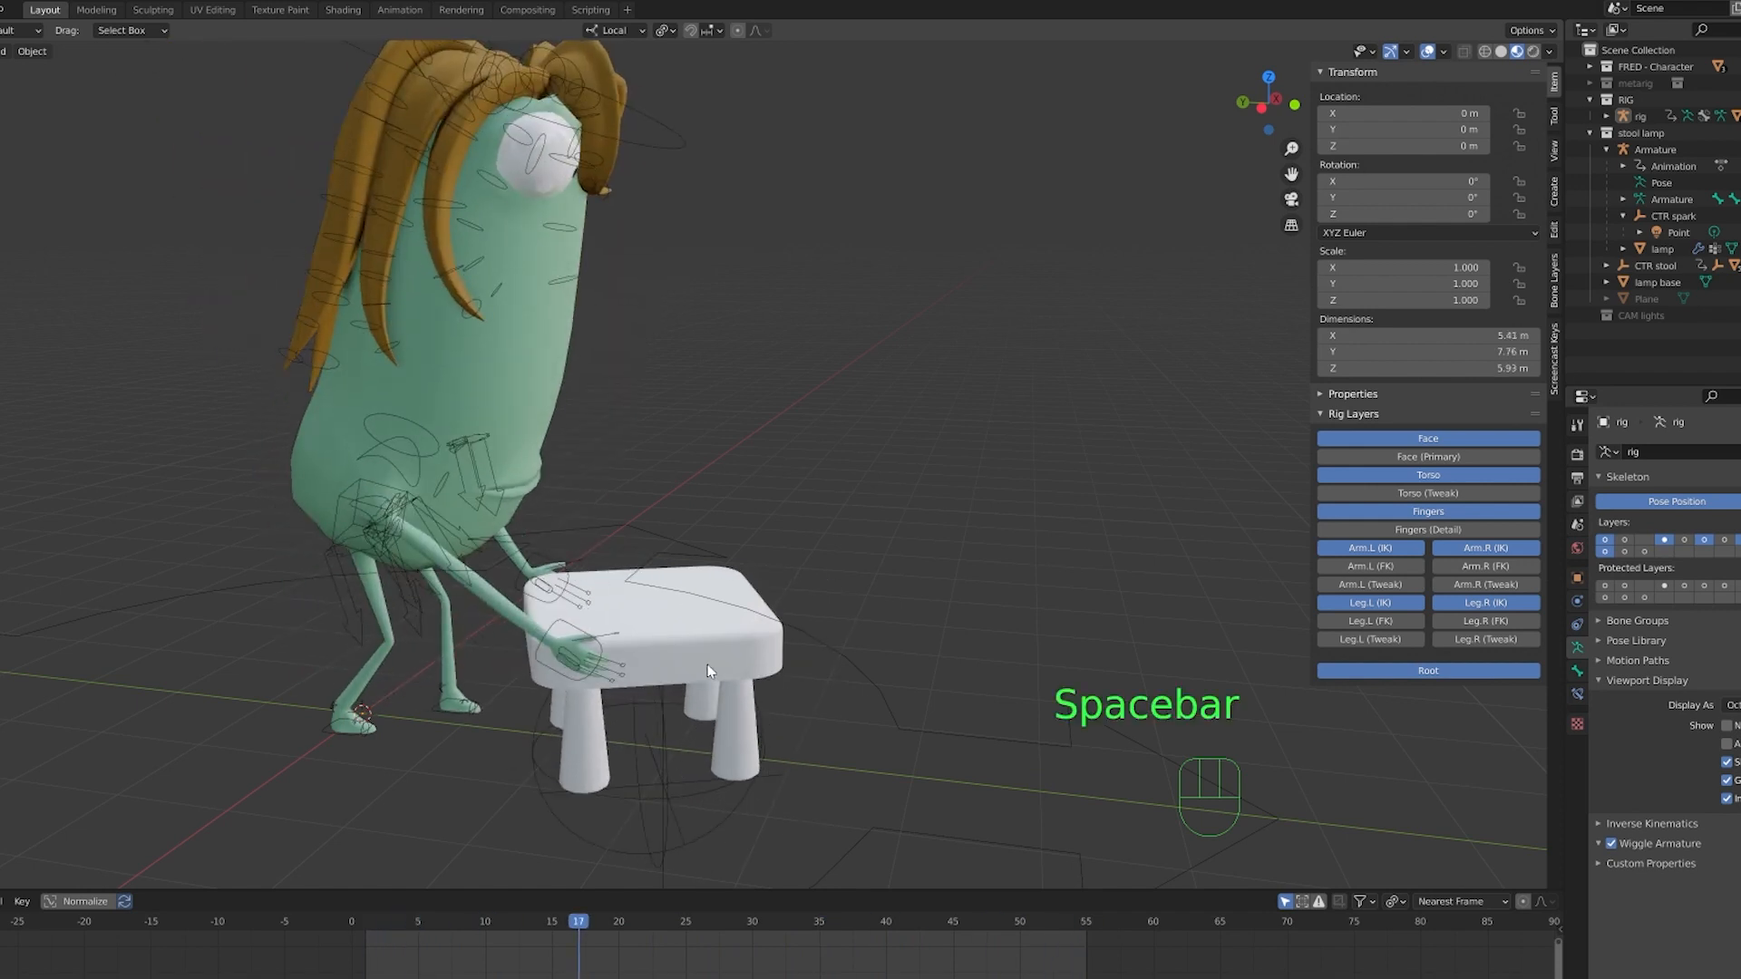
pyautogui.moveTo(728, 809)
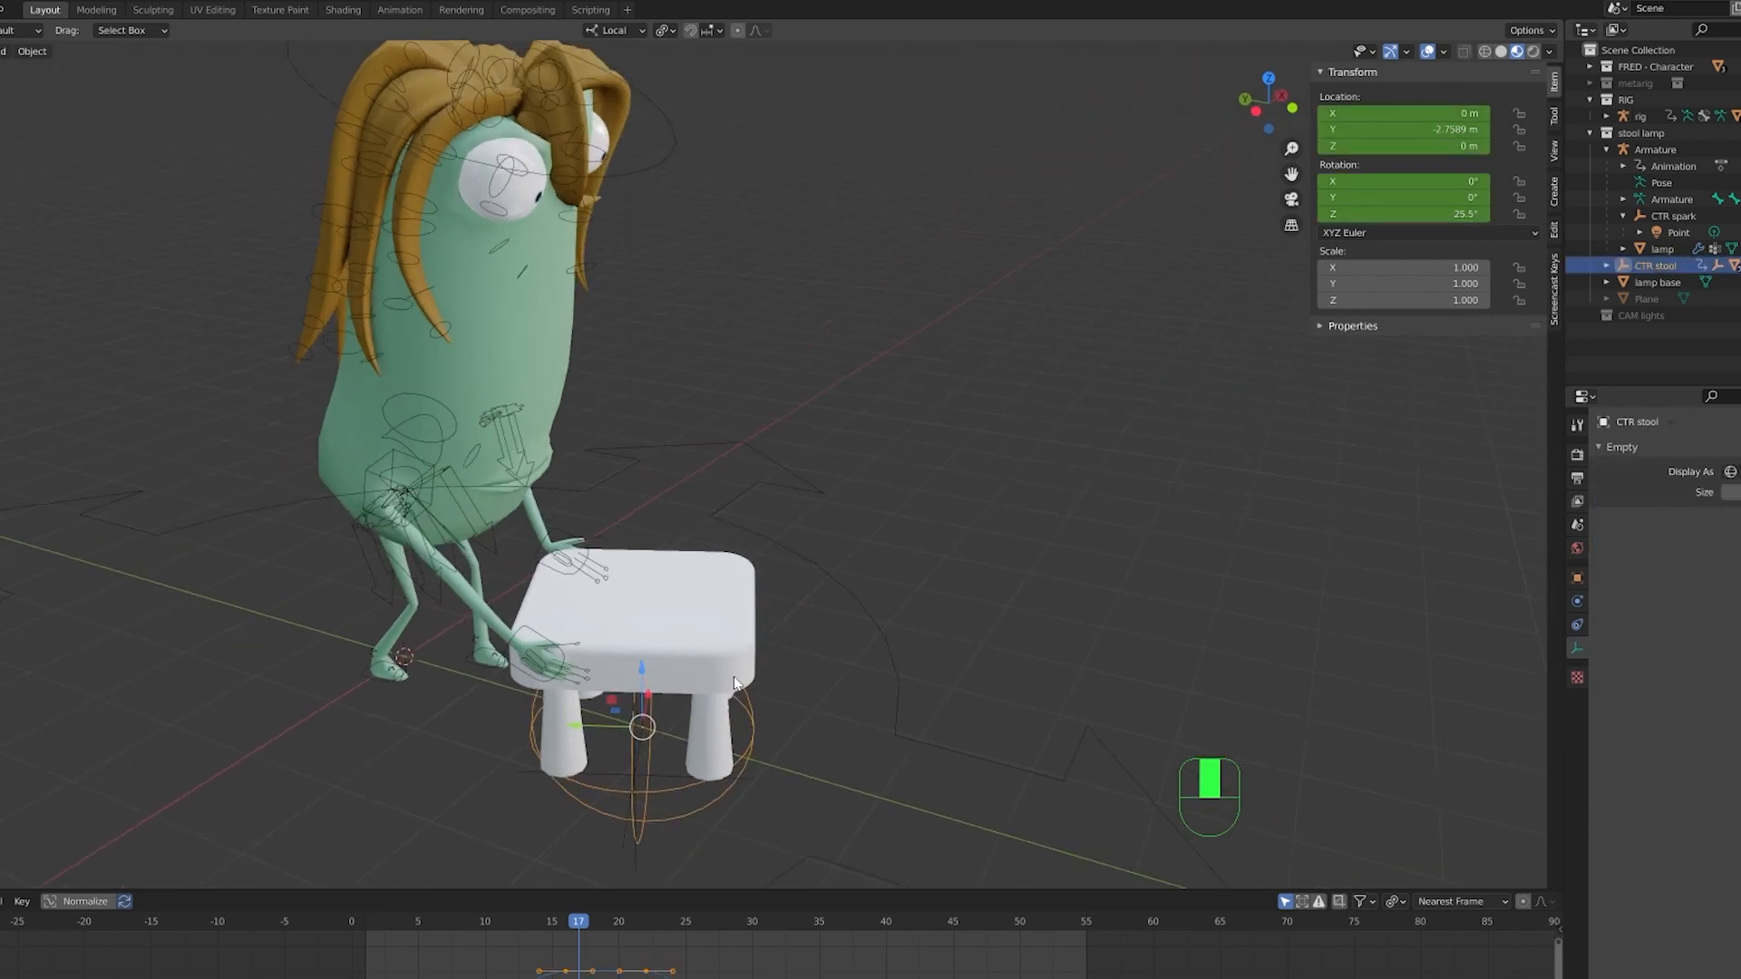
# - Recenter the view on the scene and show the stool's animation curves in the Graph Editor
pyautogui.press('shift+c')
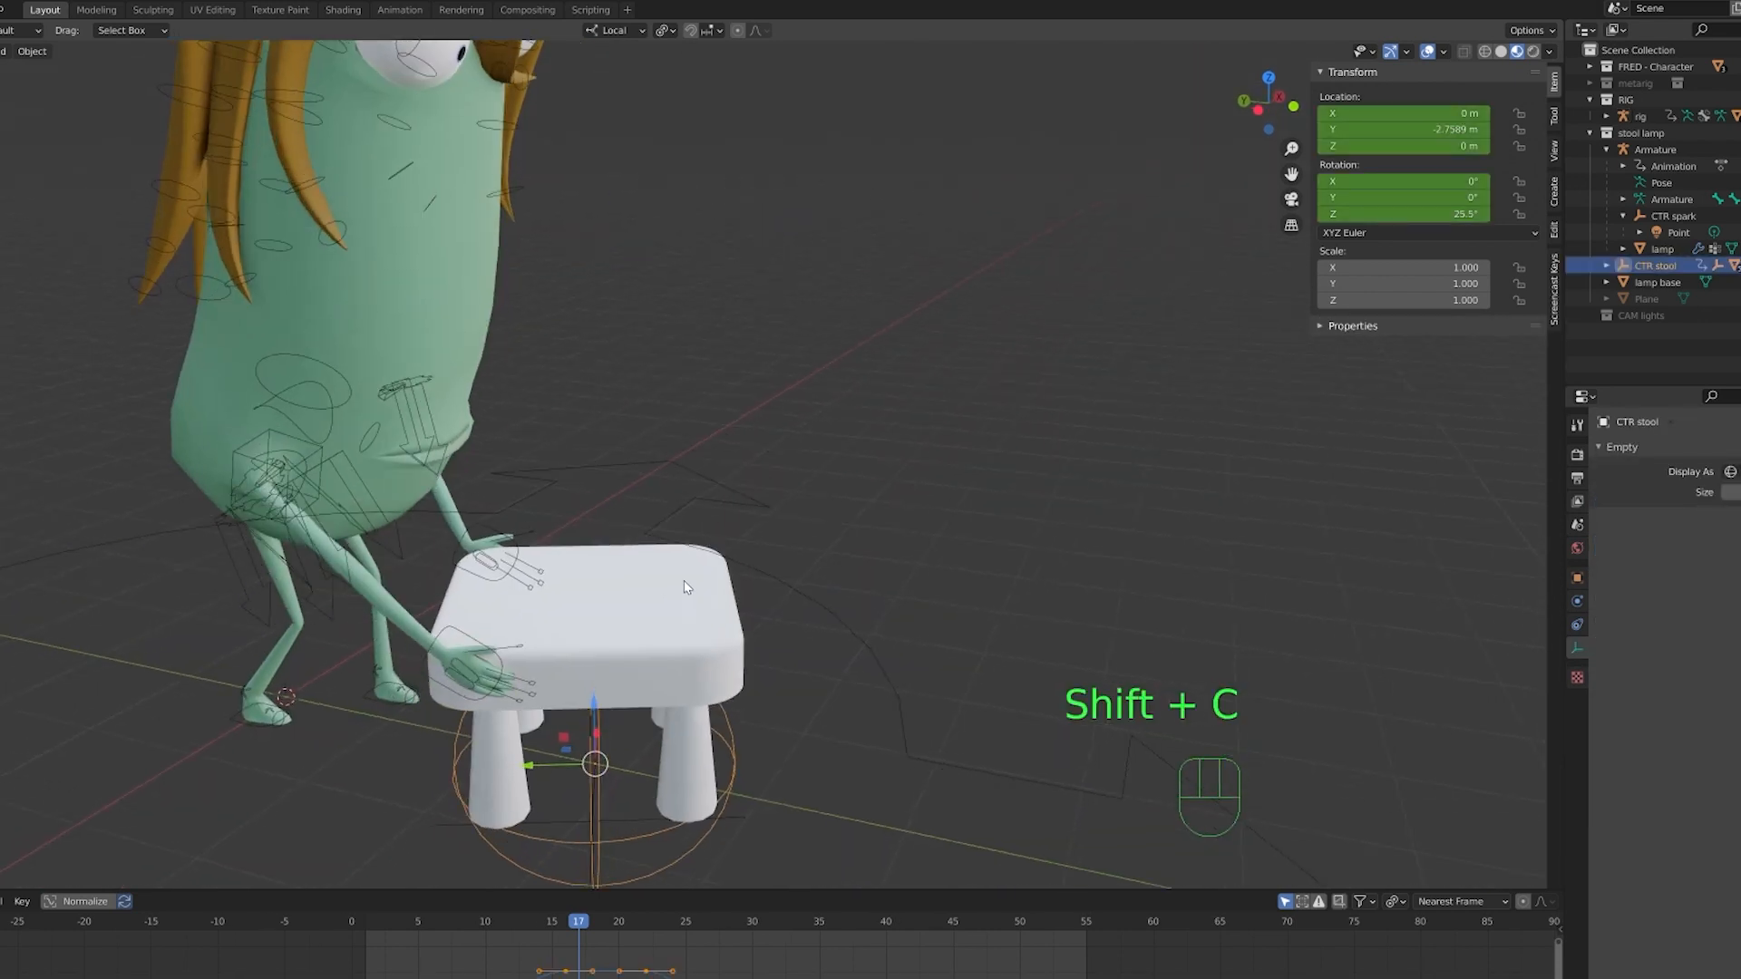
pyautogui.press('shift+c')
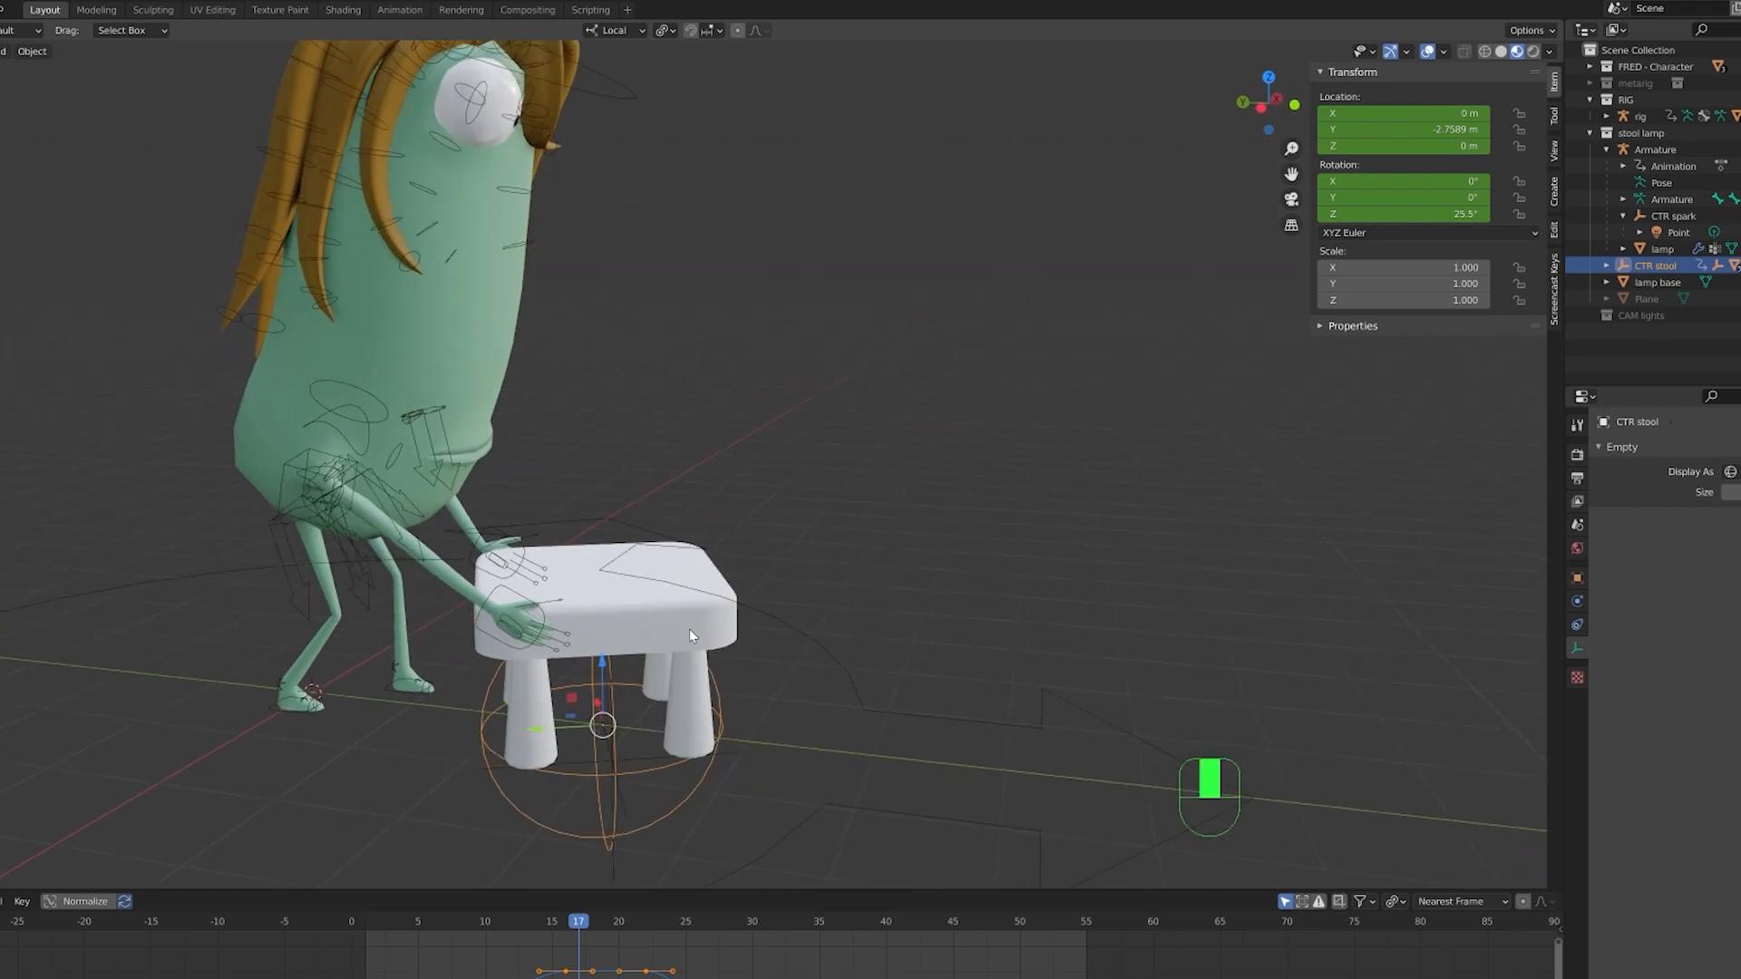
pyautogui.press('g')
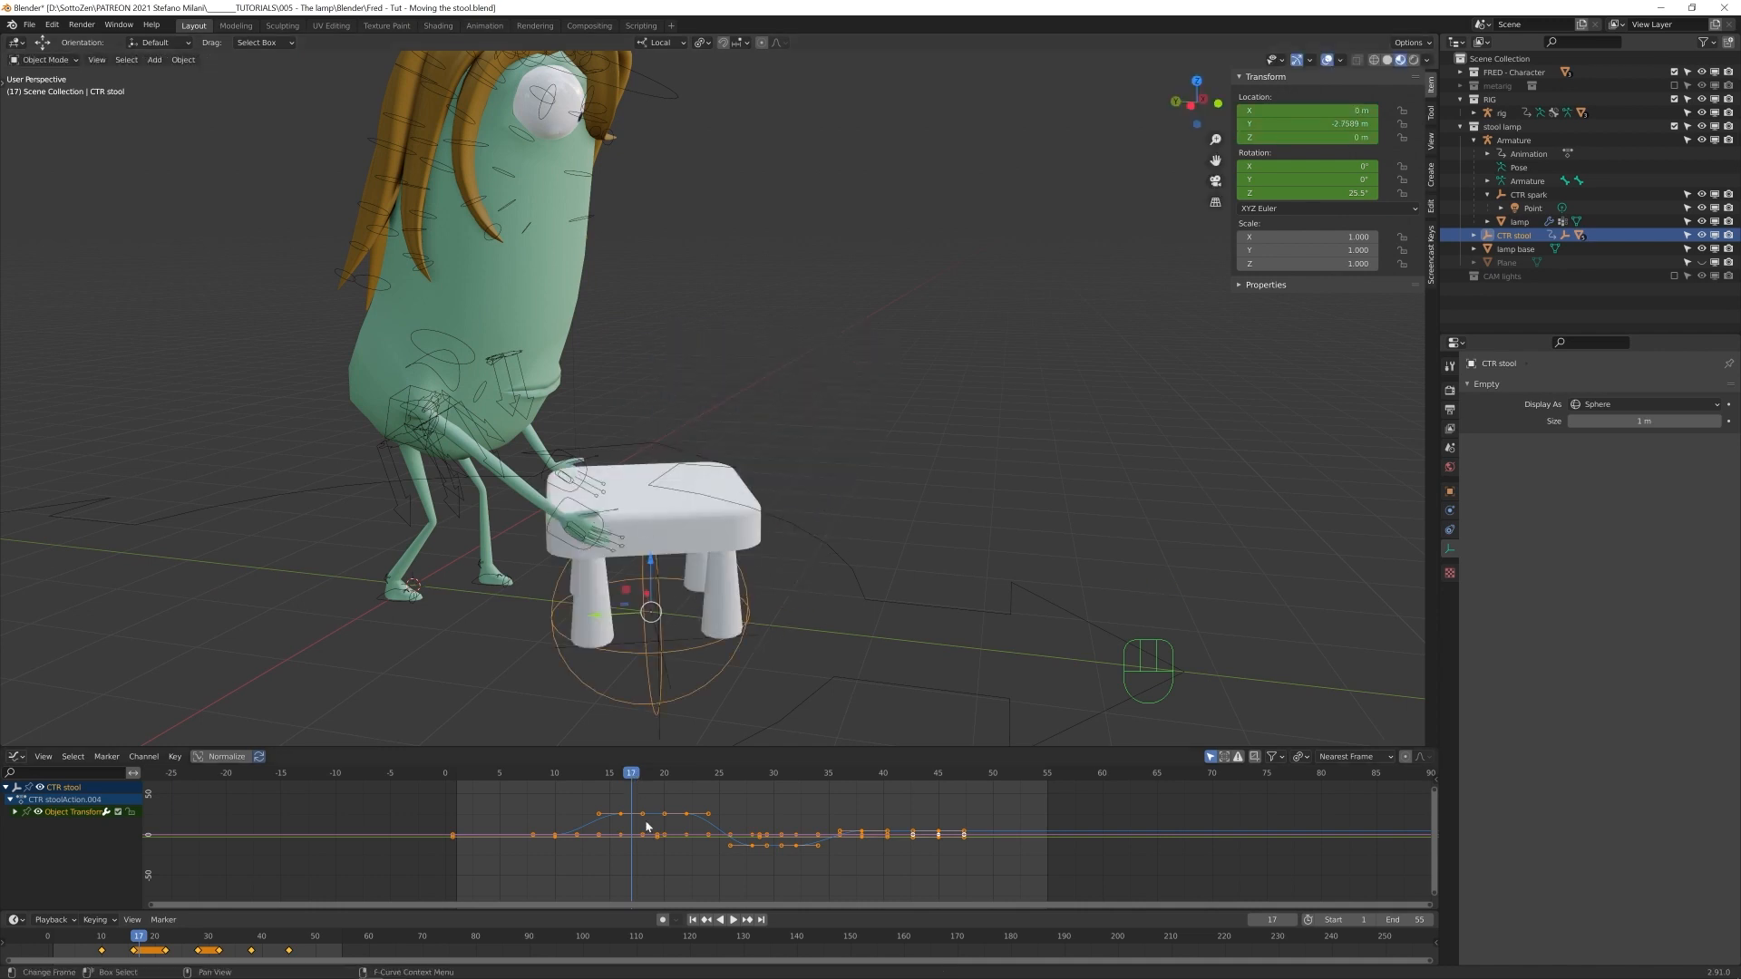
# - Scrub through the stool motion around frame 25, then enter Pose Mode for the hand IK bones
pyautogui.click(731, 917)
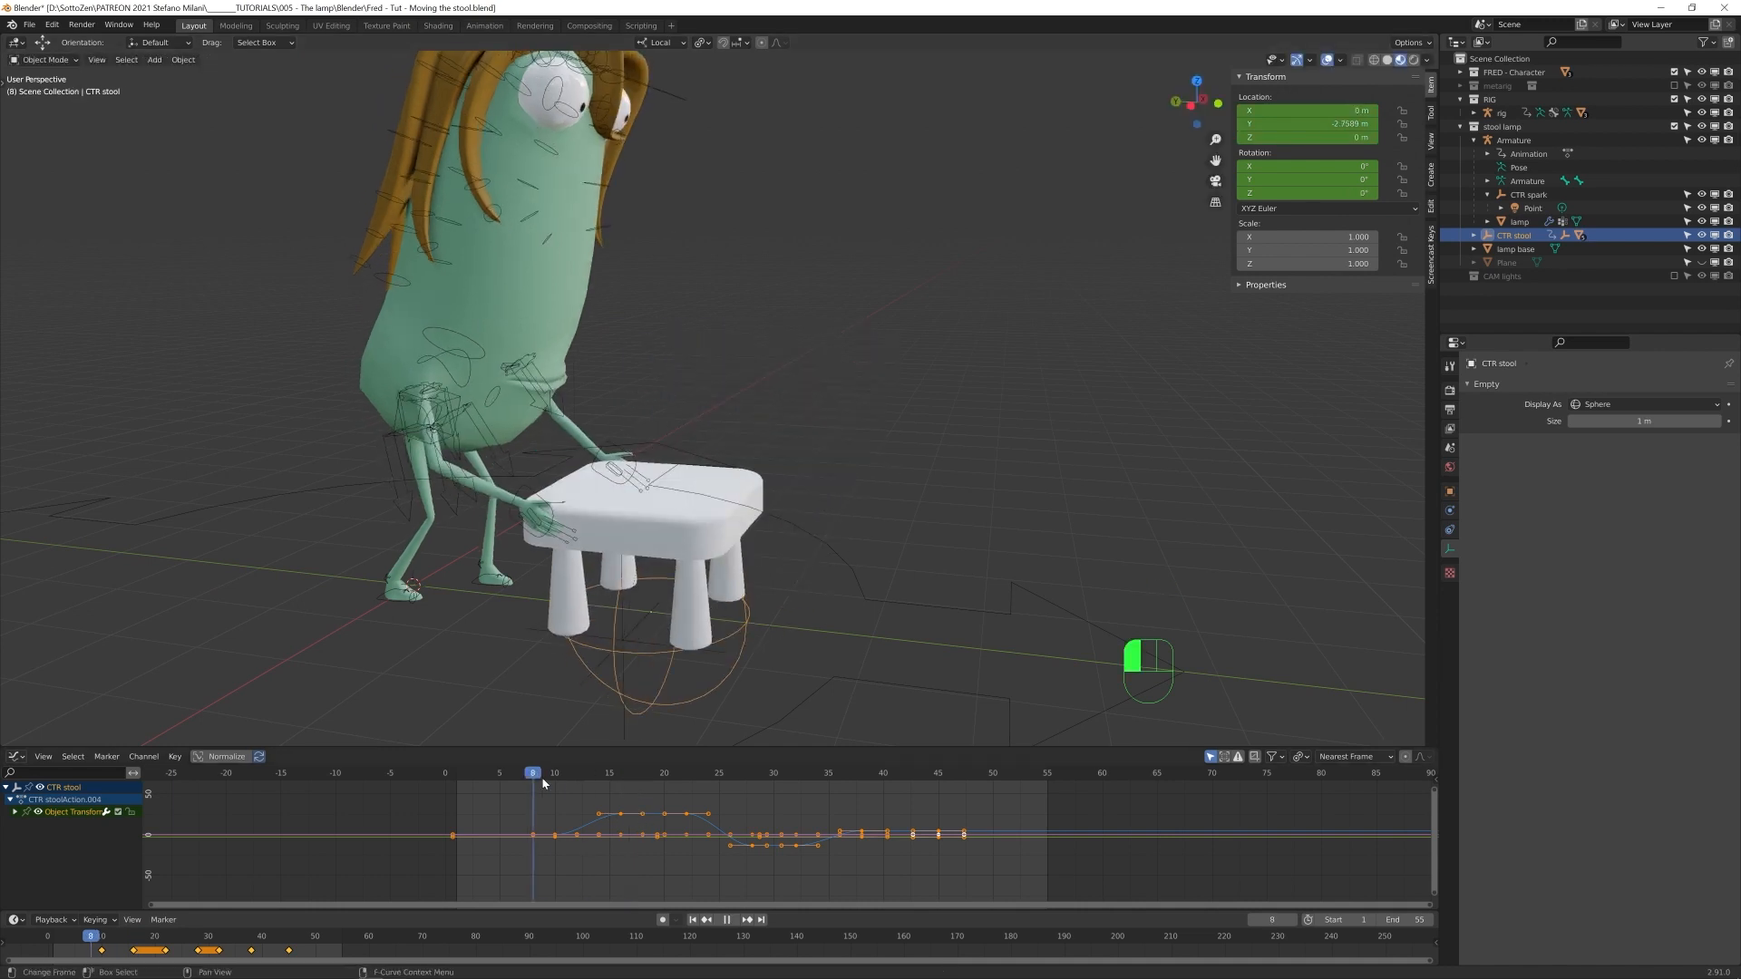
pyautogui.click(872, 773)
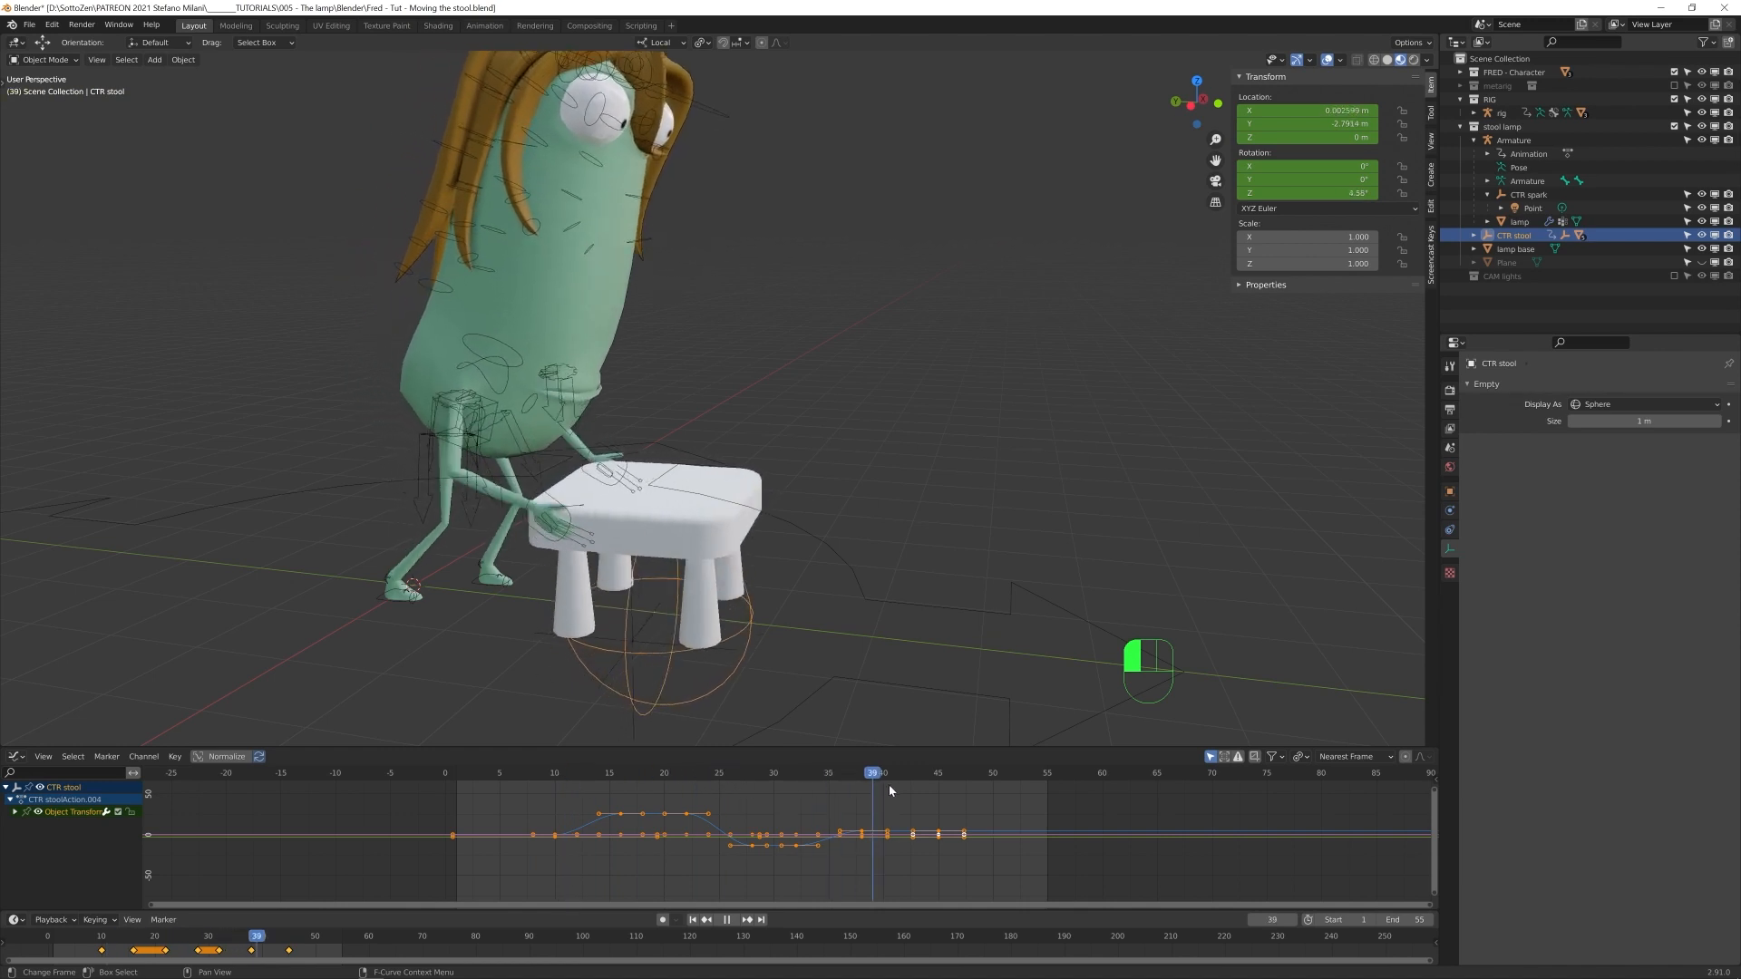
pyautogui.click(719, 773)
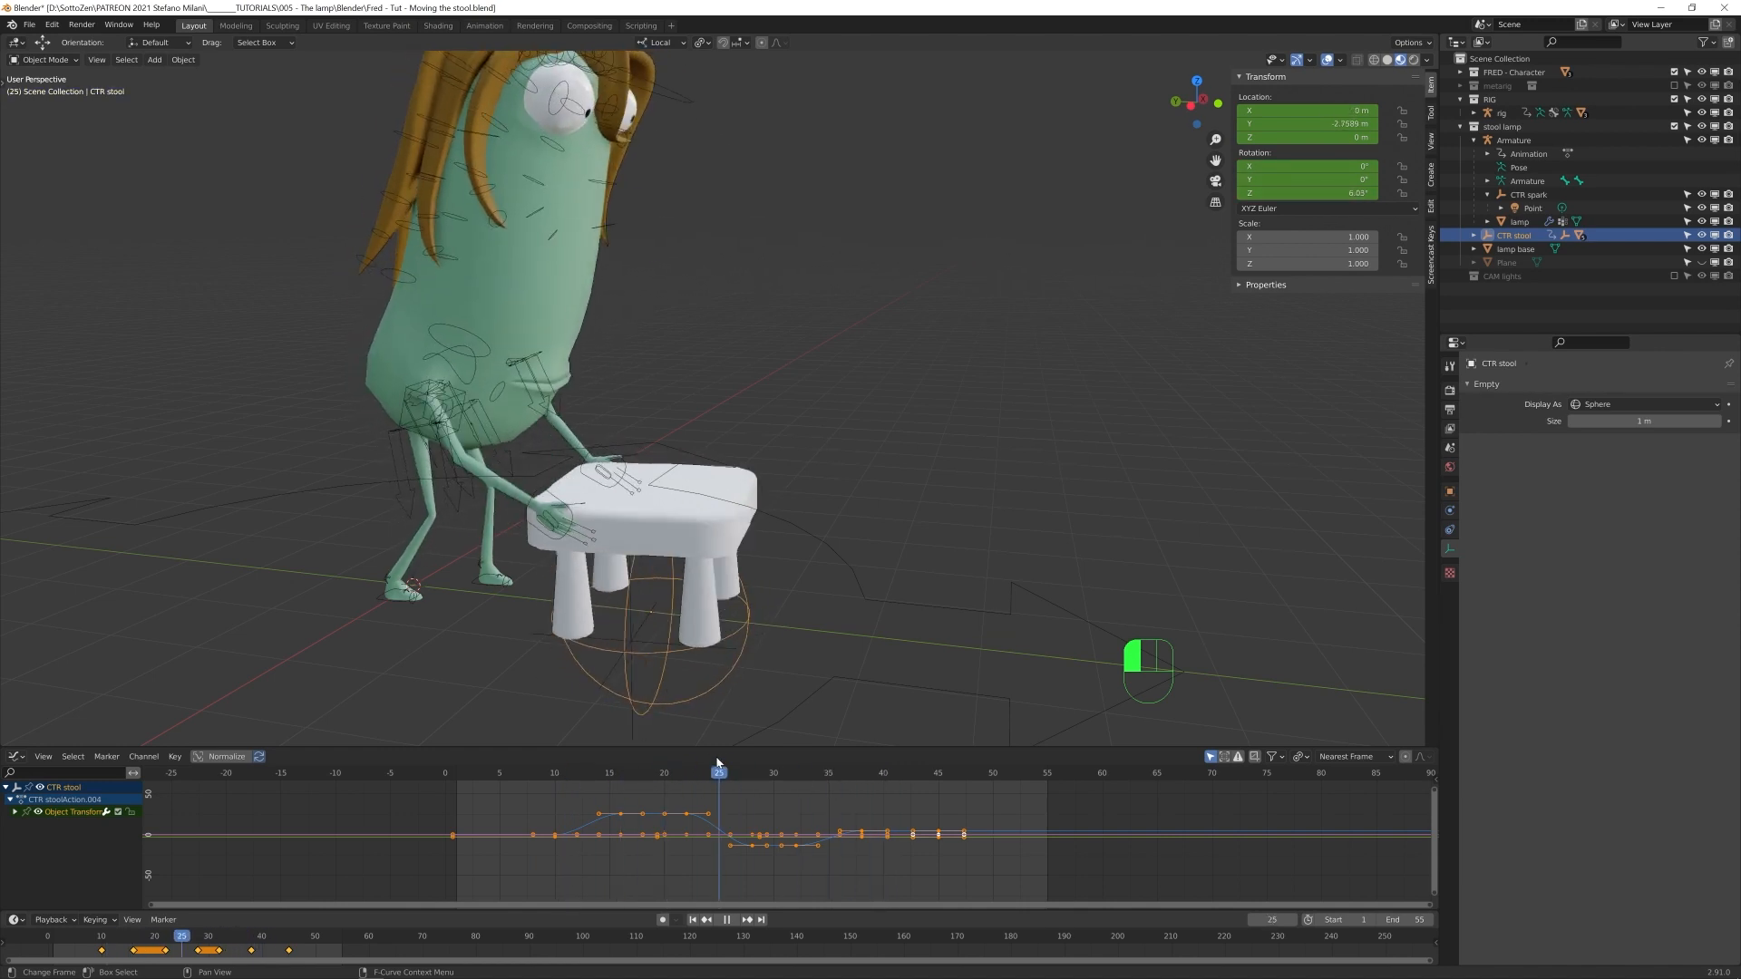
pyautogui.press('ctrl+tab')
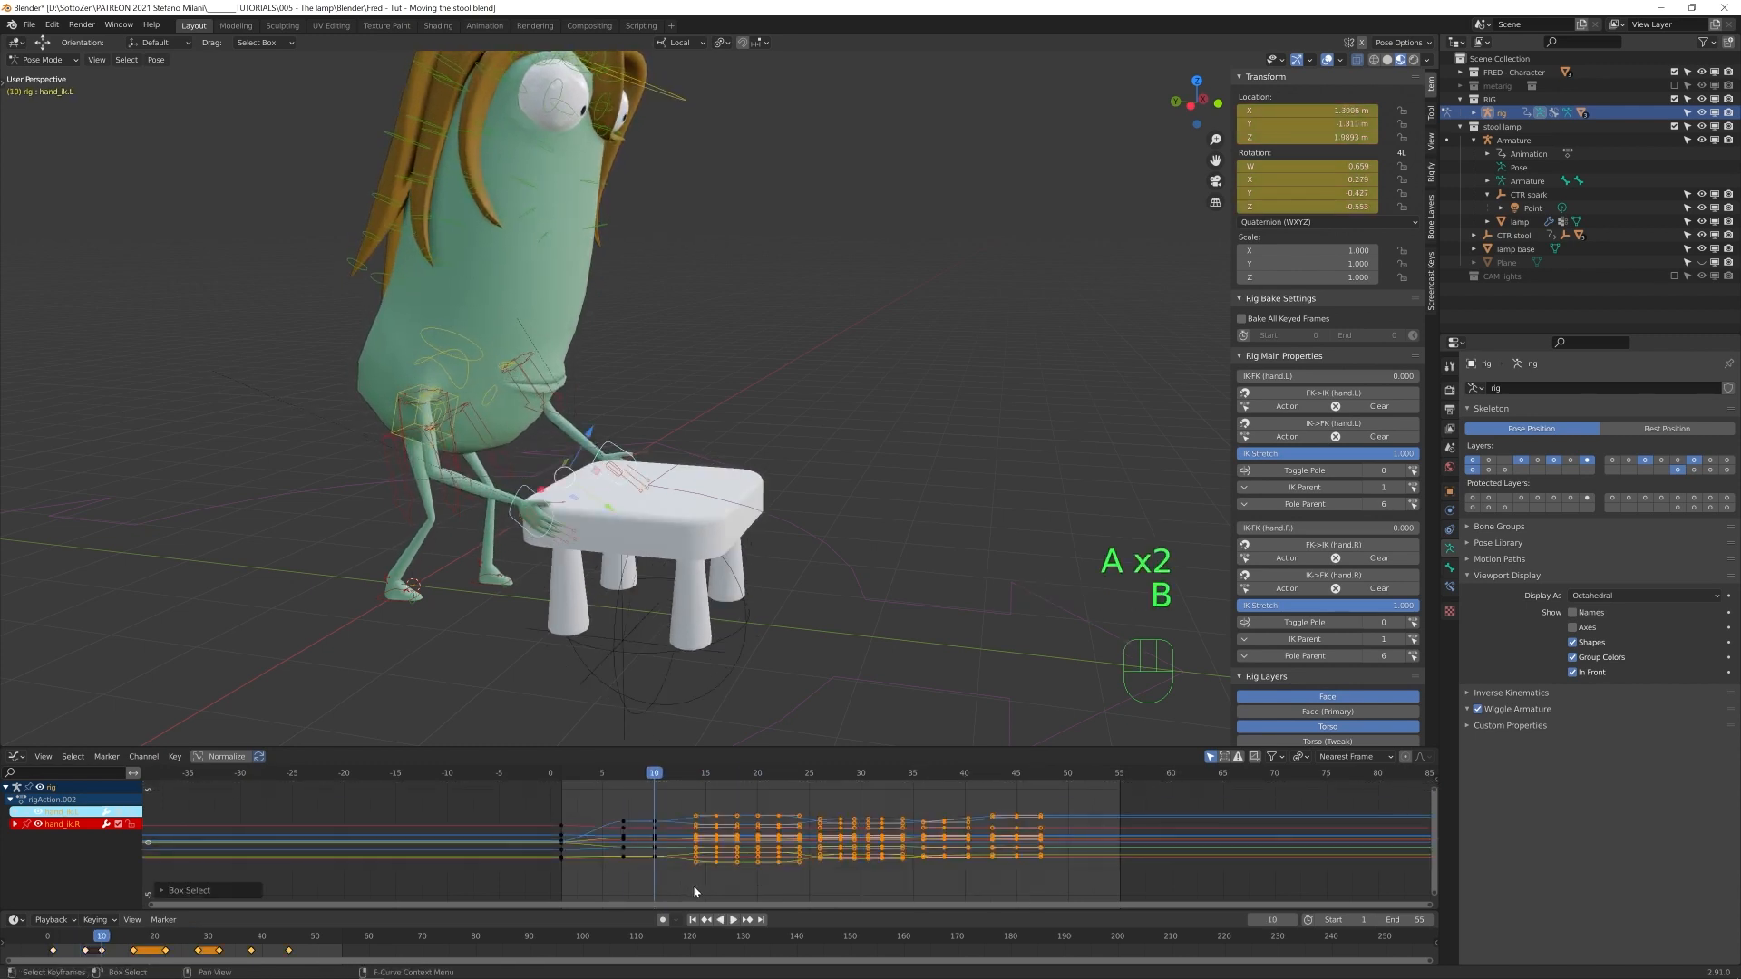
# - Delete the selected later hand keyframes, play back to test, and return to Object Mode
pyautogui.rightClick(695, 843)
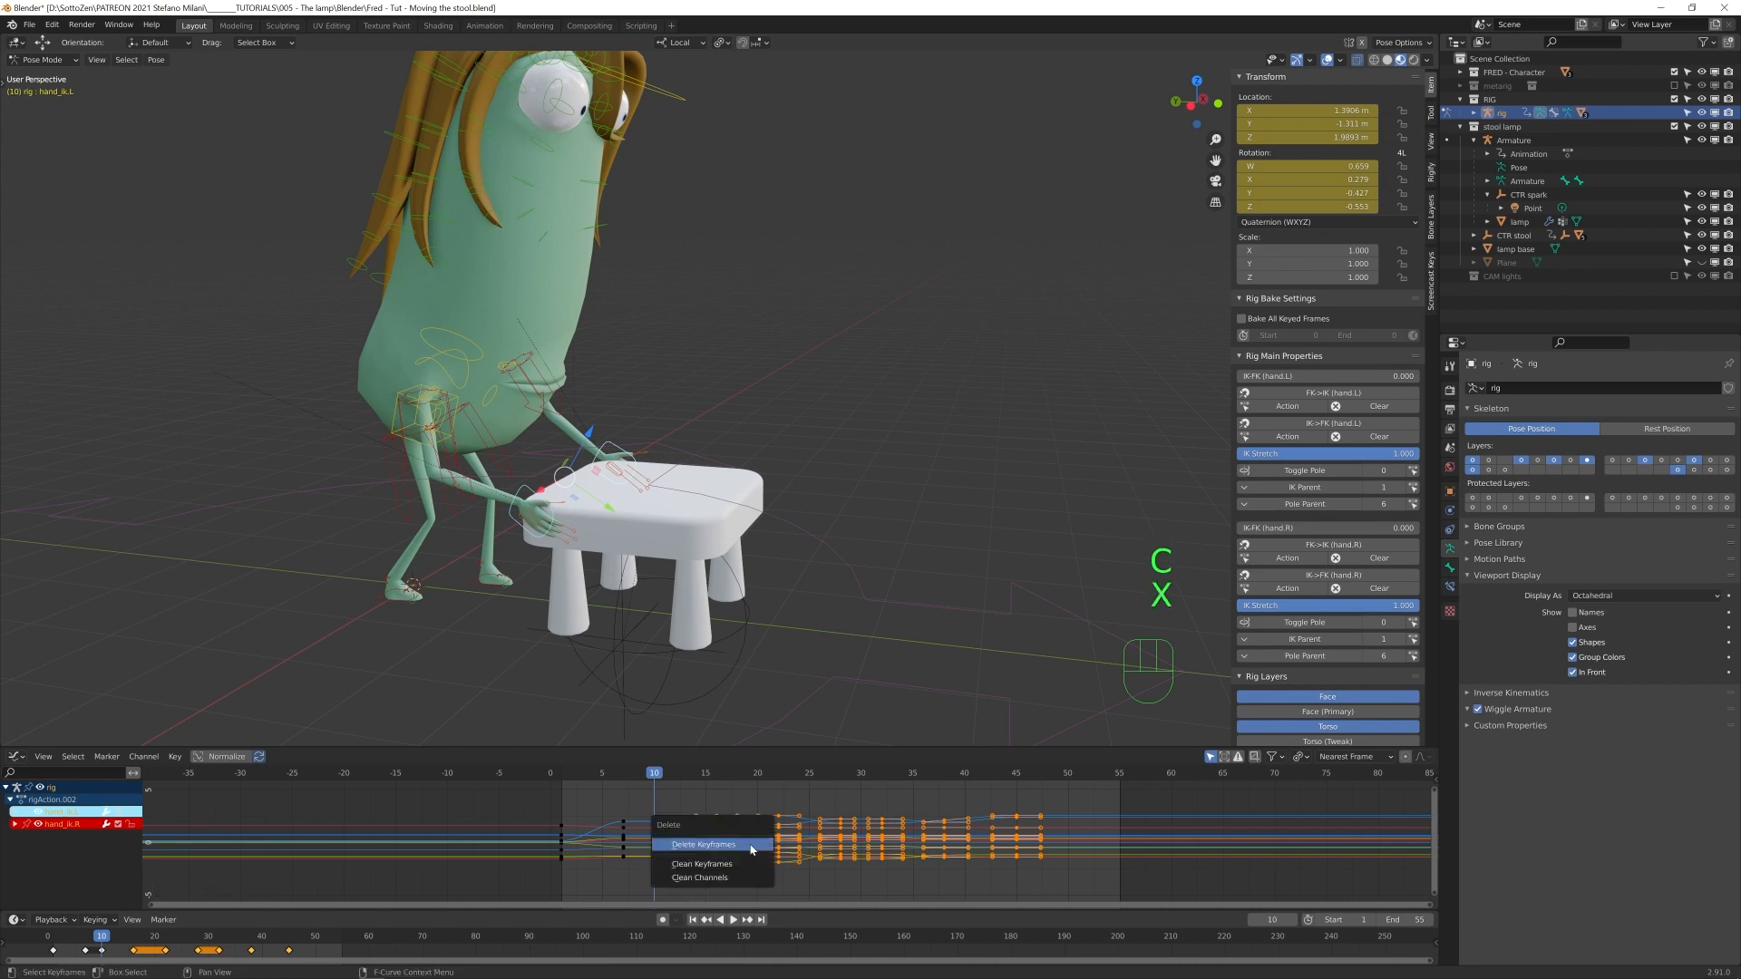
pyautogui.click(702, 844)
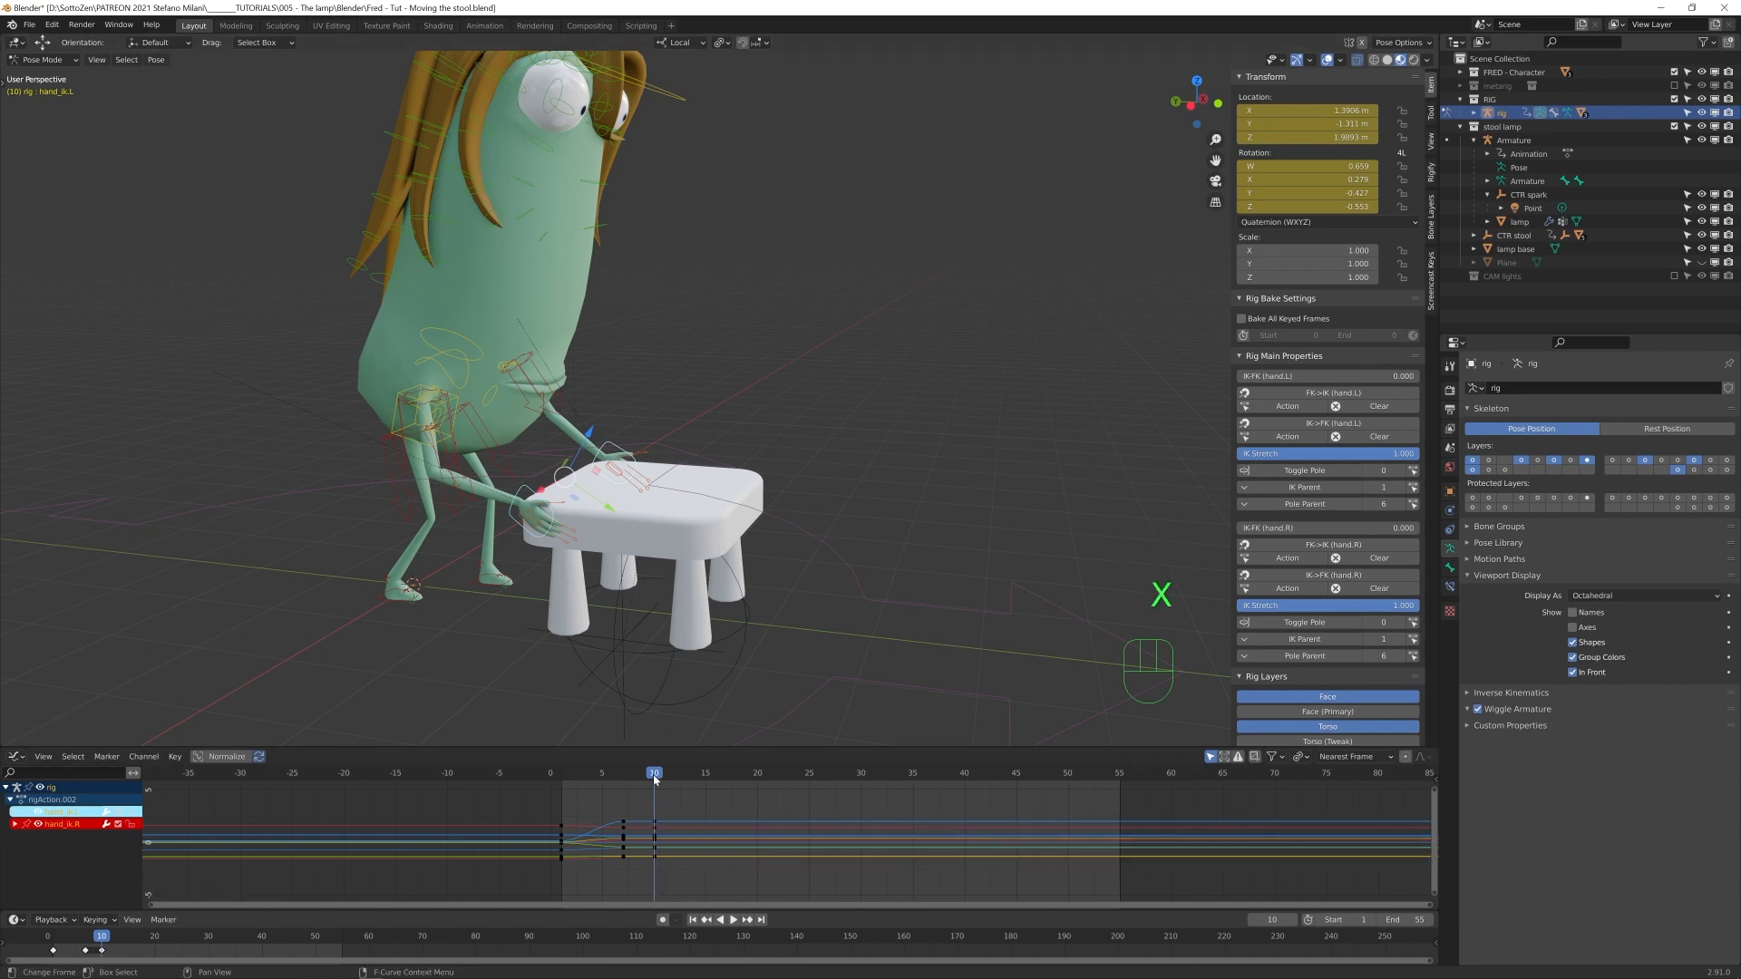
pyautogui.press('space')
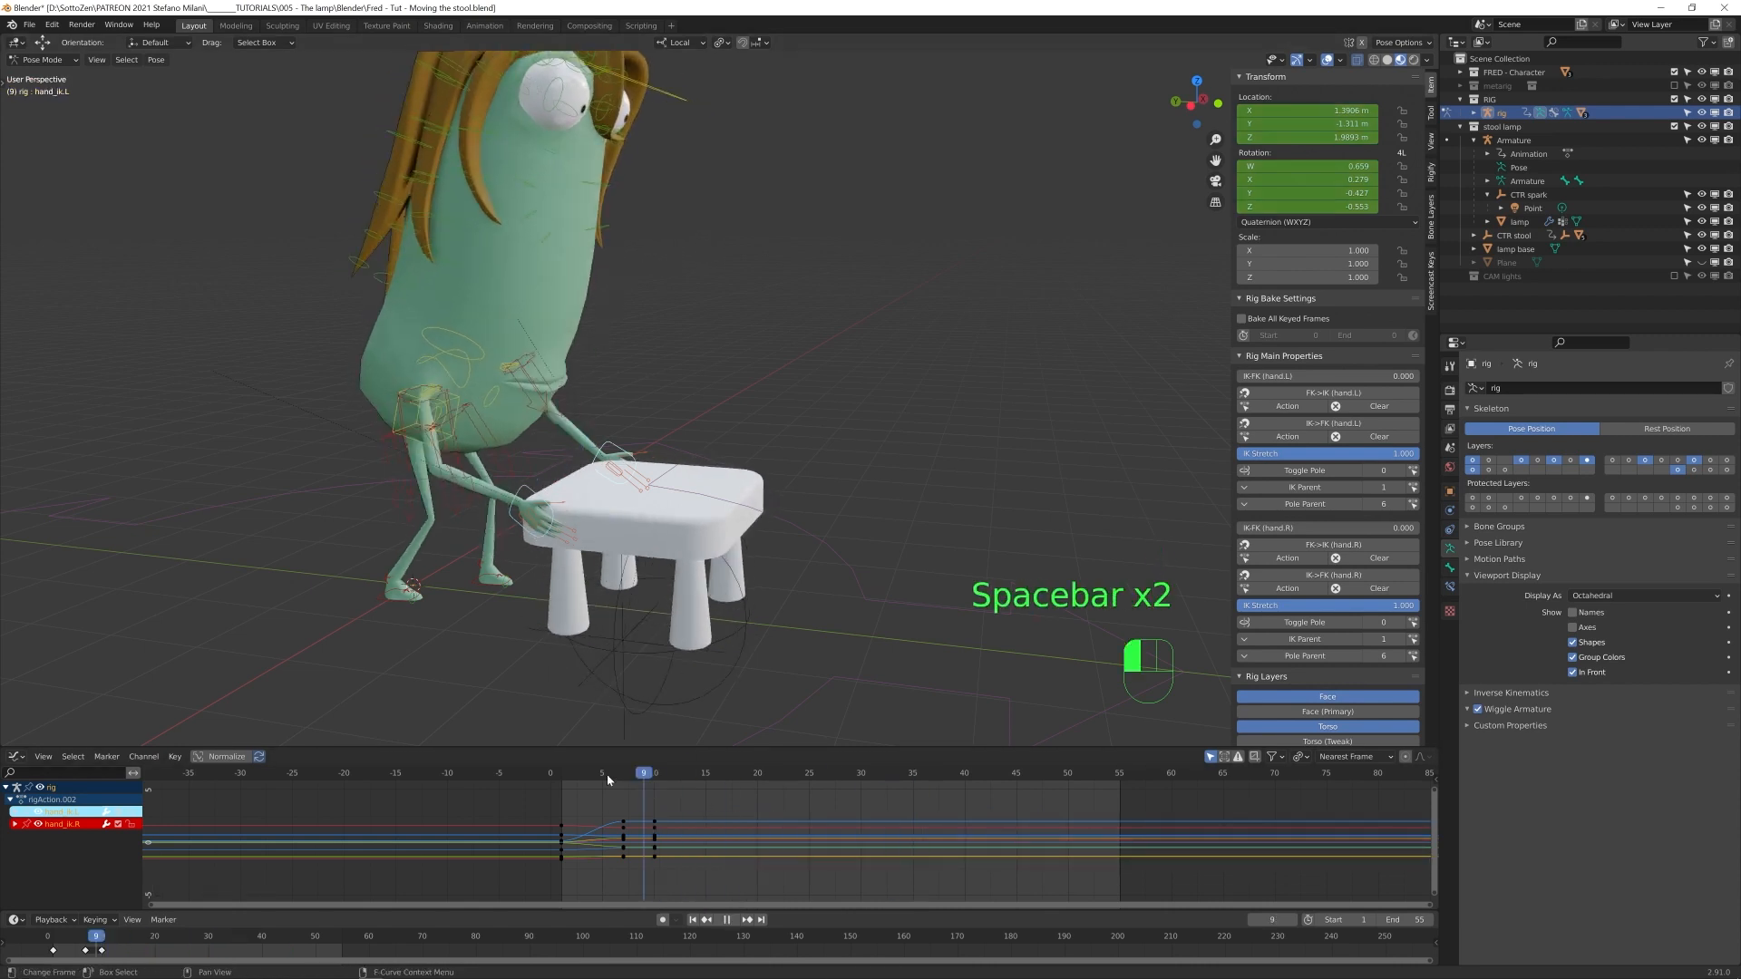
pyautogui.press('space')
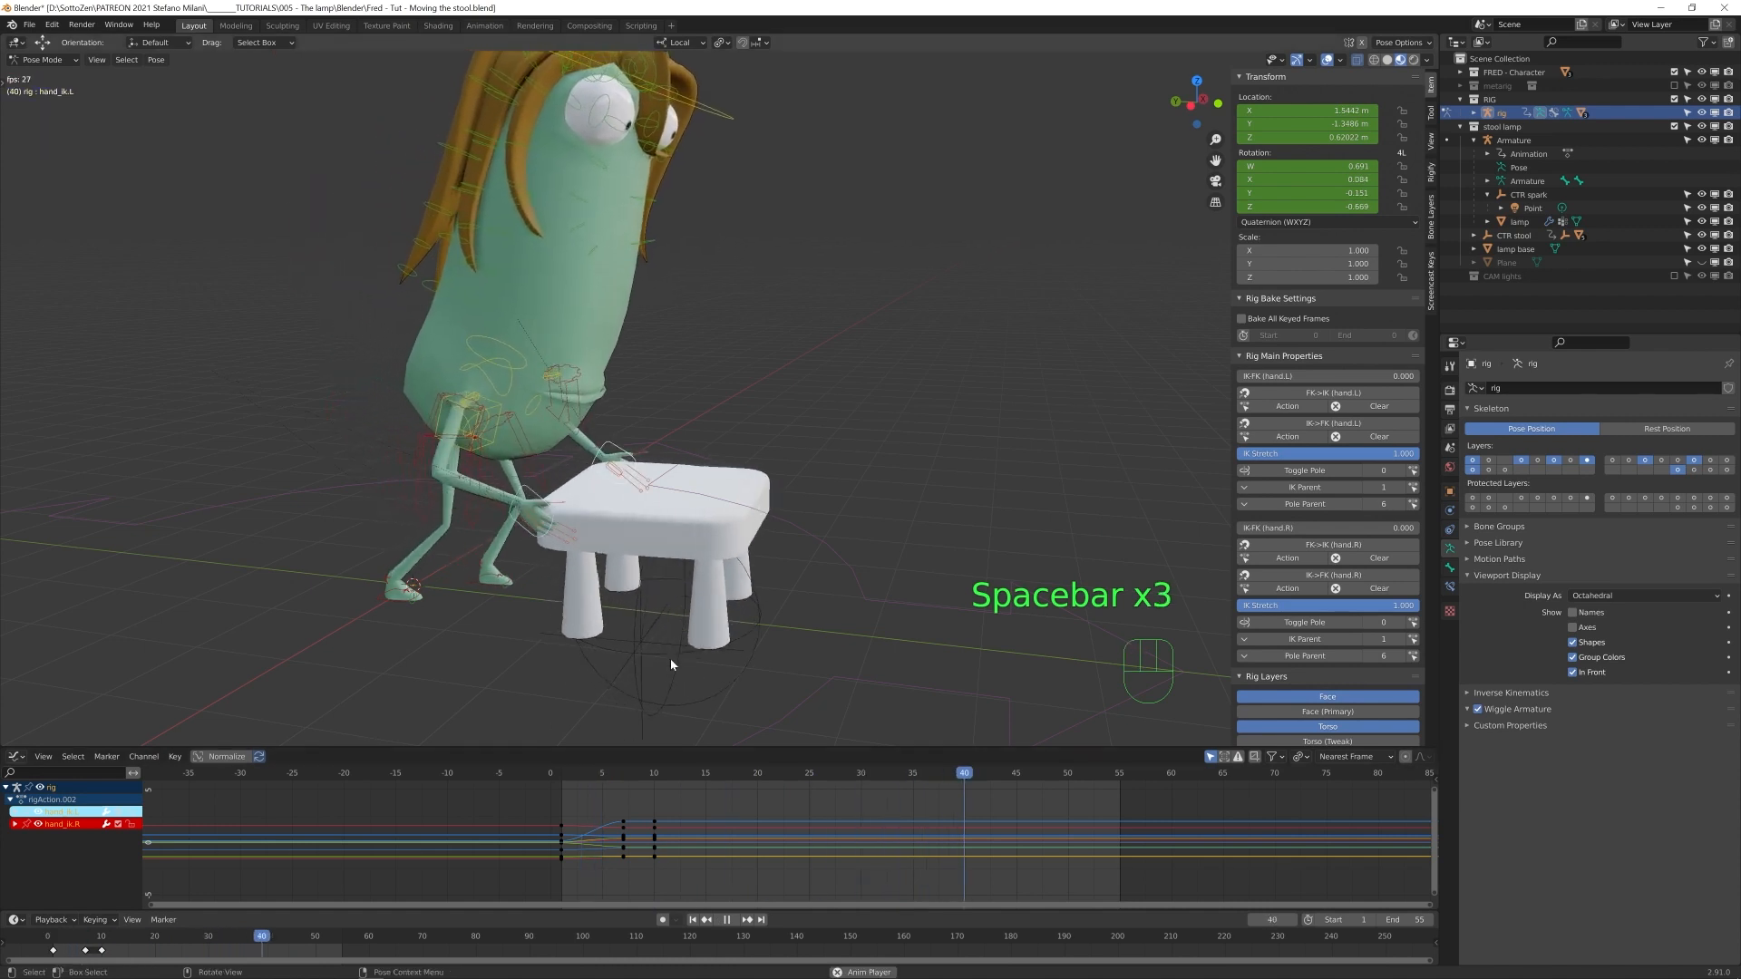
pyautogui.press('space')
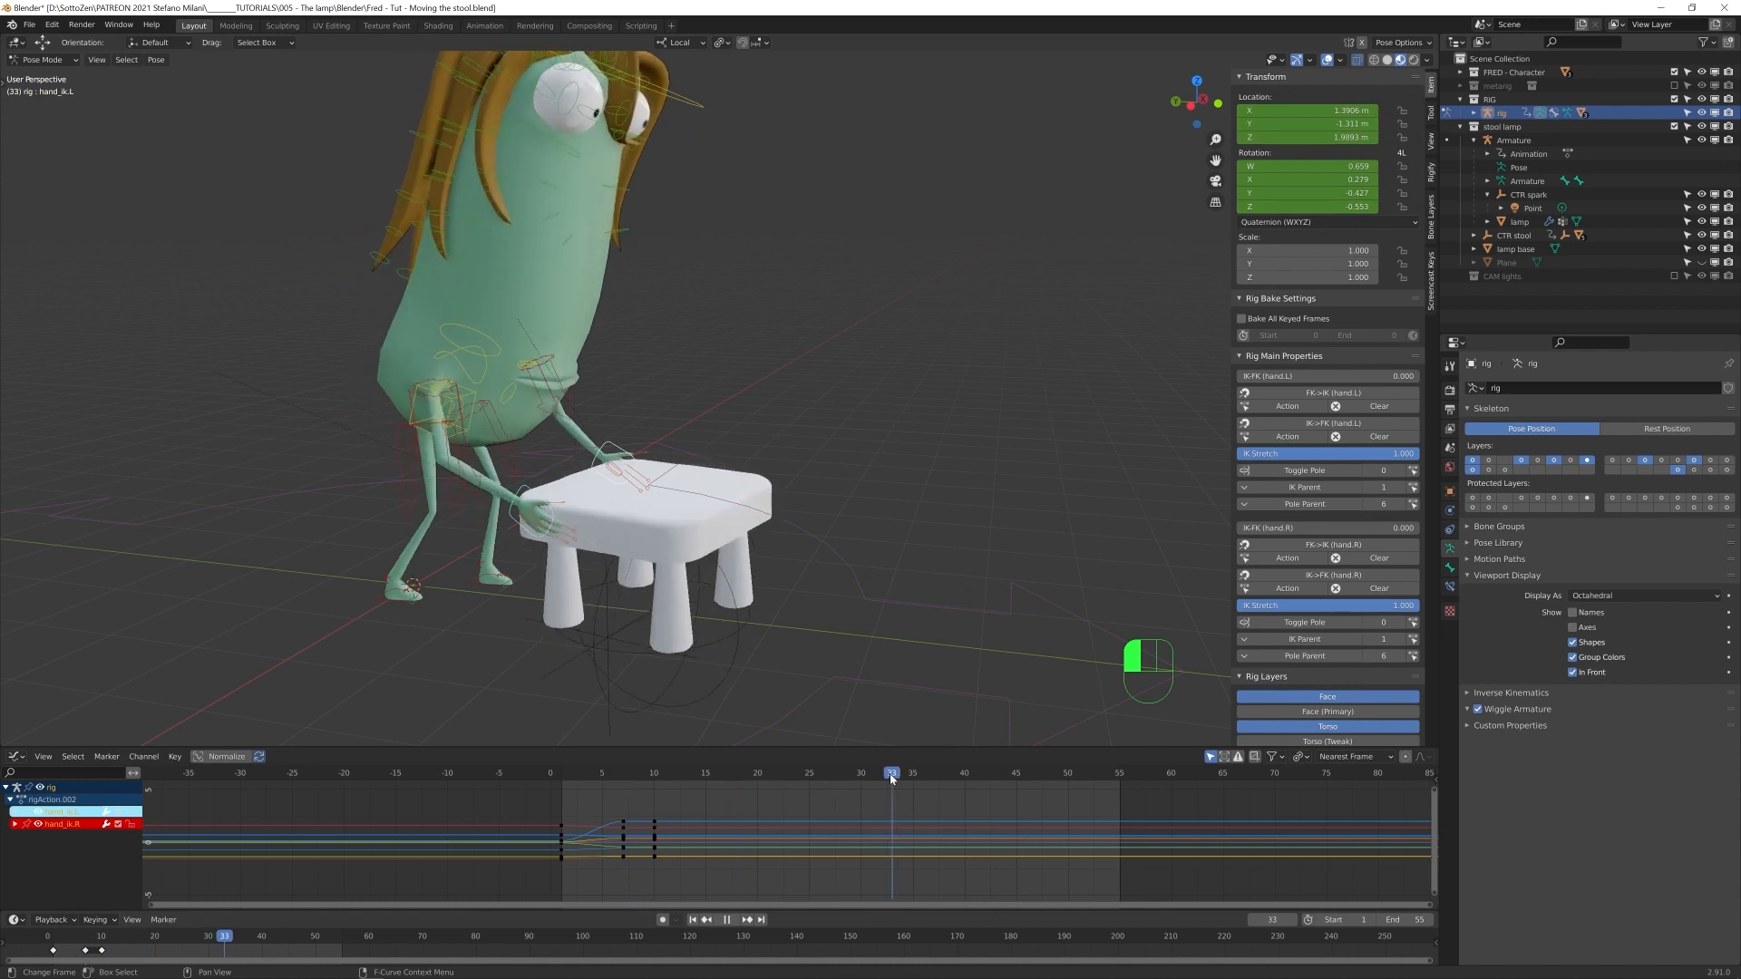
pyautogui.press('ctrl+tab')
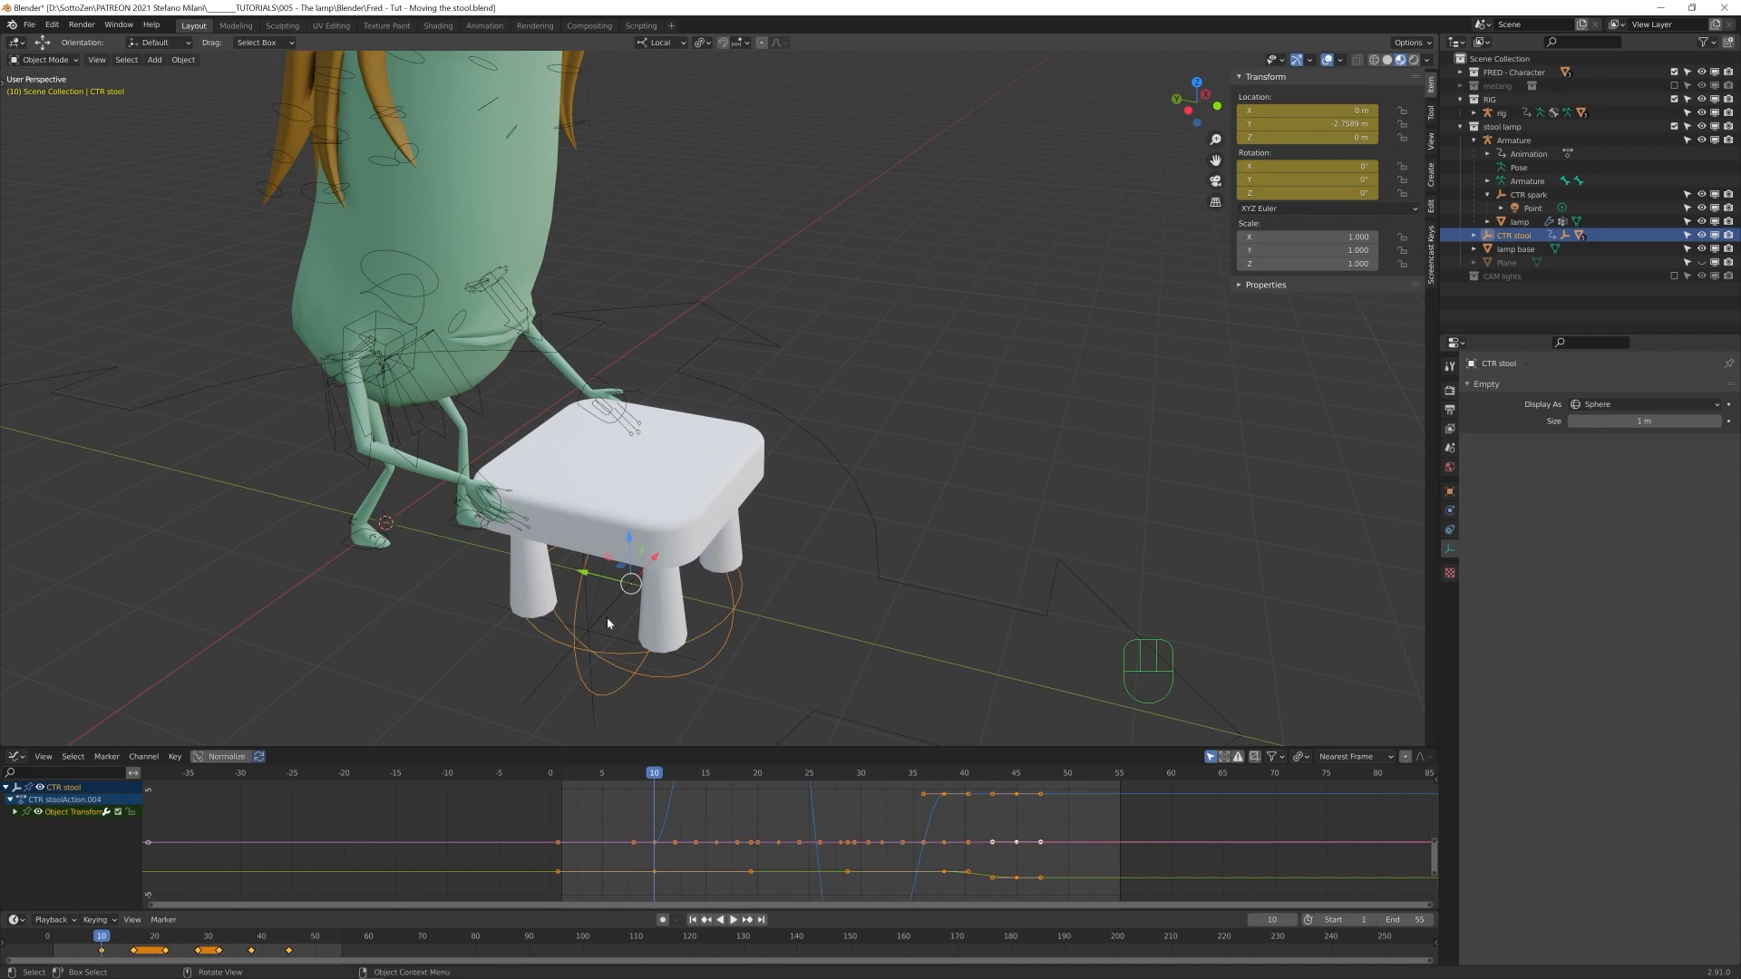
# - Pivot transforms around the active object and rotate the hand IK bones with the stool on the next frame
pyautogui.click(700, 42)
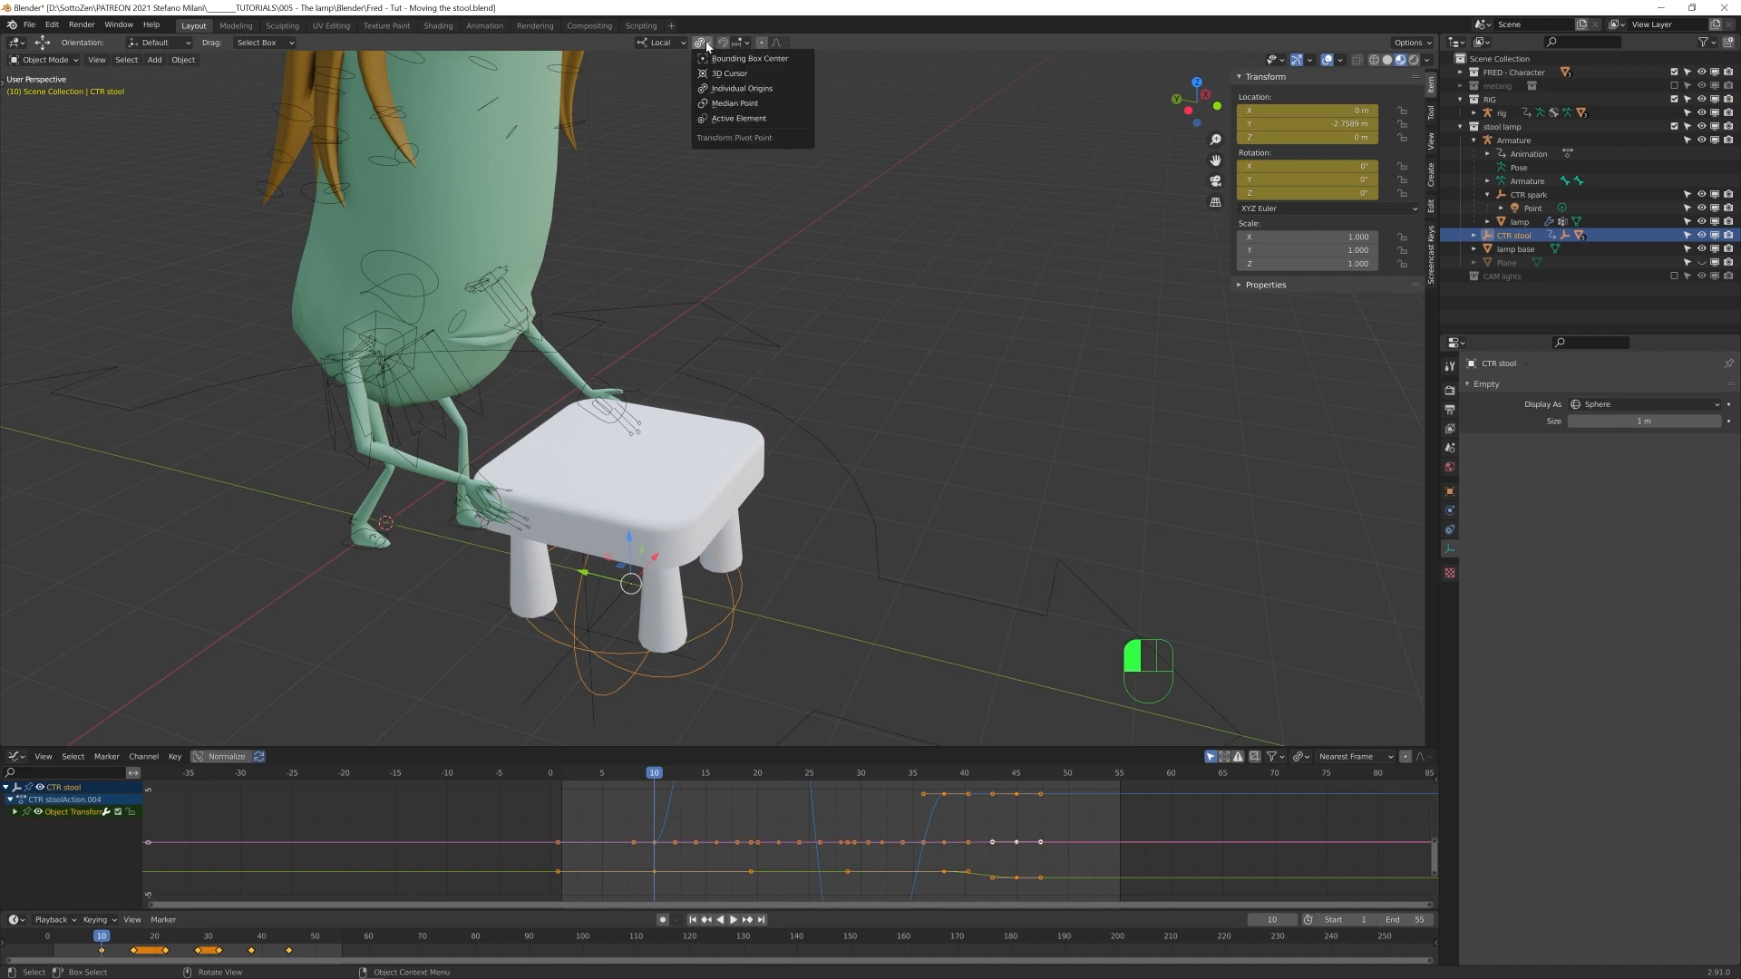
pyautogui.moveTo(738, 120)
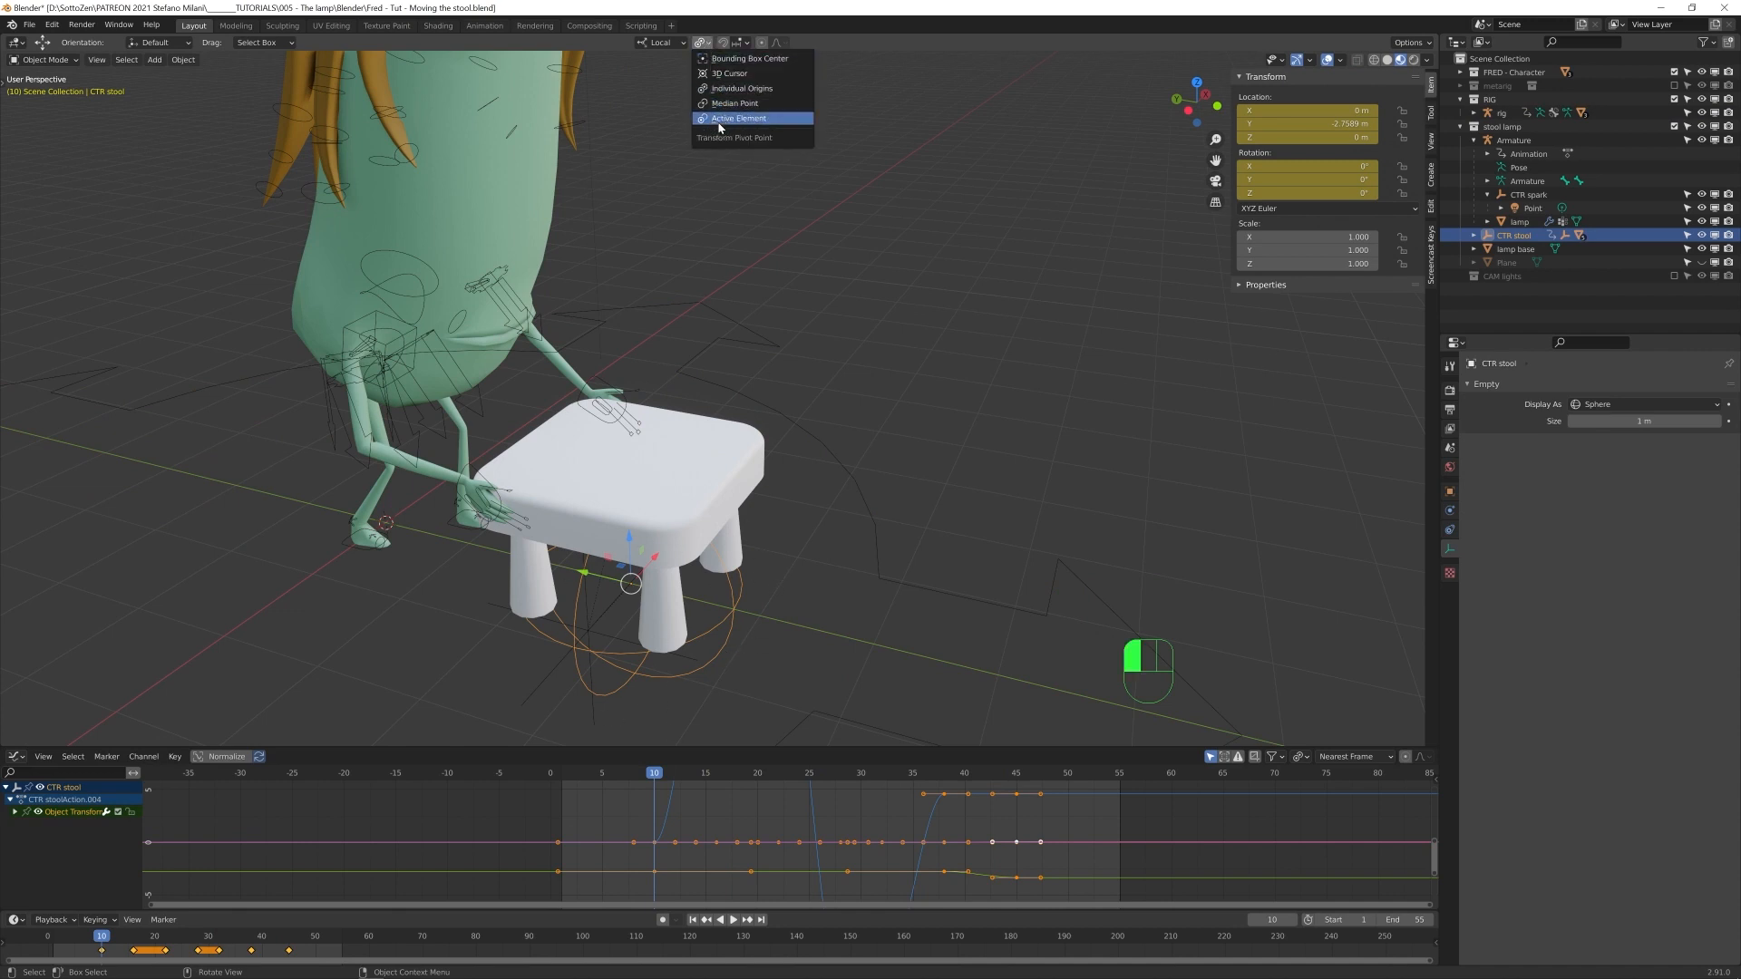
pyautogui.click(736, 117)
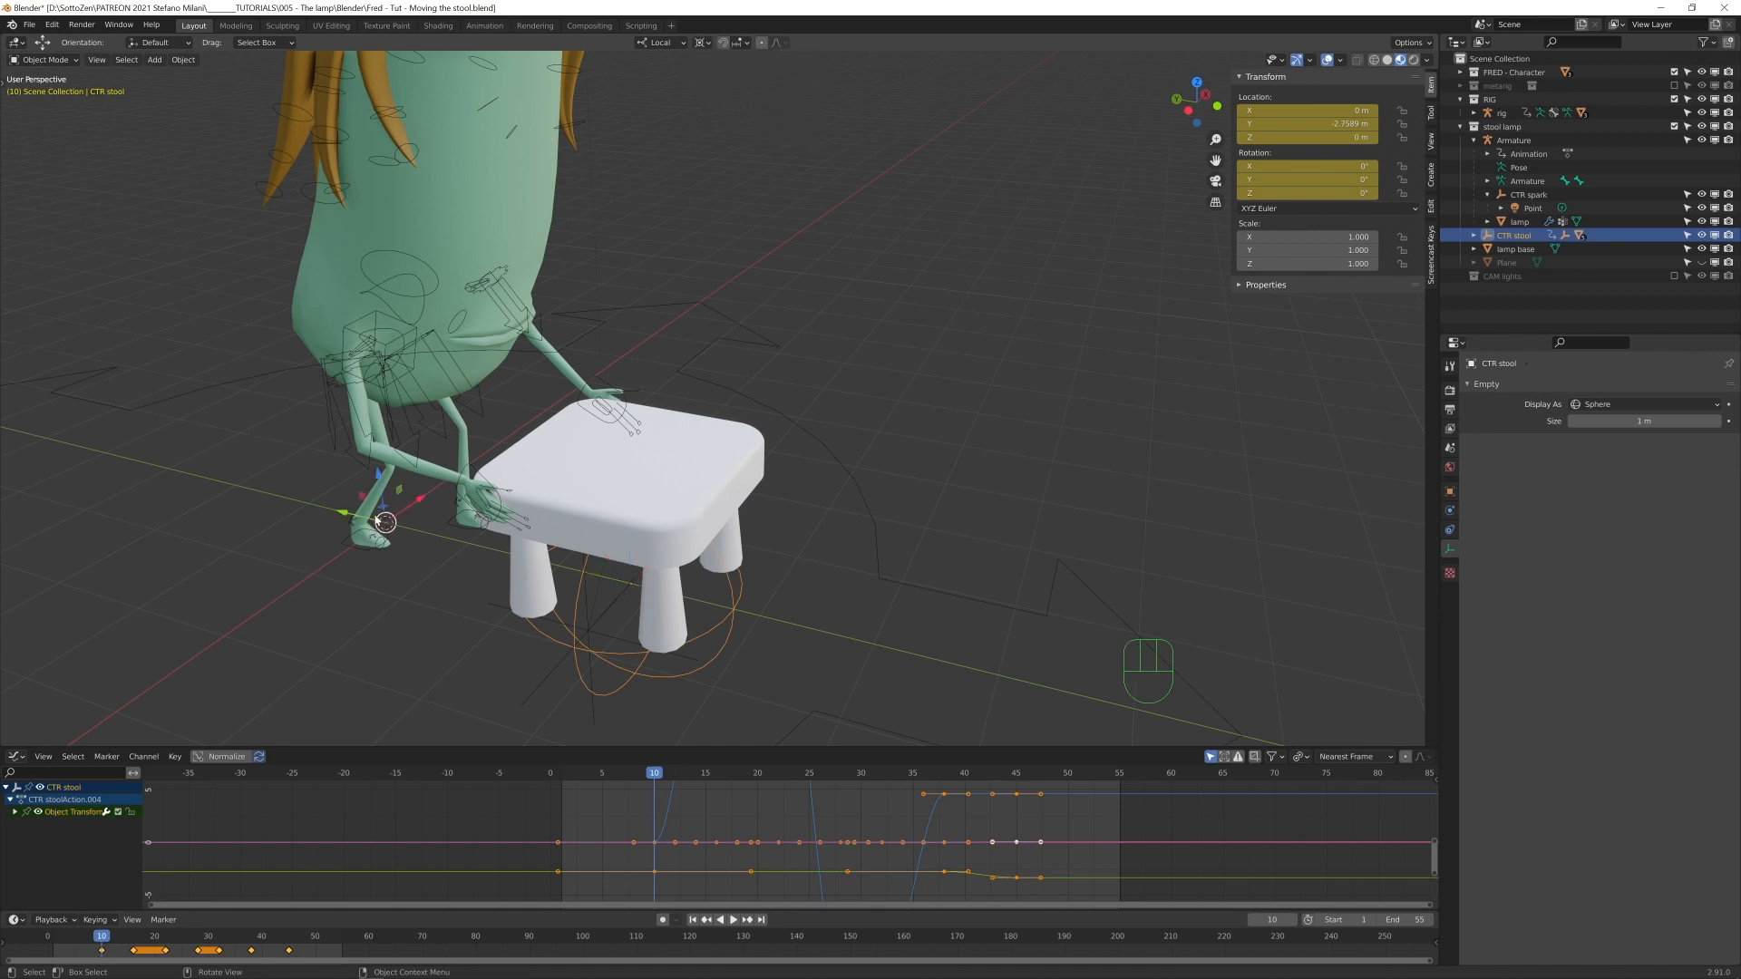
pyautogui.press('shift+s')
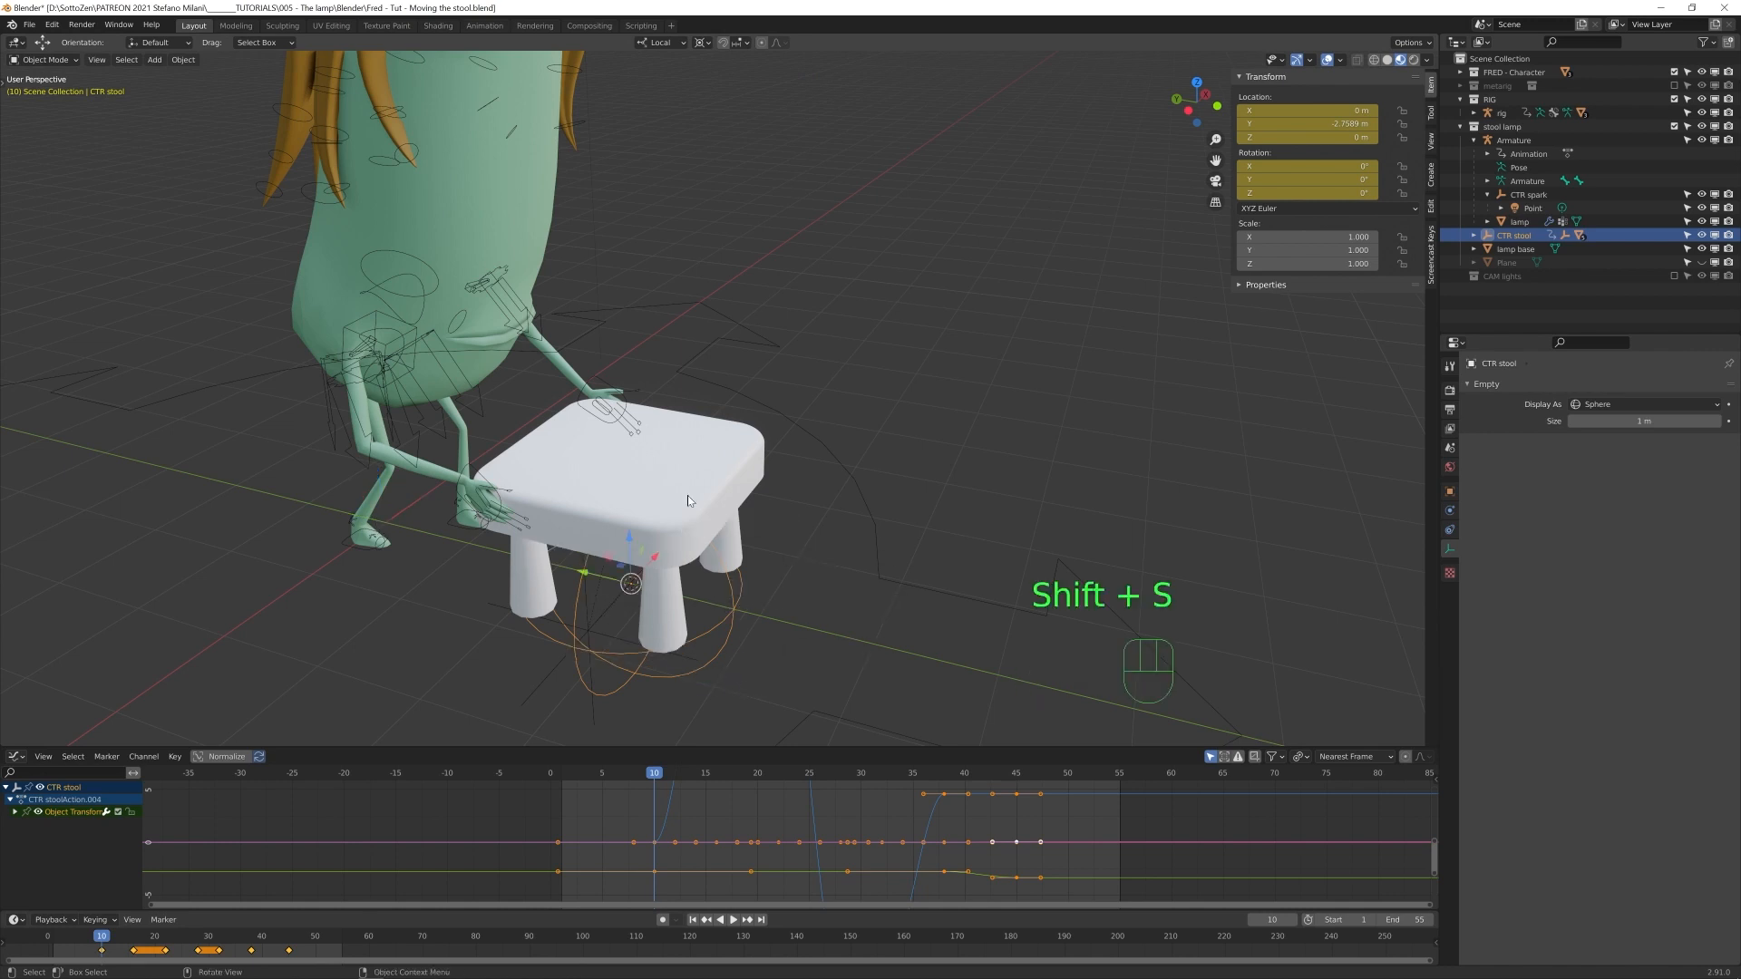
pyautogui.click(660, 42)
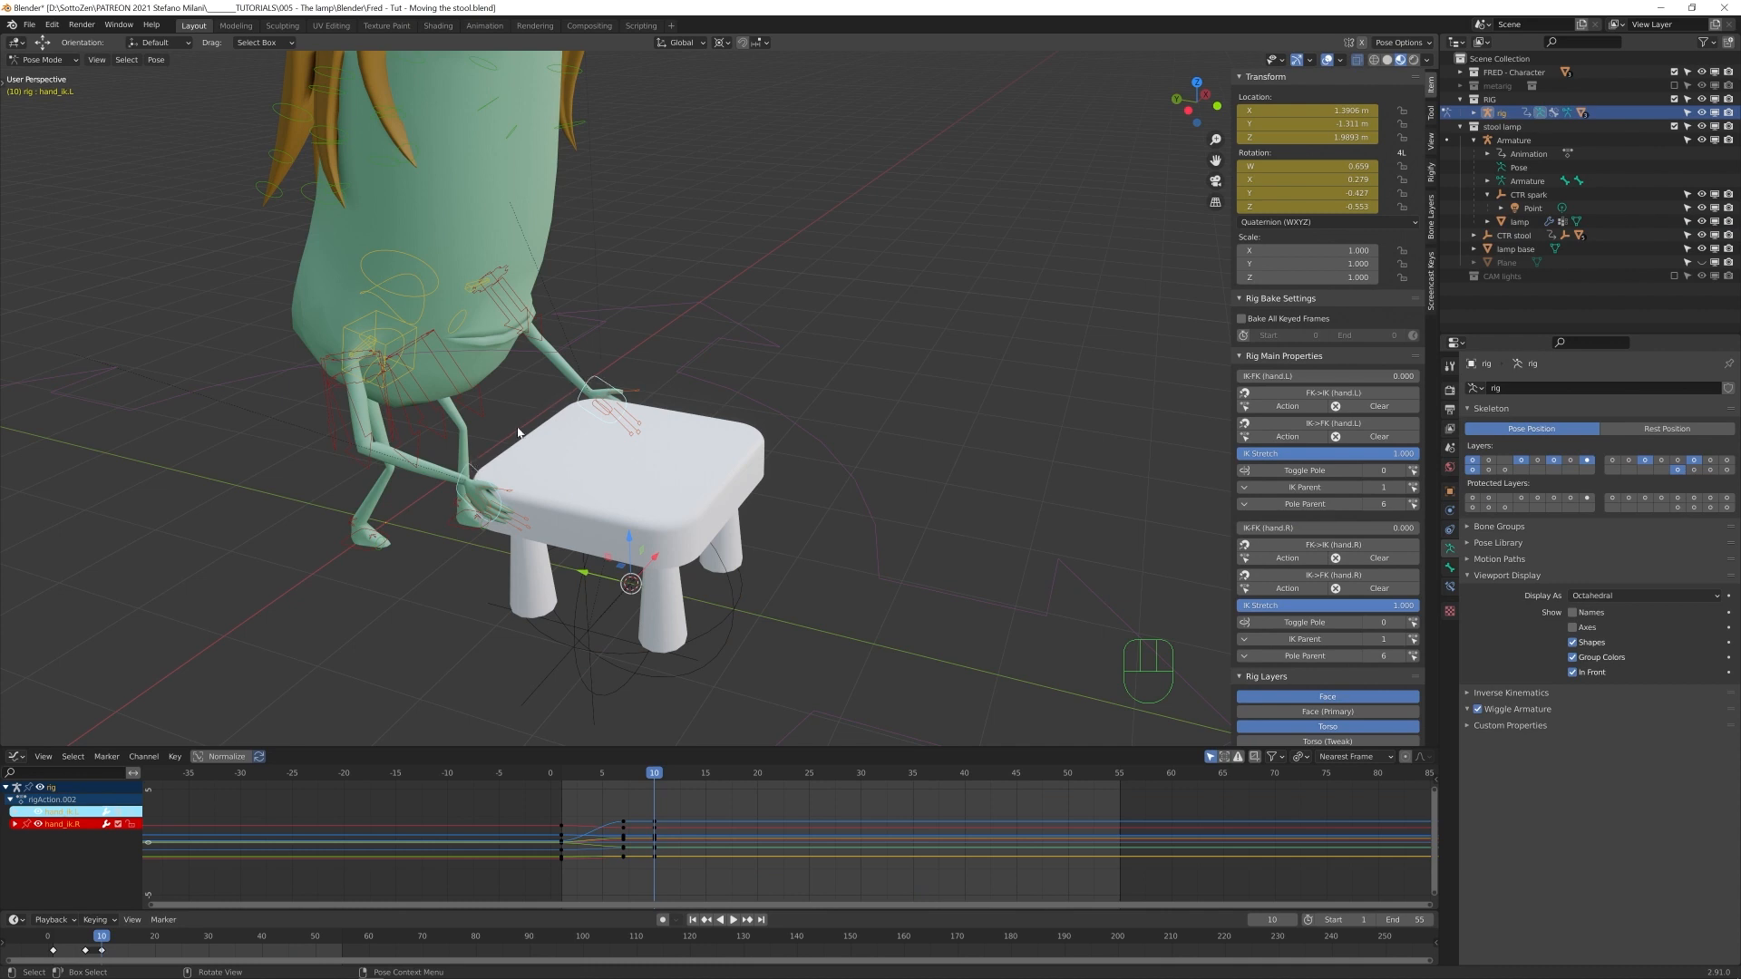
pyautogui.moveTo(680, 438)
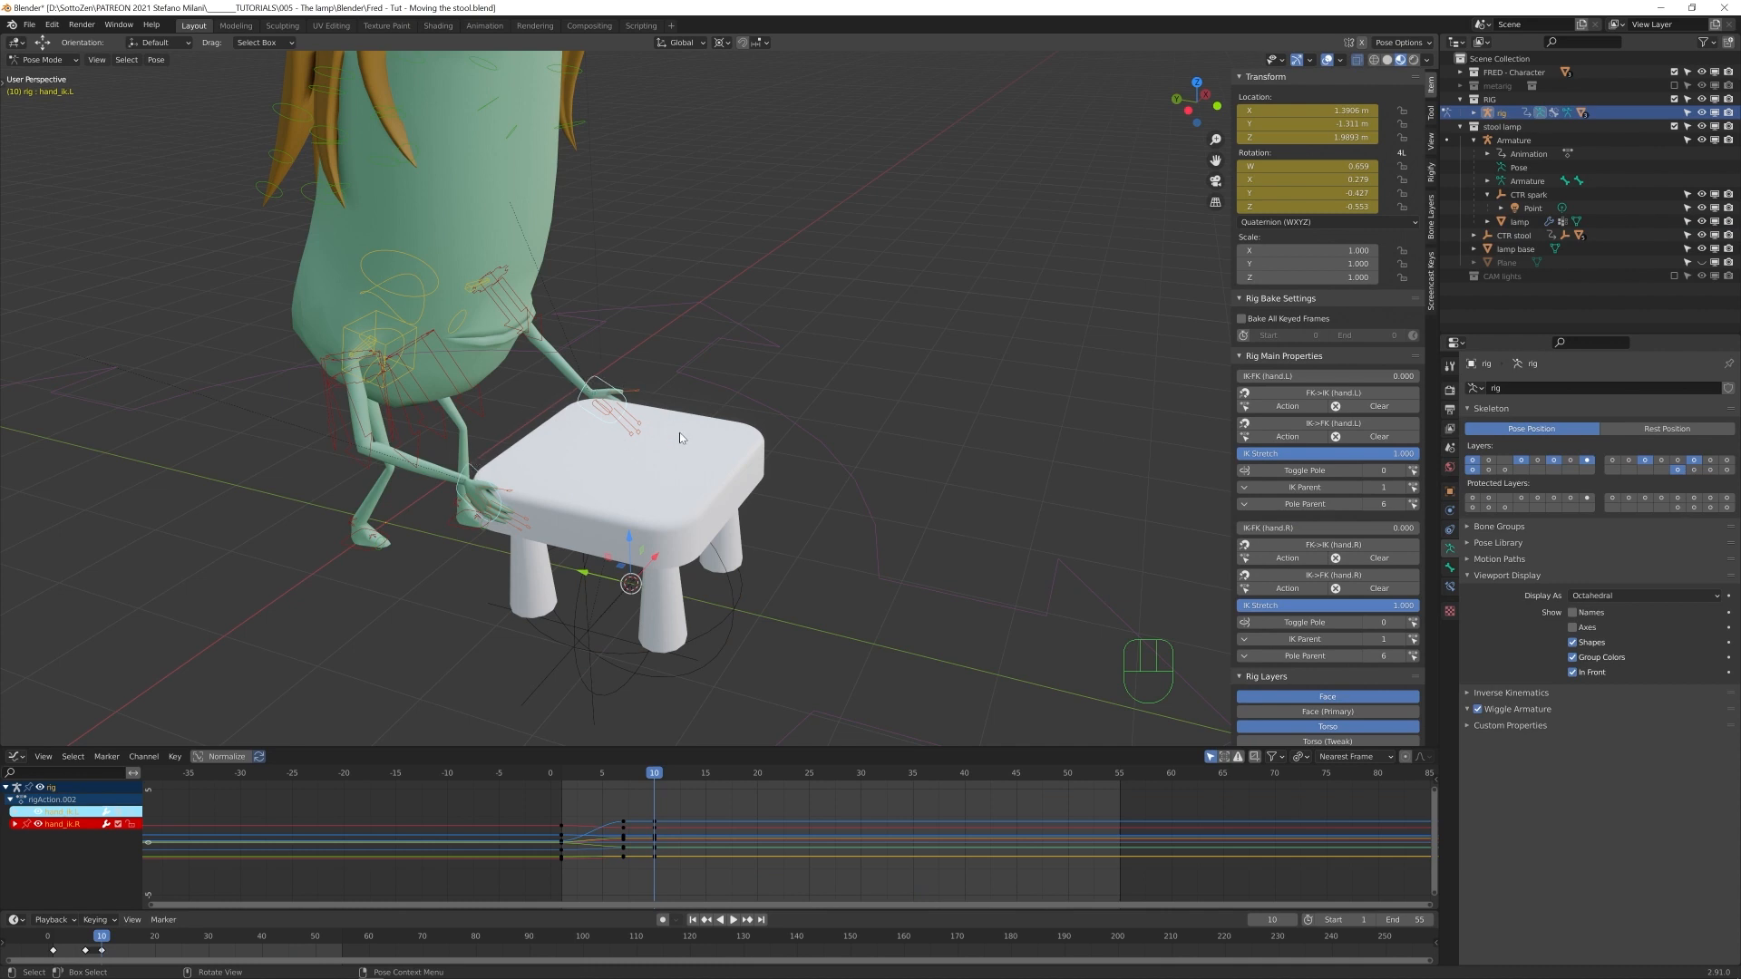
pyautogui.press('r')
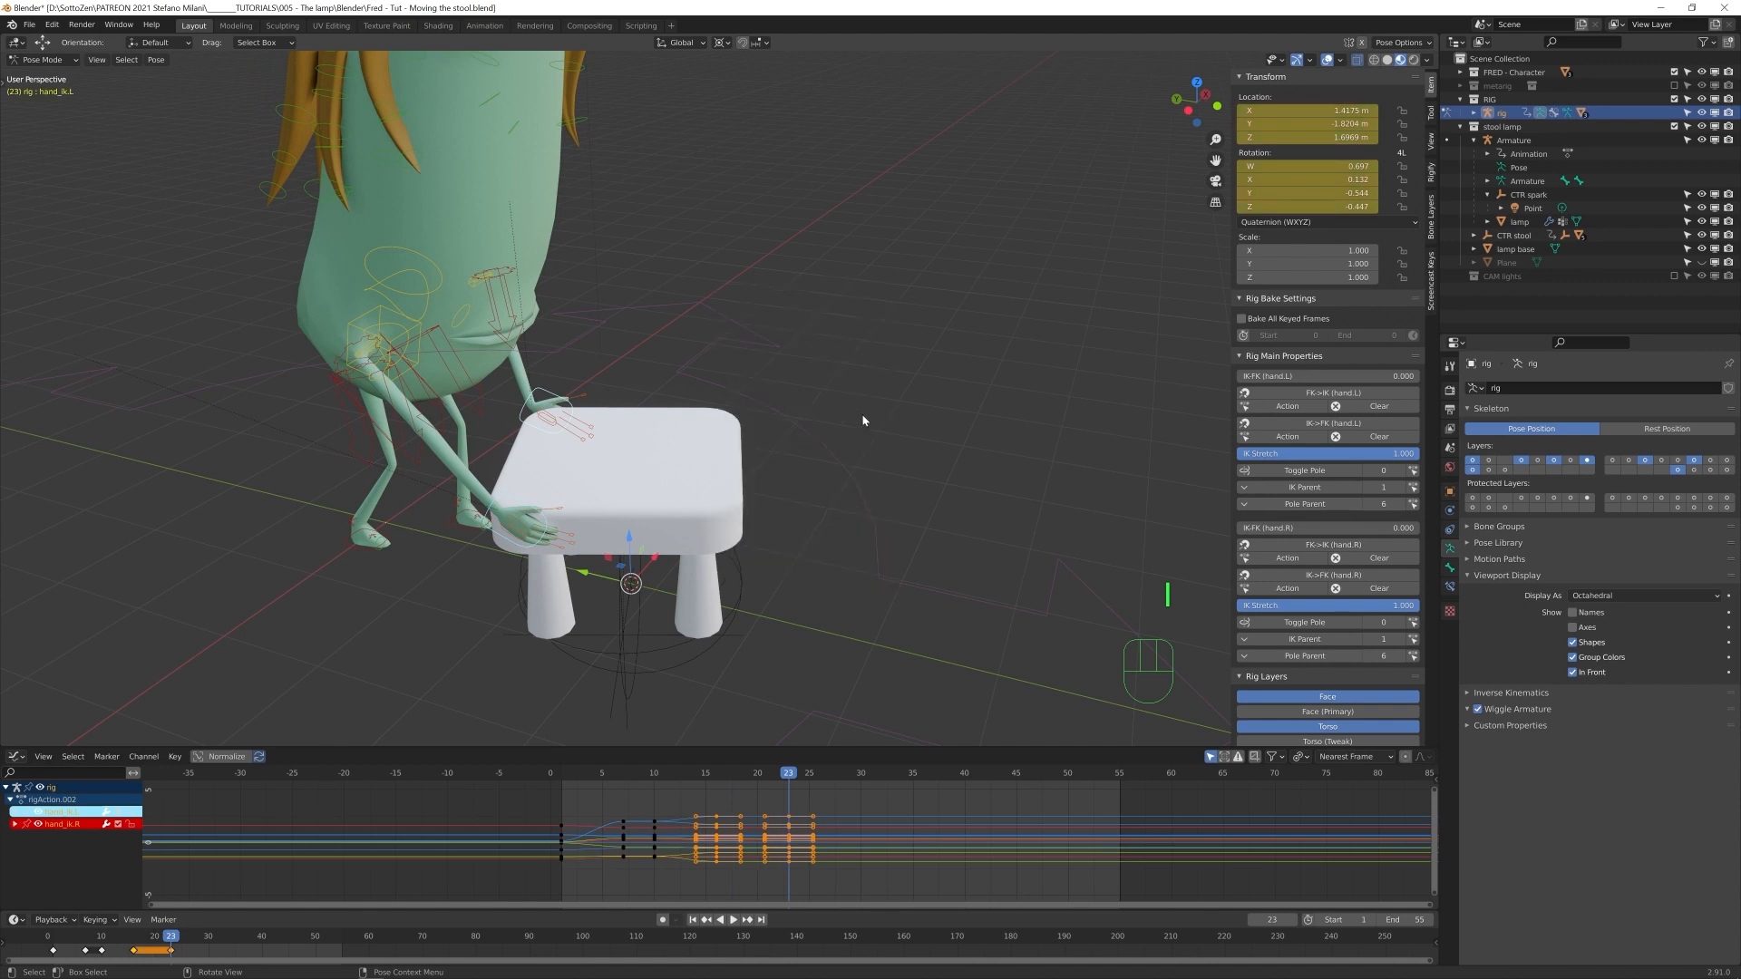
# - Step through frames 23–27 and re-rotate the hand IK bones onto the stool
pyautogui.press('Right')
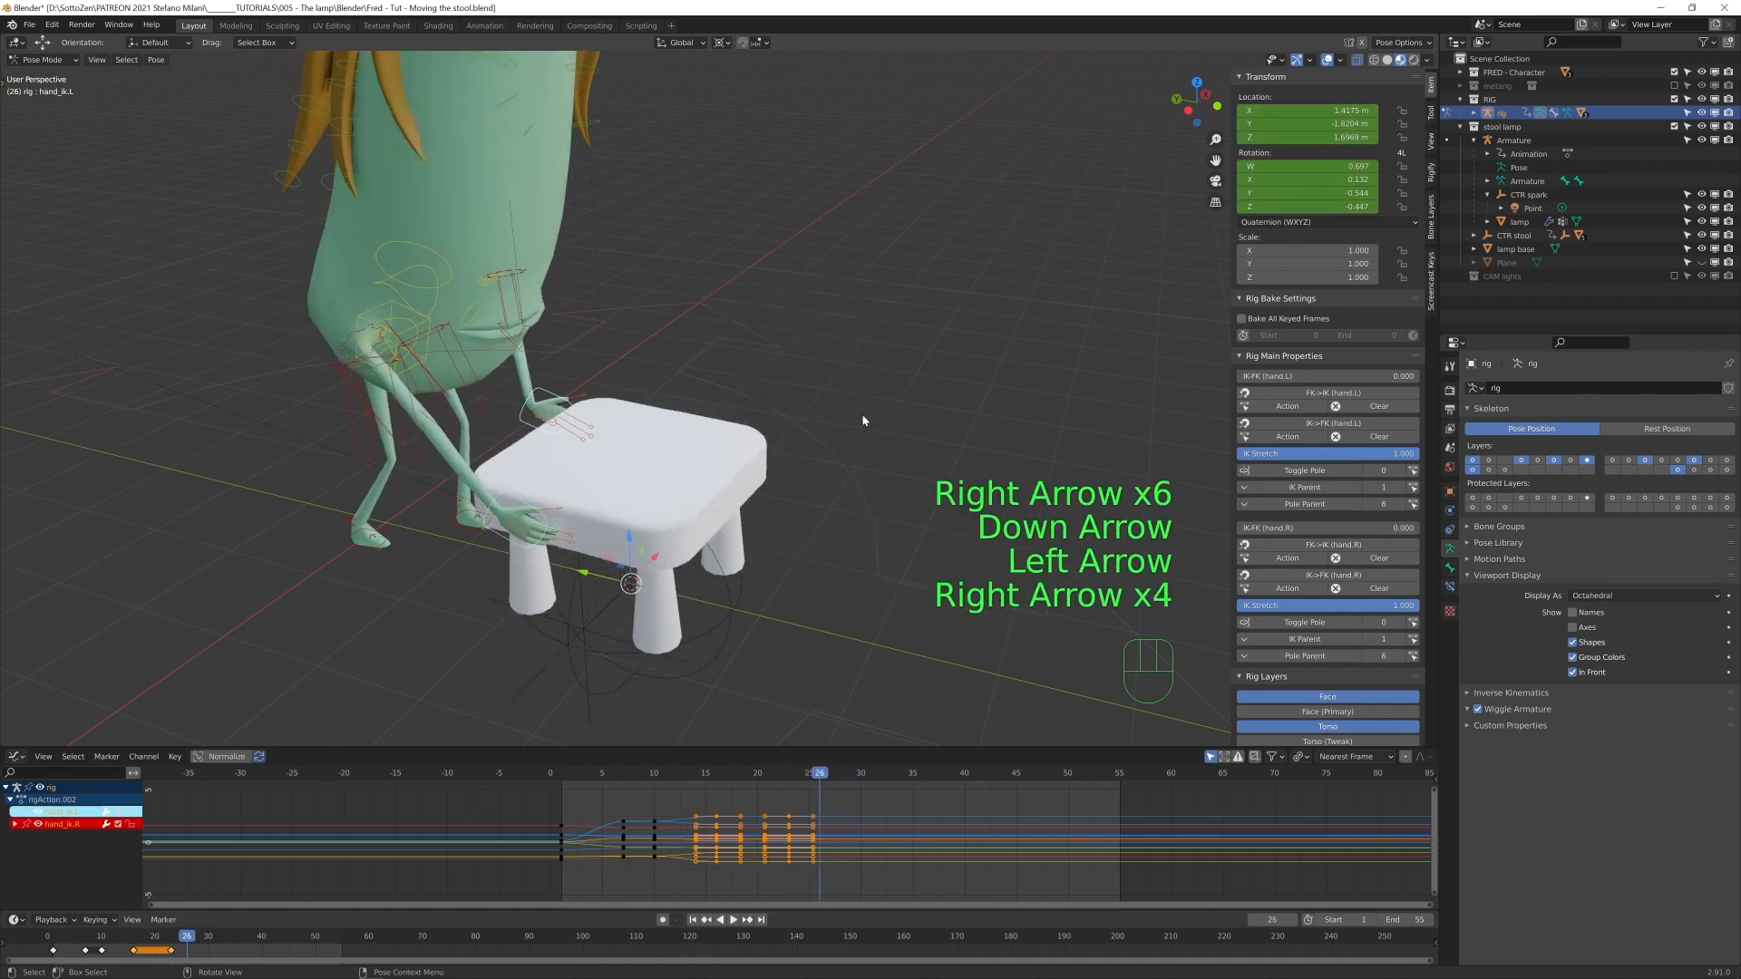
pyautogui.press('Right')
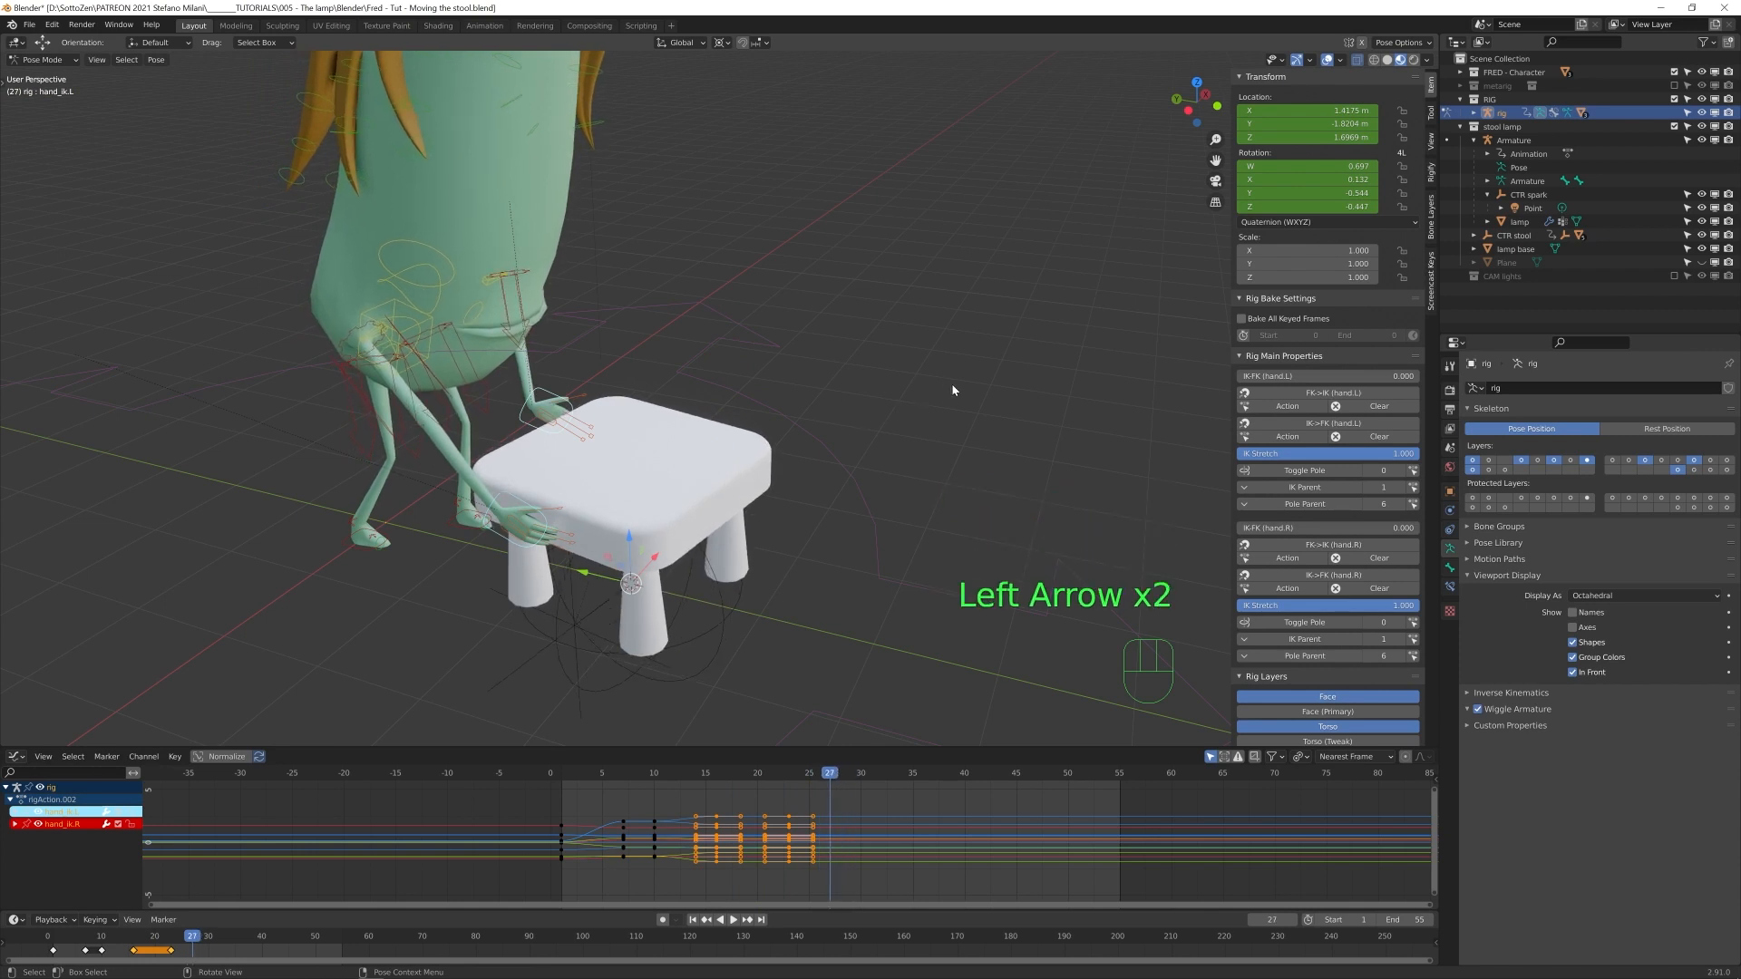
pyautogui.press('r')
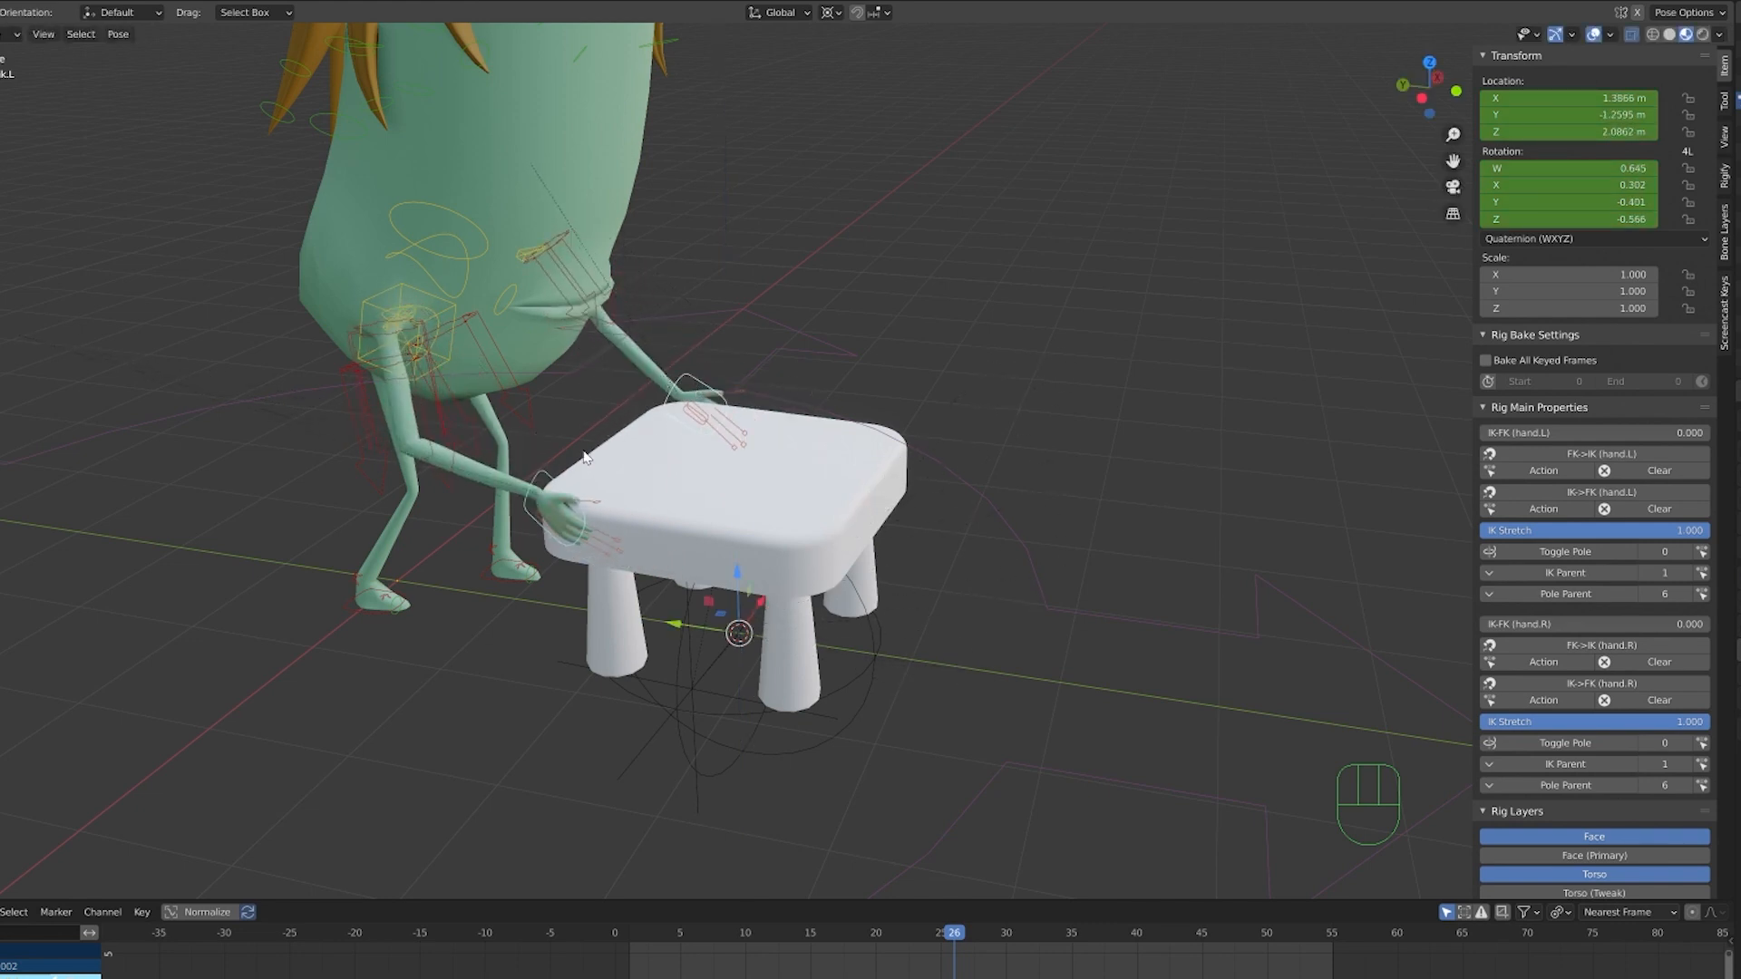
pyautogui.moveTo(989, 502)
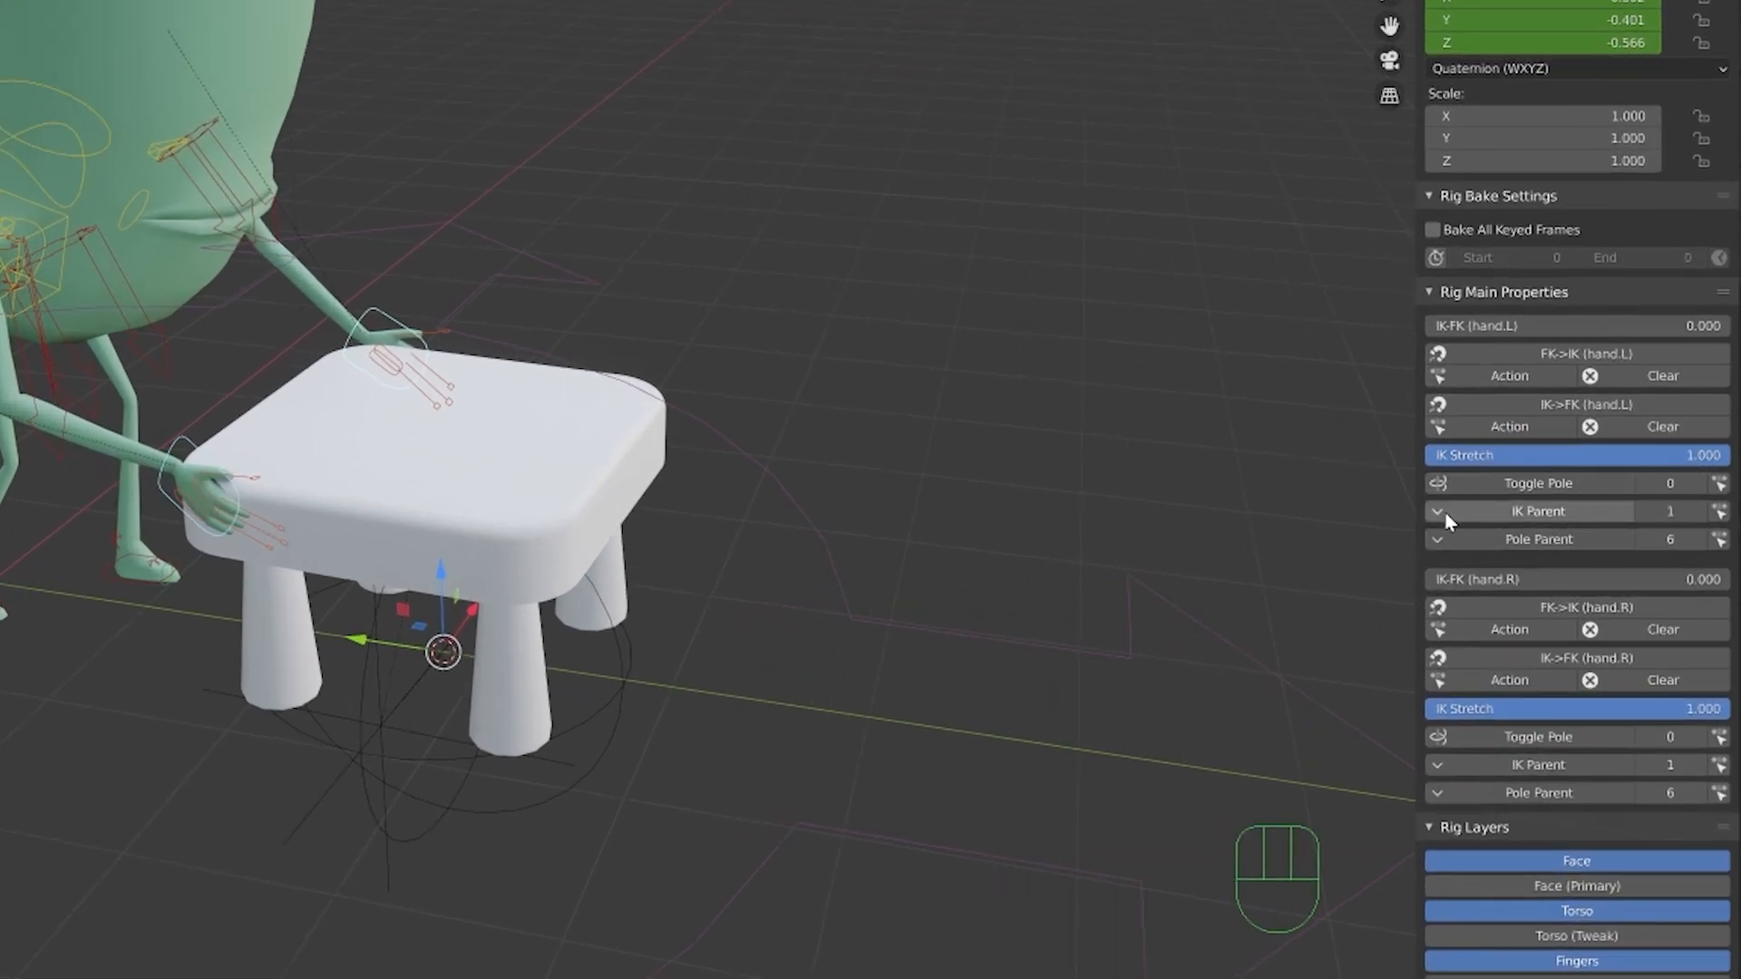
# - Check the IK Parent field of the left hand control
pyautogui.click(1538, 512)
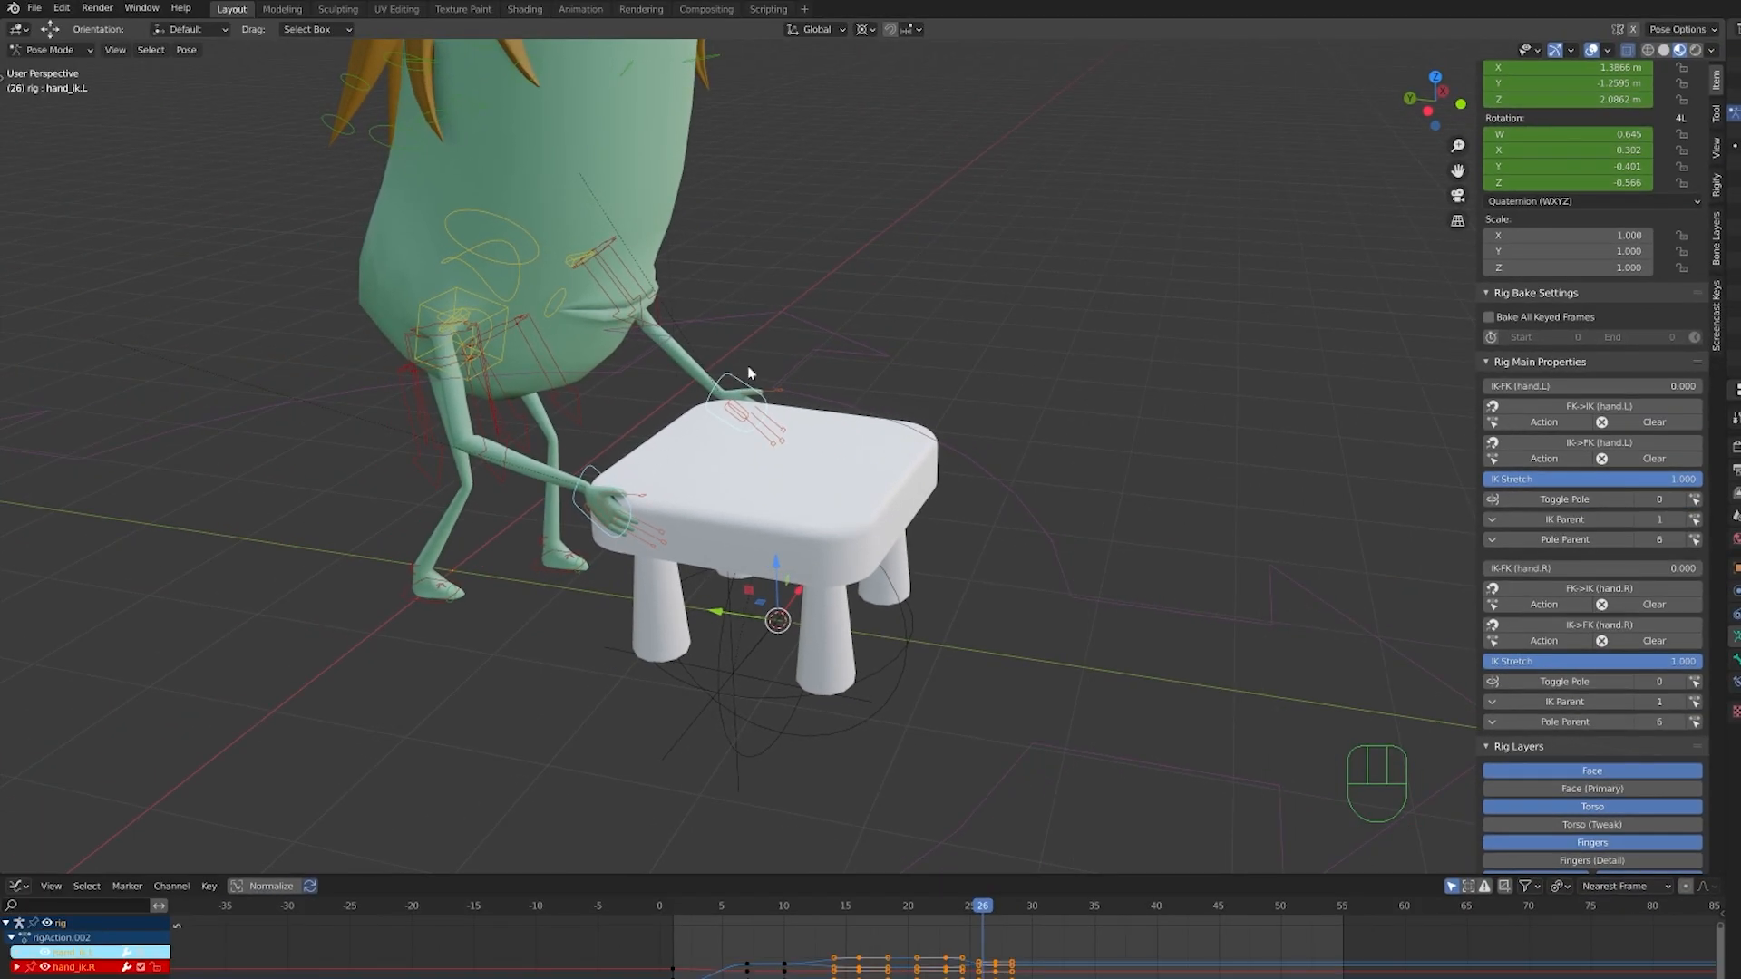
pyautogui.moveTo(506, 315)
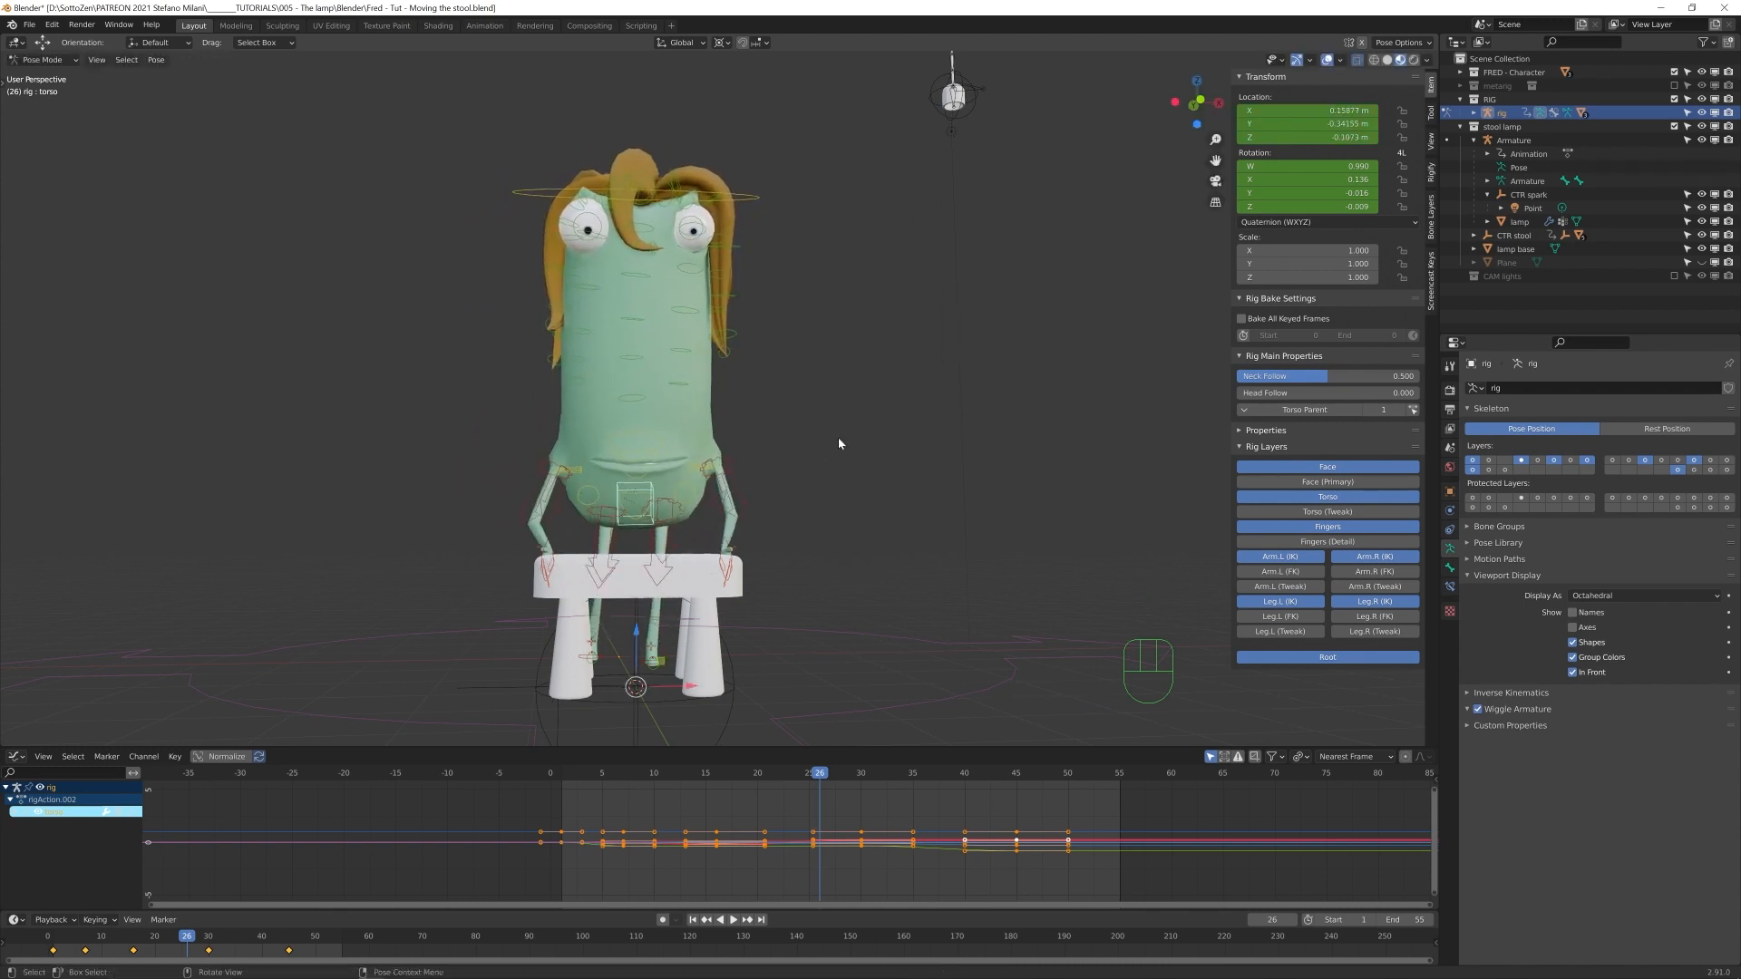
# - Toggle out of and back into Pose Mode before jumping to the lamp section
pyautogui.press('ctrl+tab')
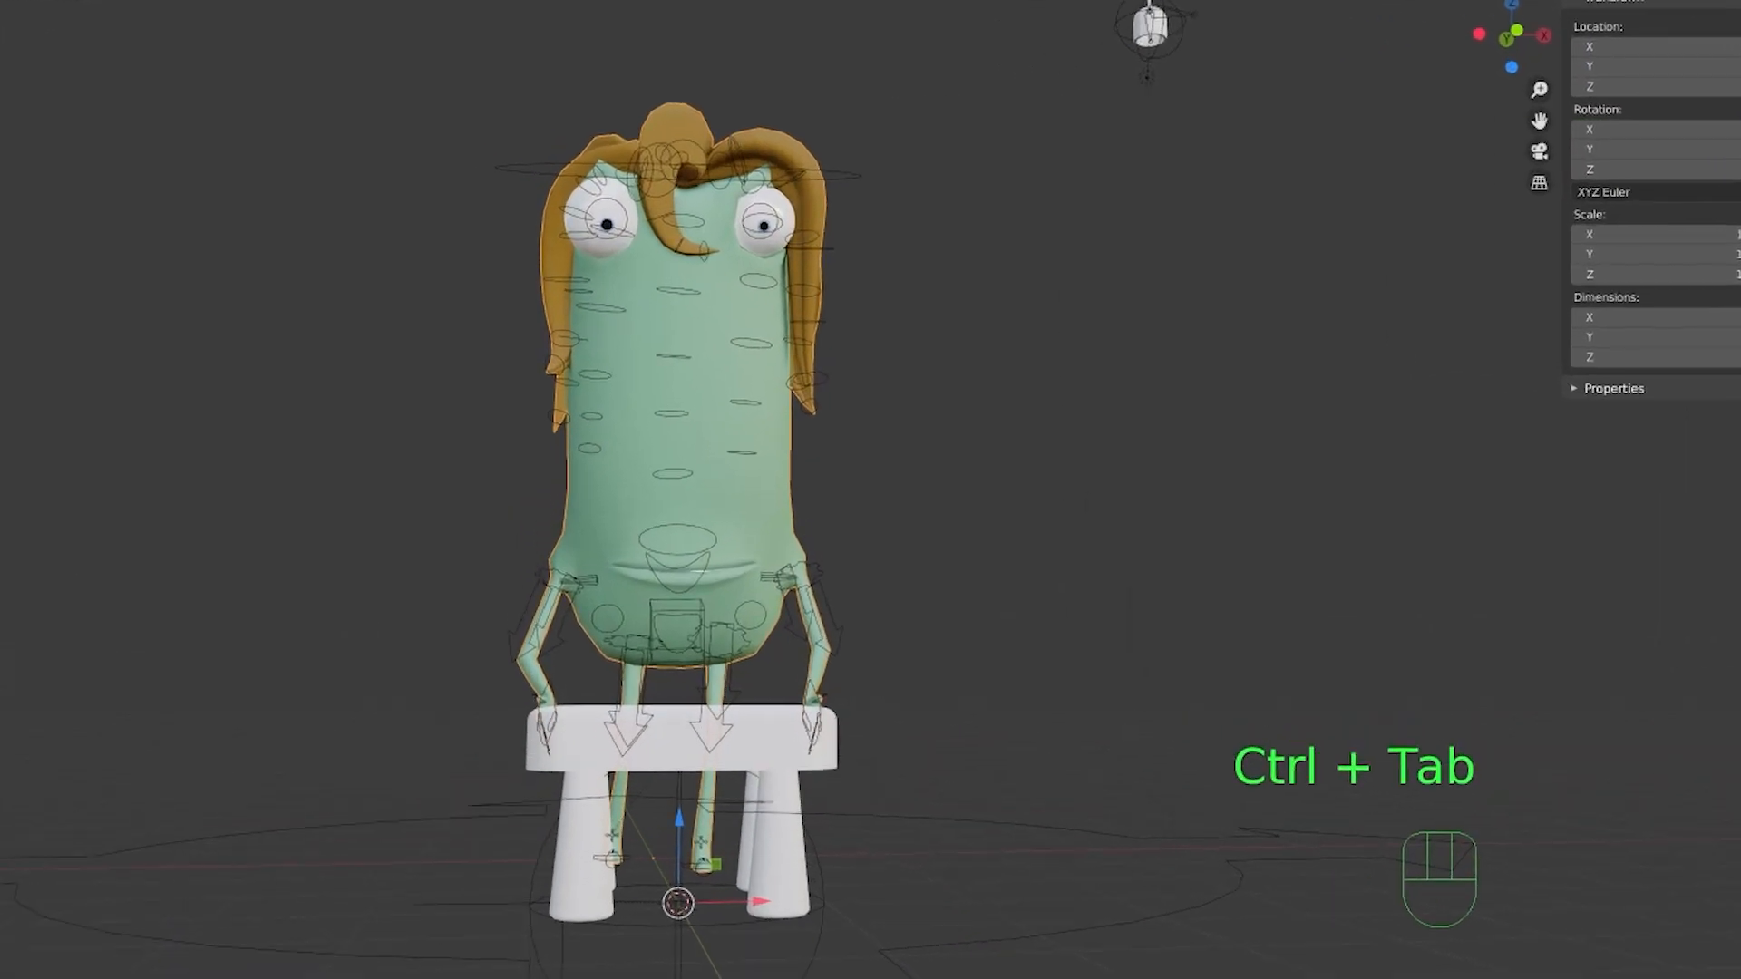
pyautogui.press('ctrl+Tab')
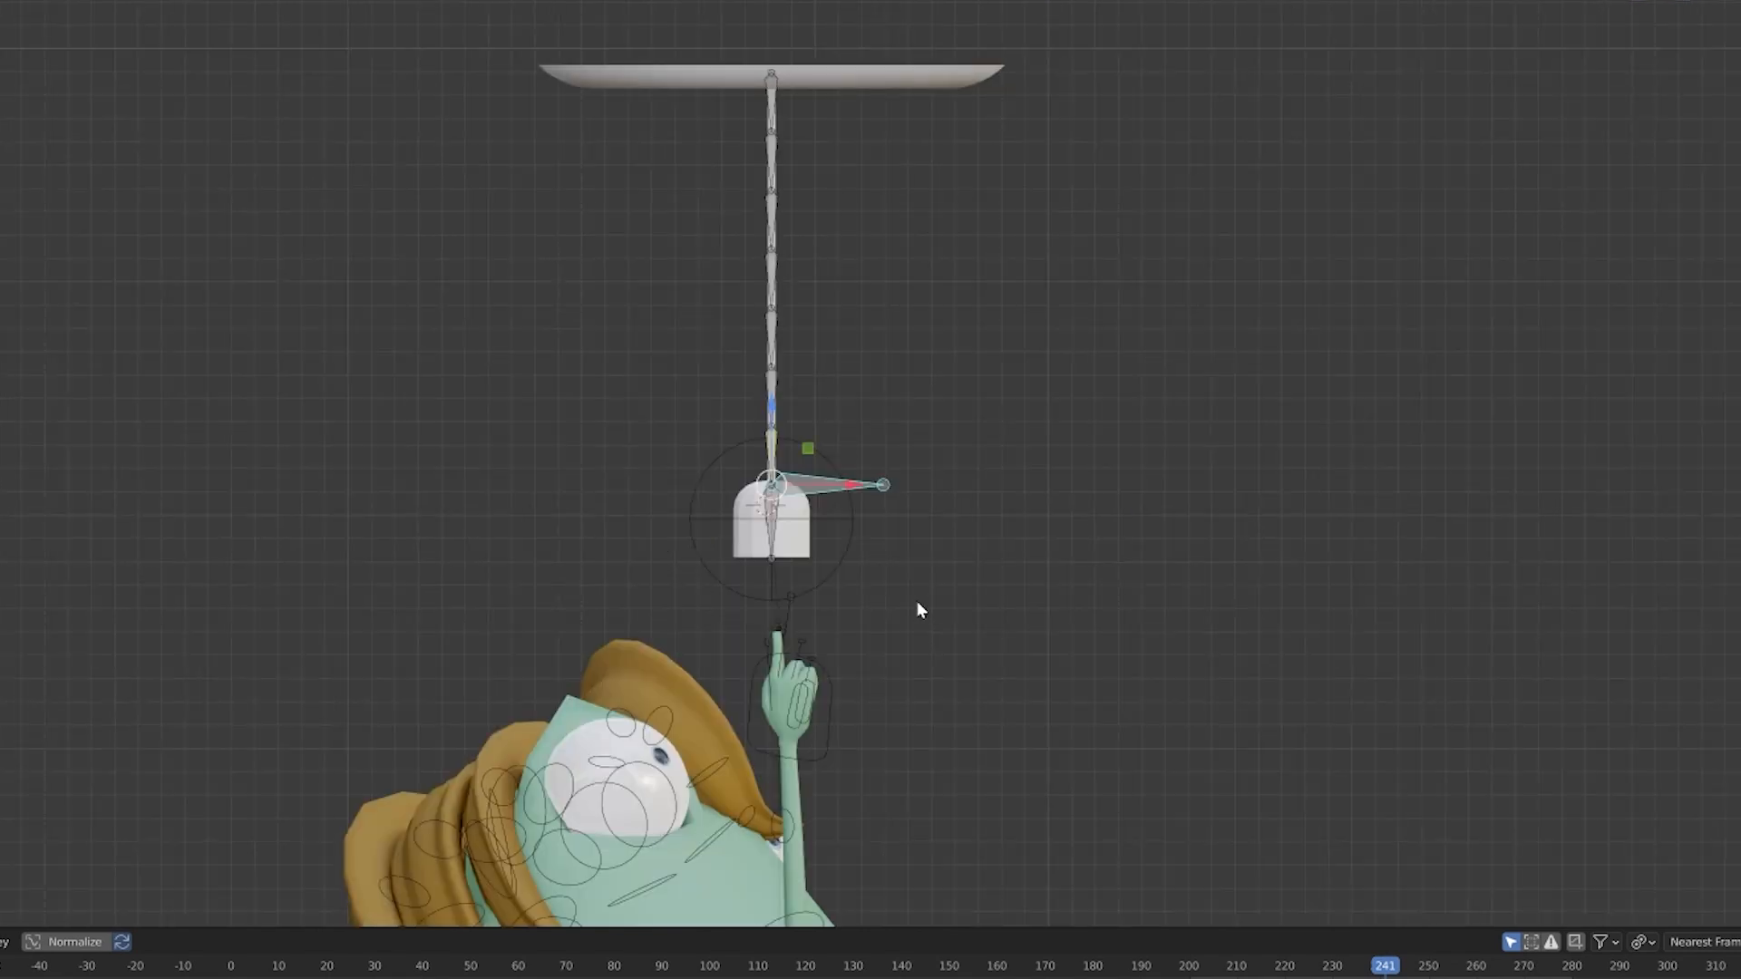
pyautogui.moveTo(839, 586)
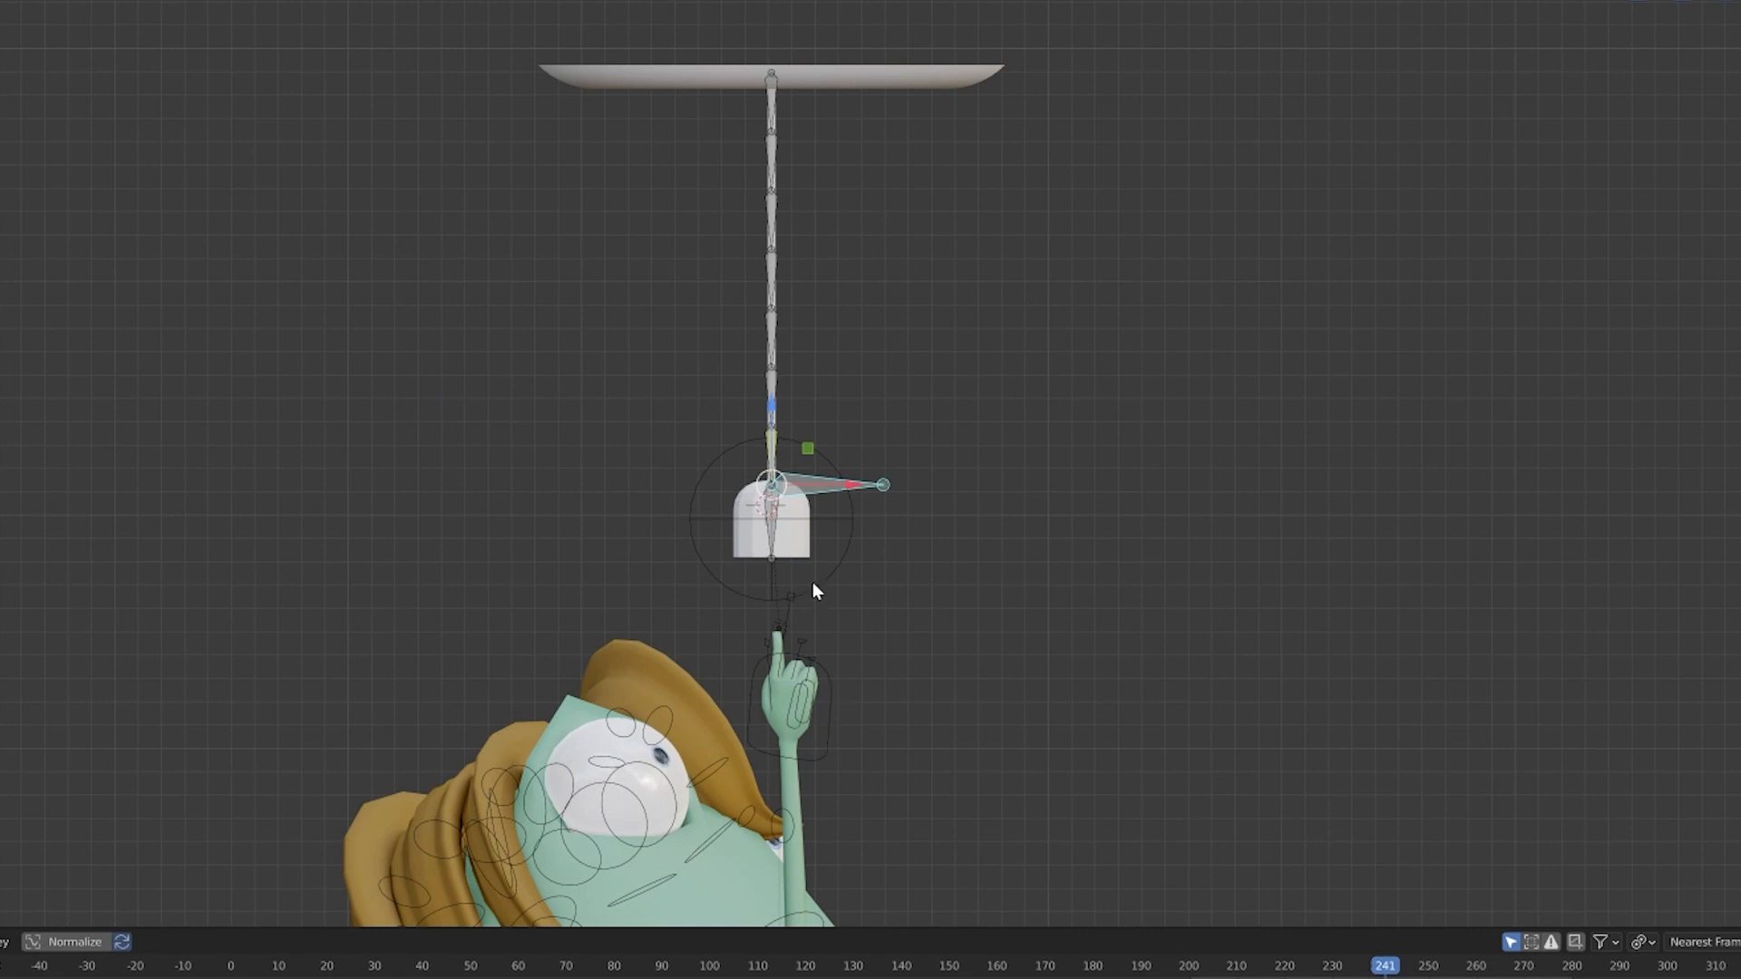
pyautogui.moveTo(825, 588)
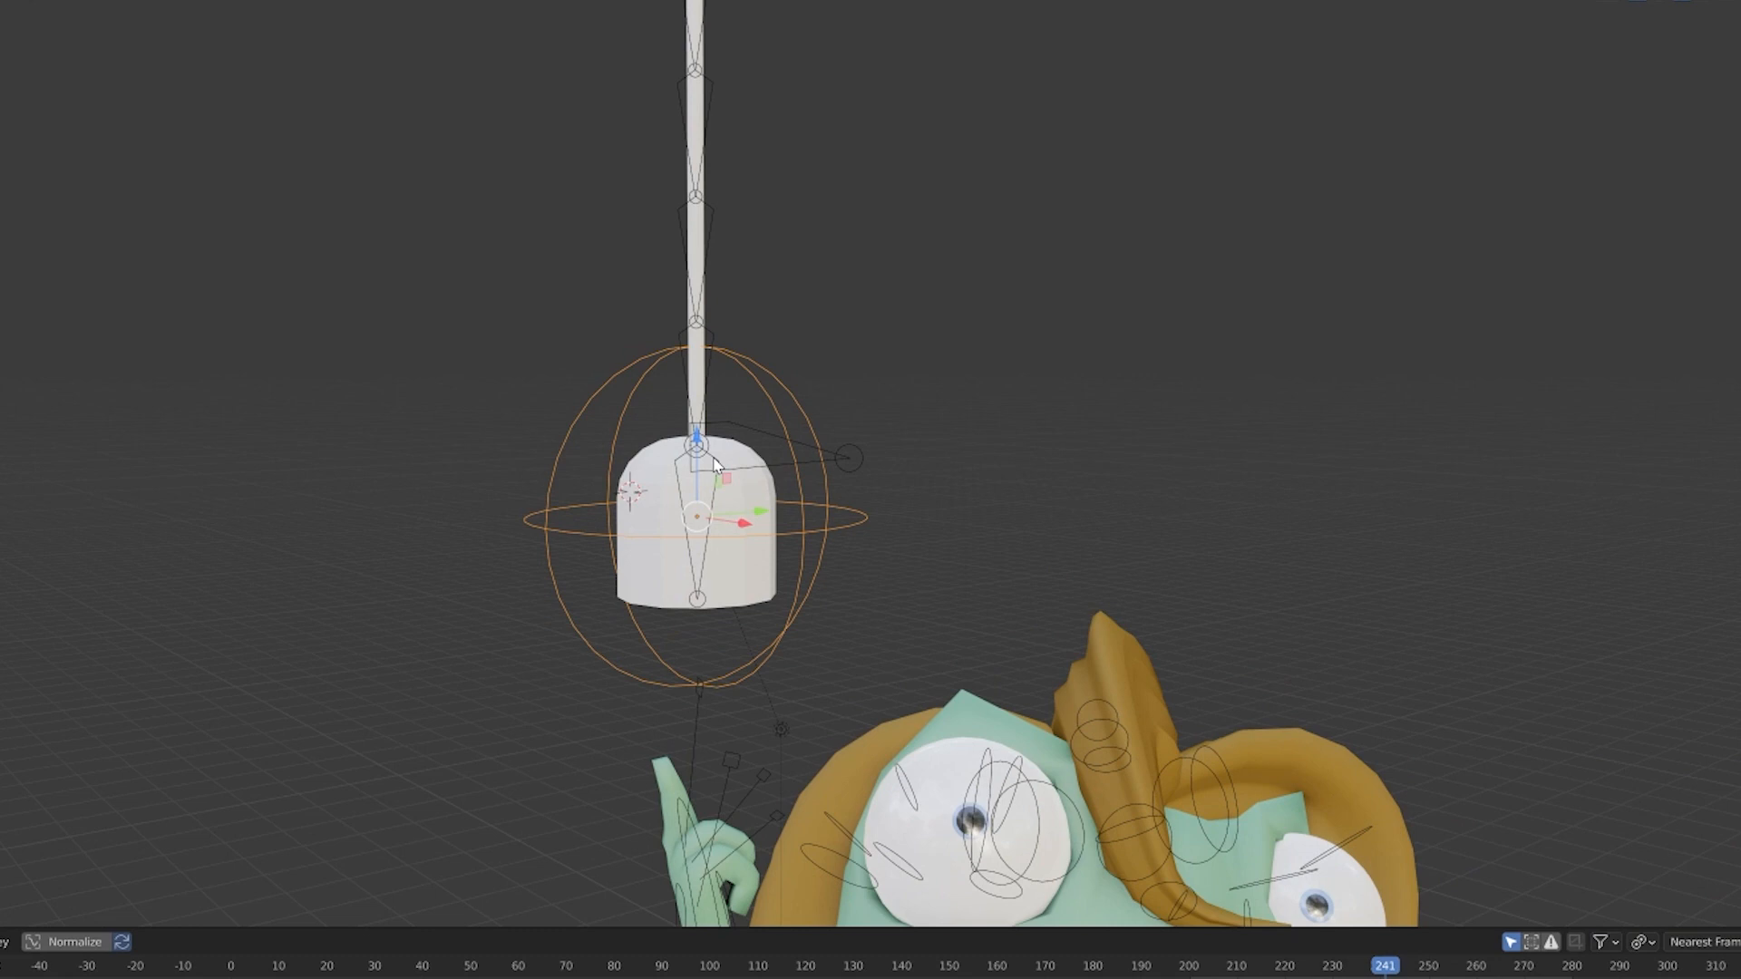
pyautogui.moveTo(716, 229)
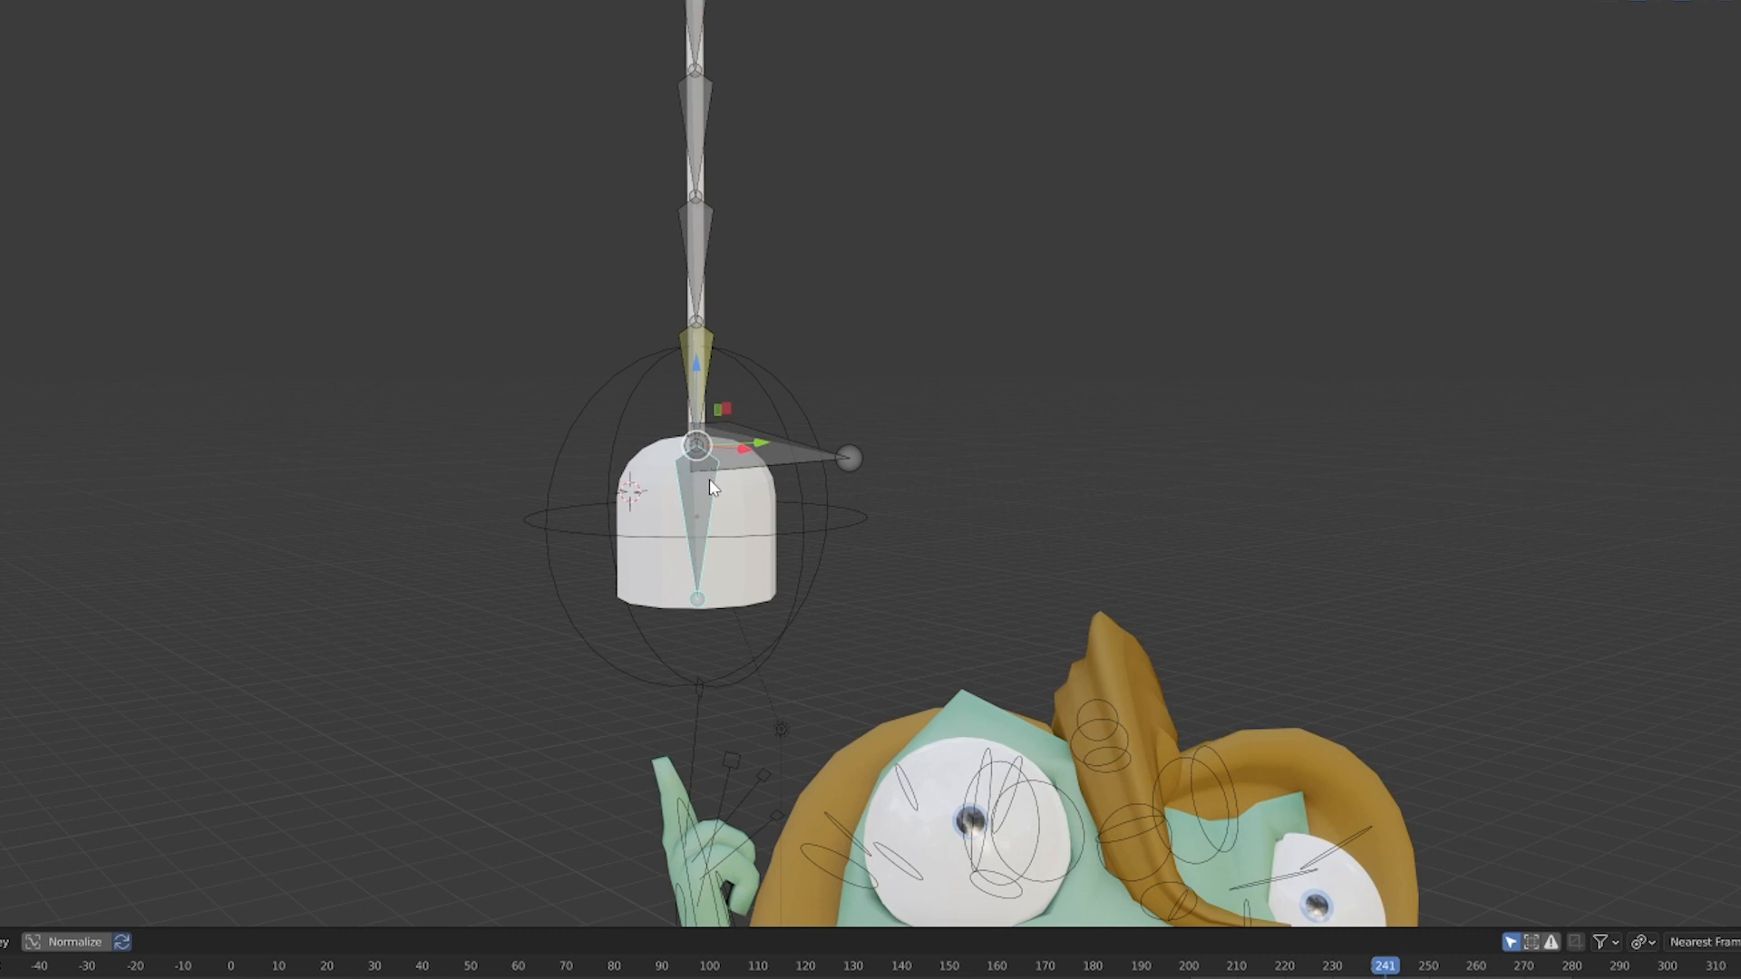
# - Parent the lamp object to the bone at the end of the lamp cord
pyautogui.click(711, 486)
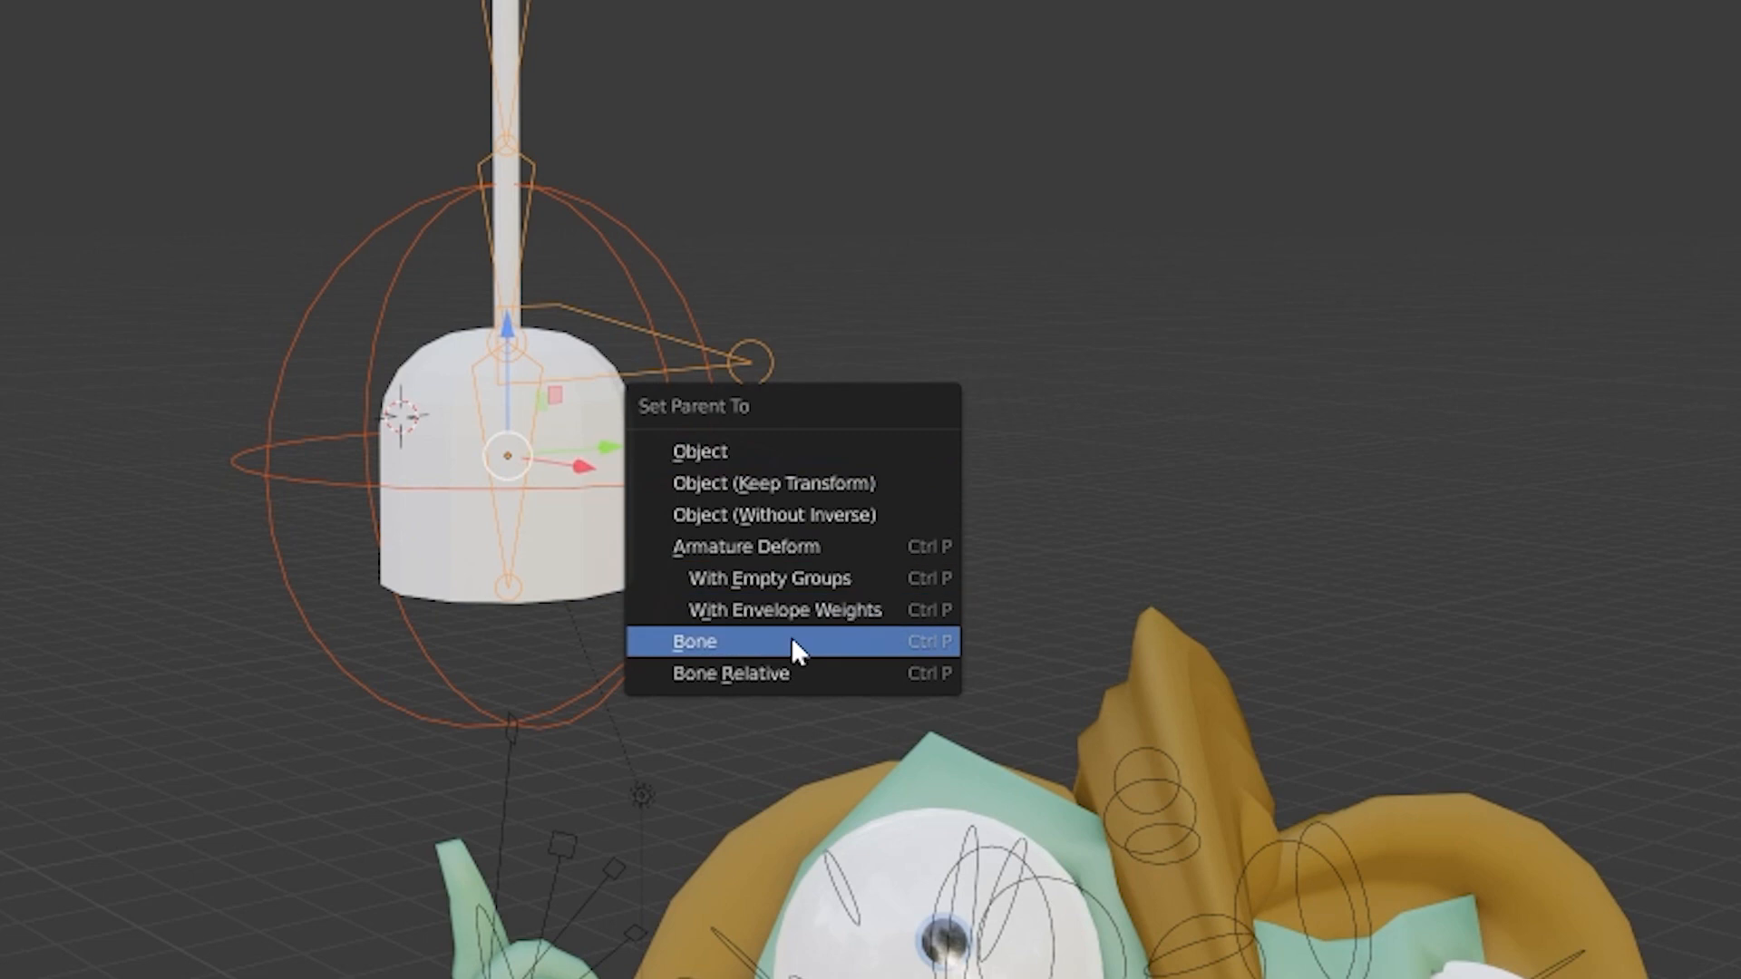
pyautogui.click(694, 640)
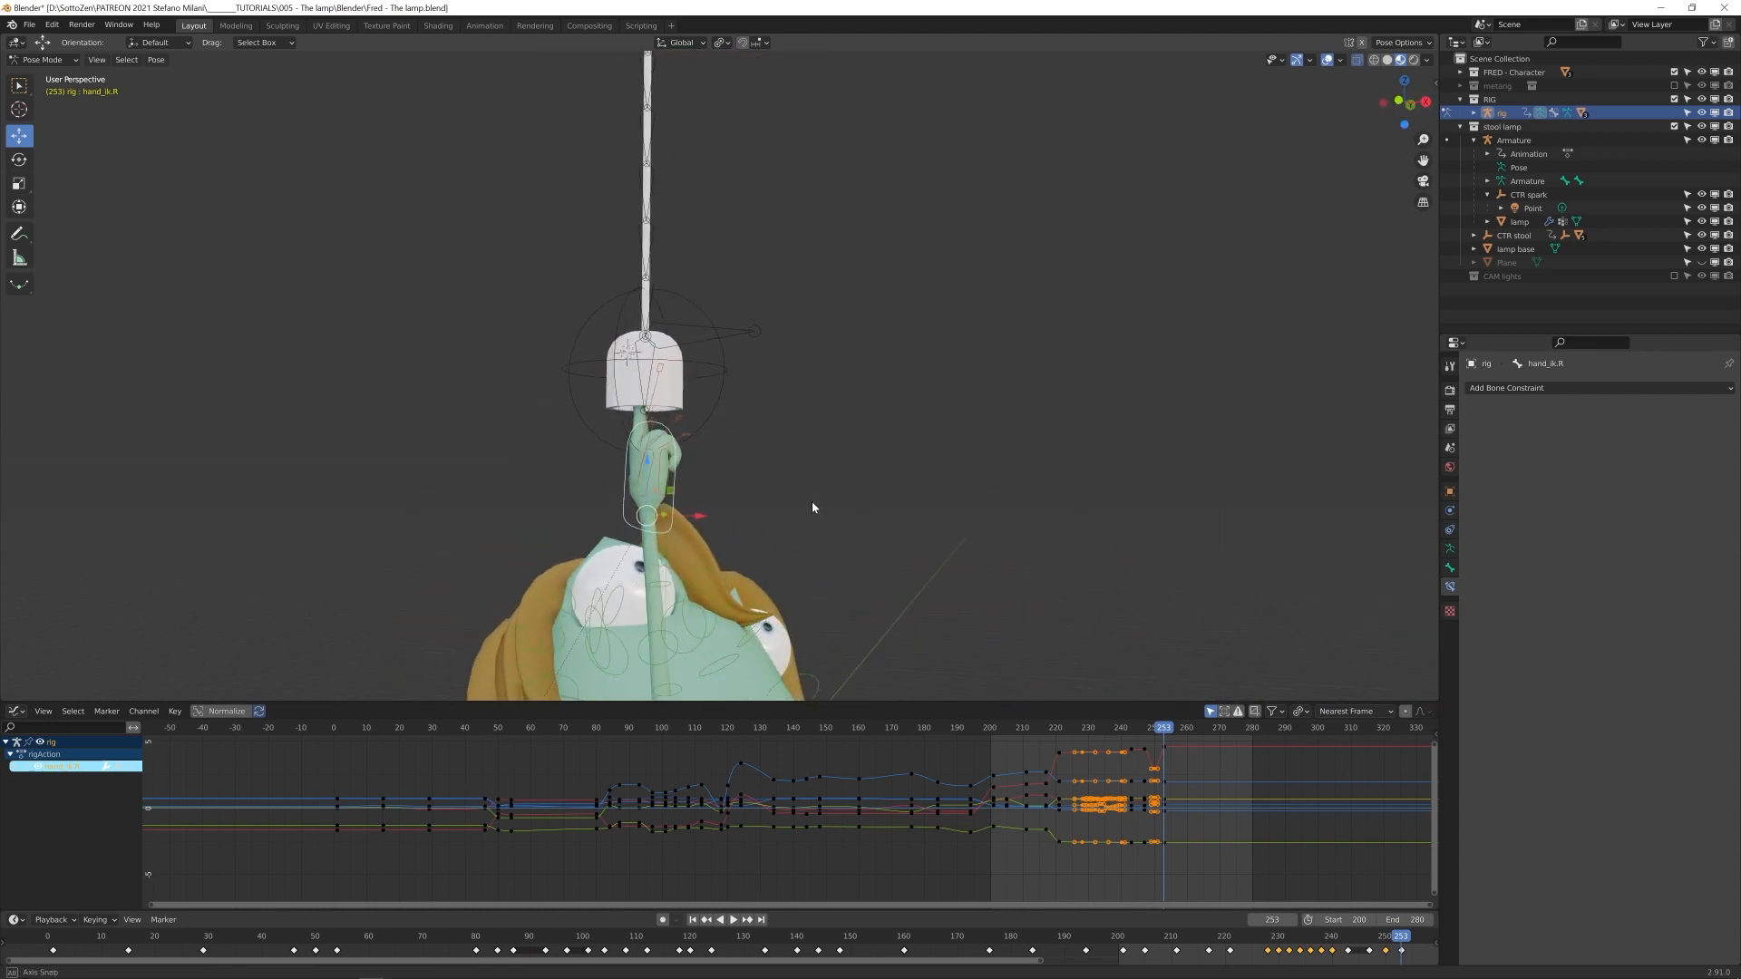
# - Add a Child Of bone constraint to hand_ik.R
pyautogui.click(1506, 388)
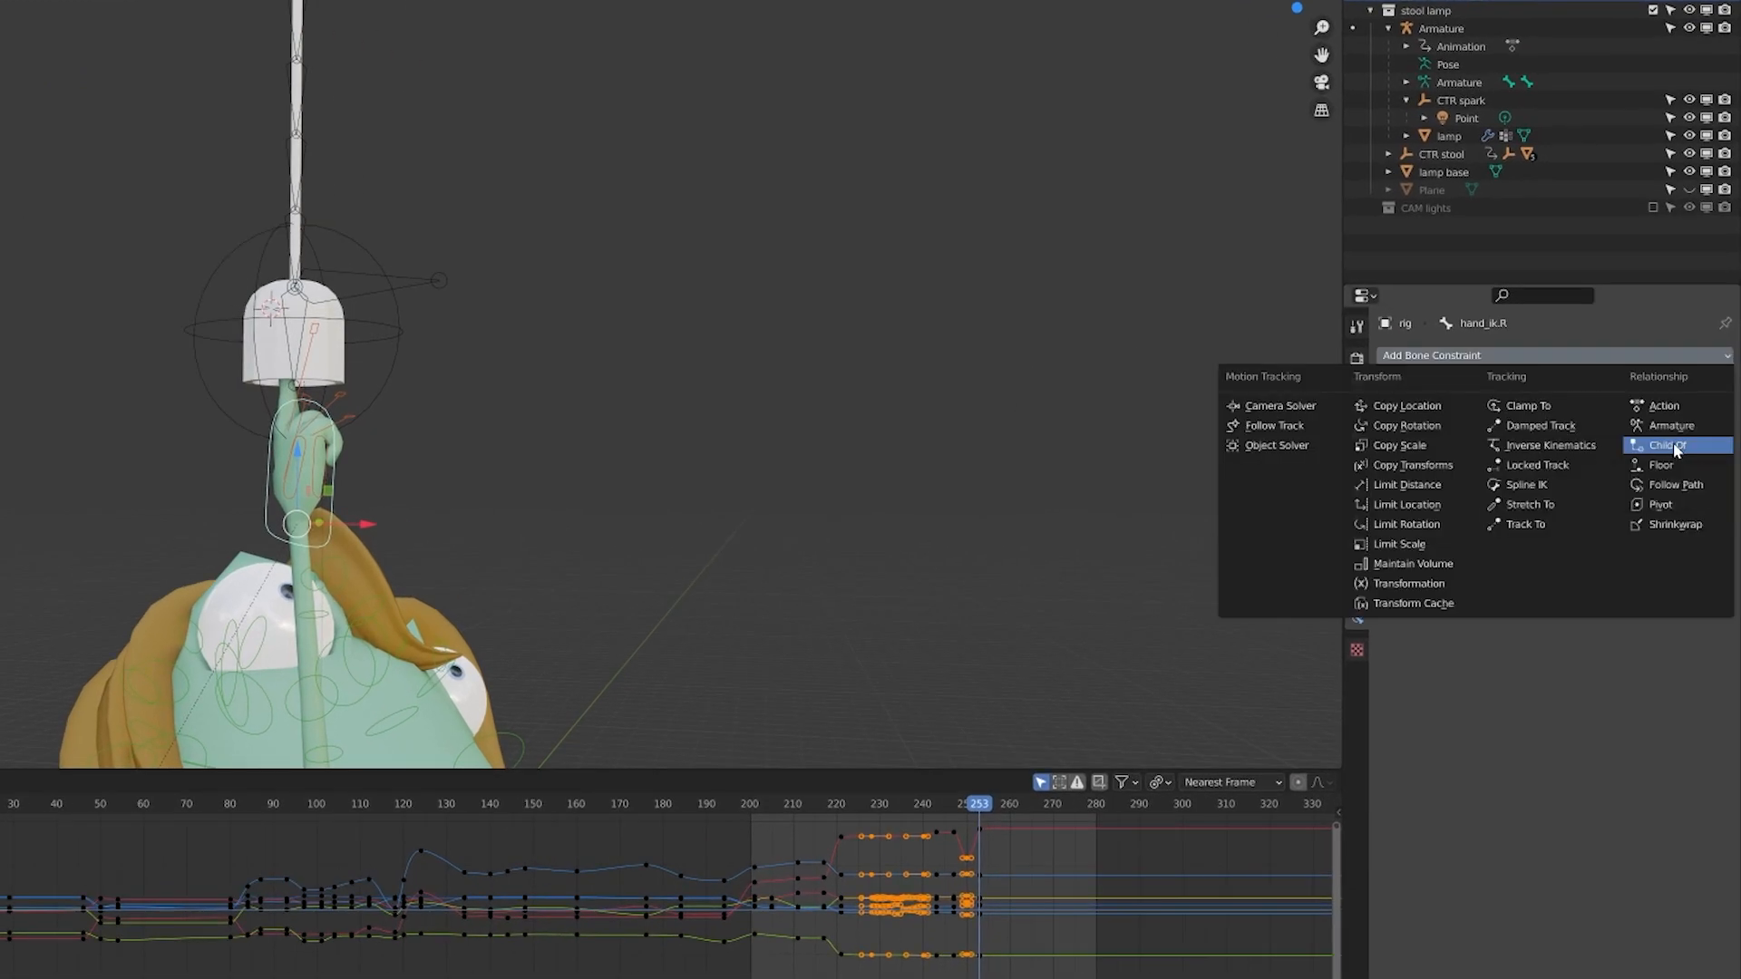
pyautogui.click(1670, 444)
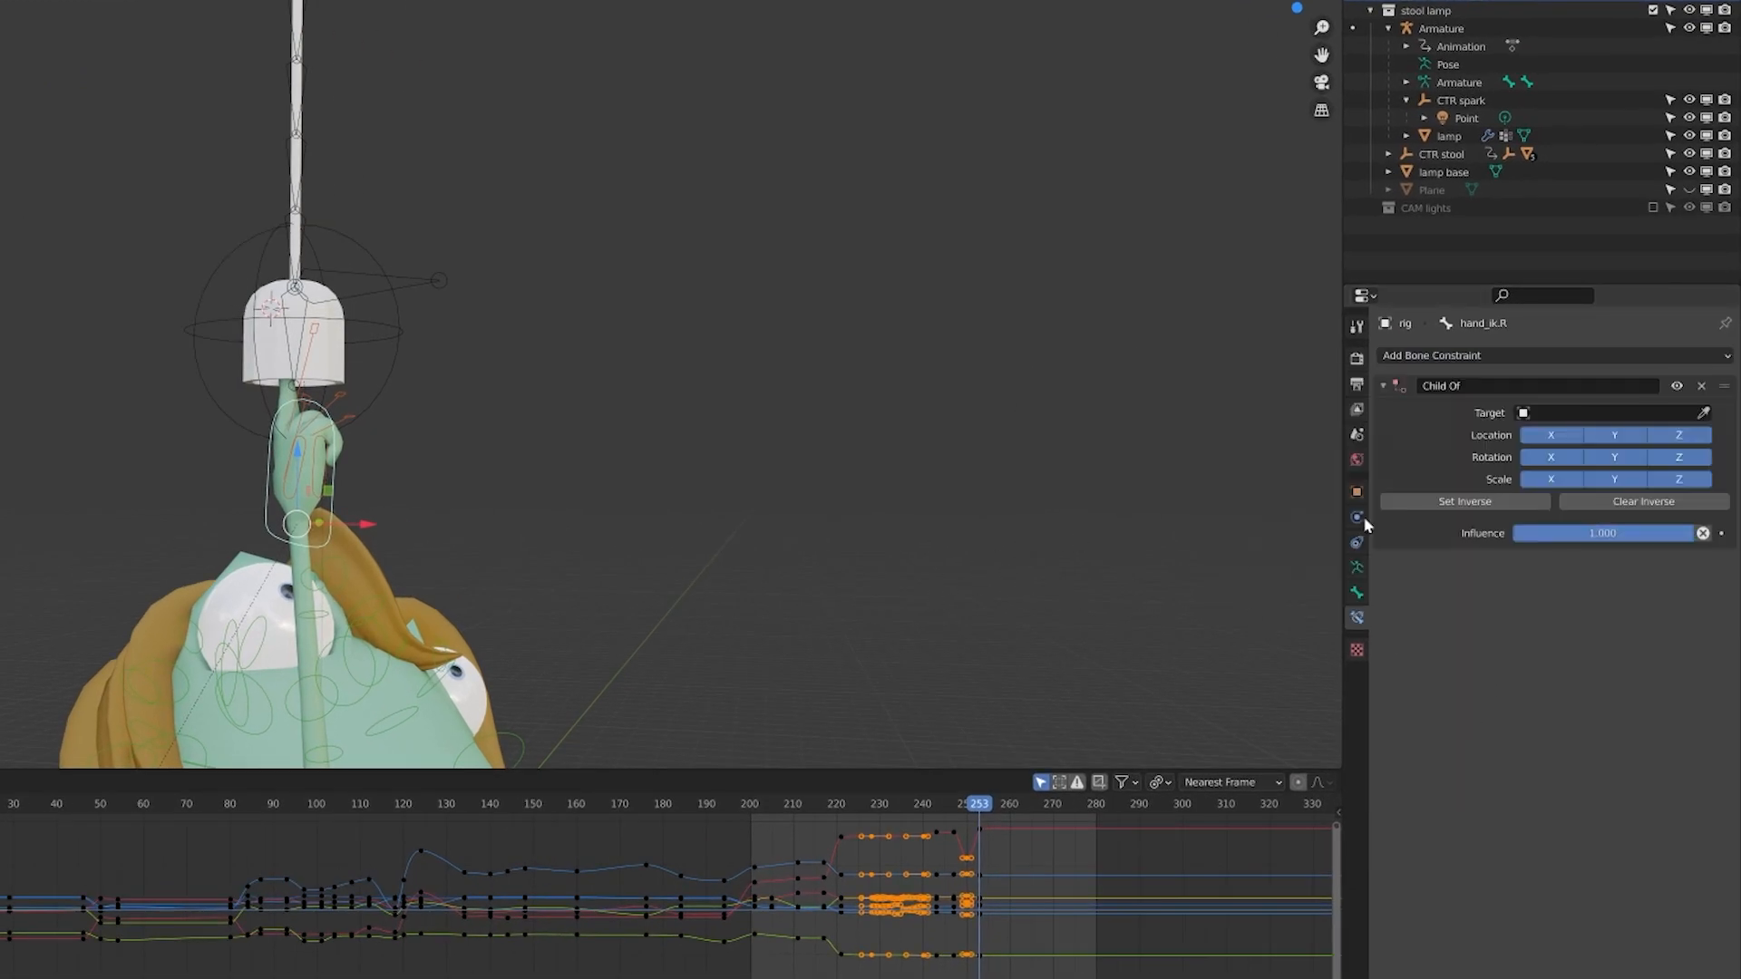
pyautogui.moveTo(574, 316)
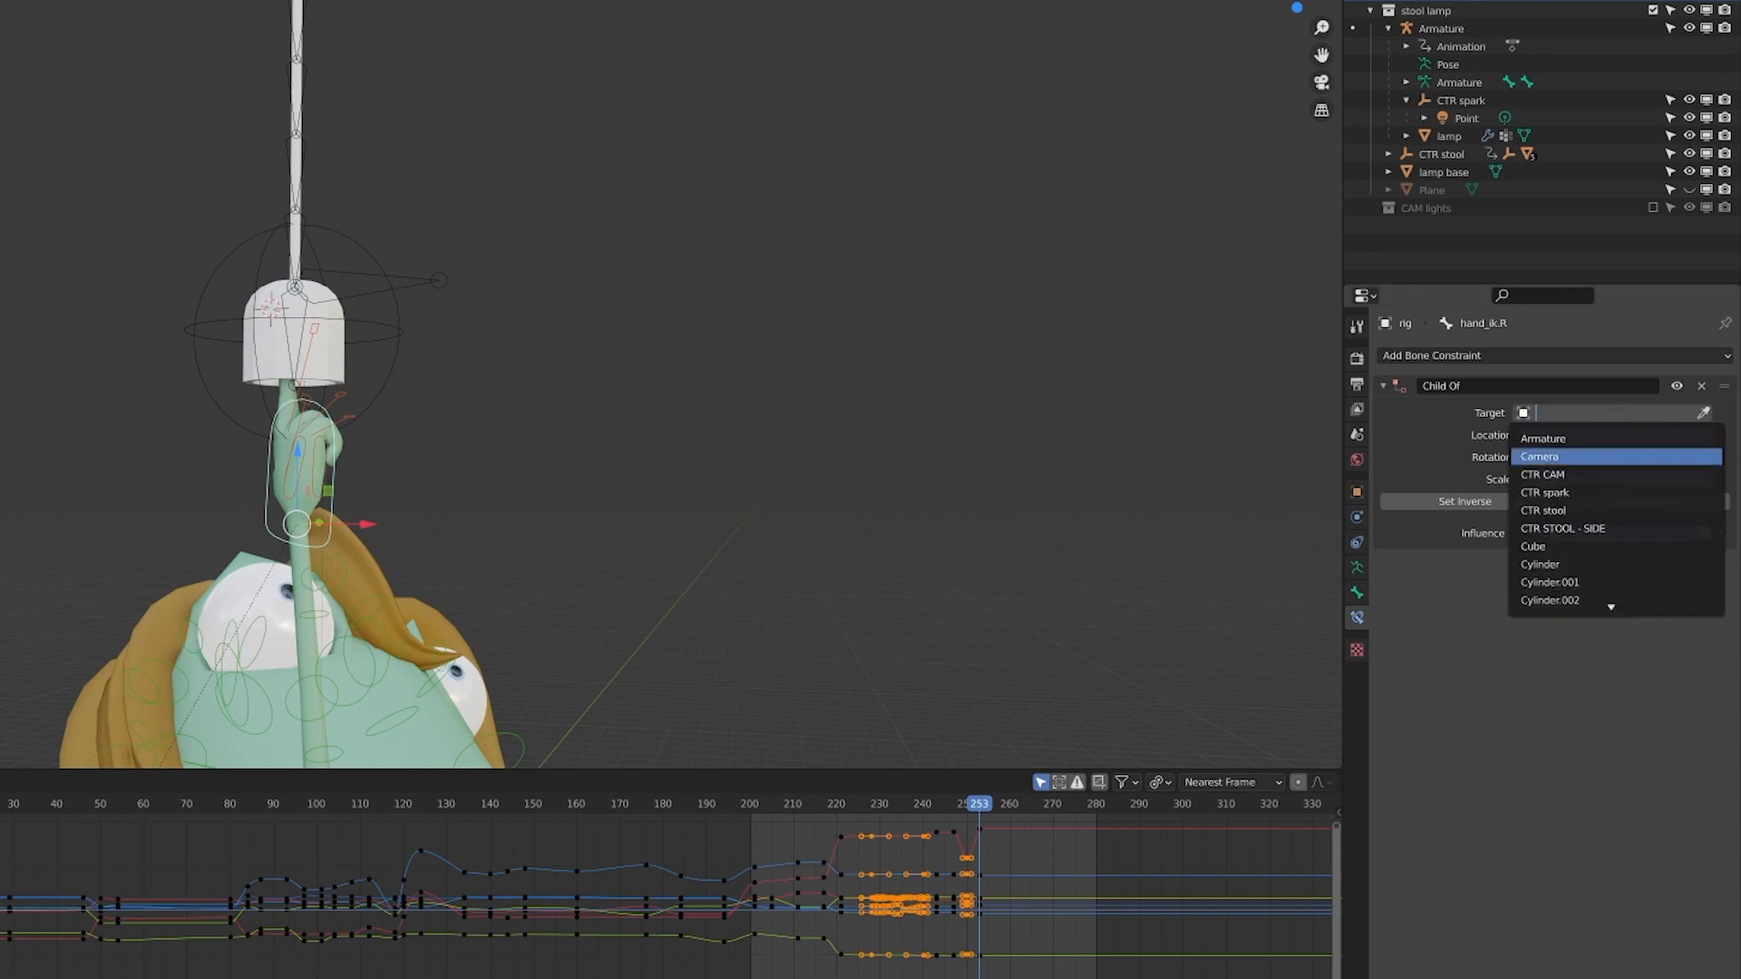
pyautogui.moveTo(1543, 492)
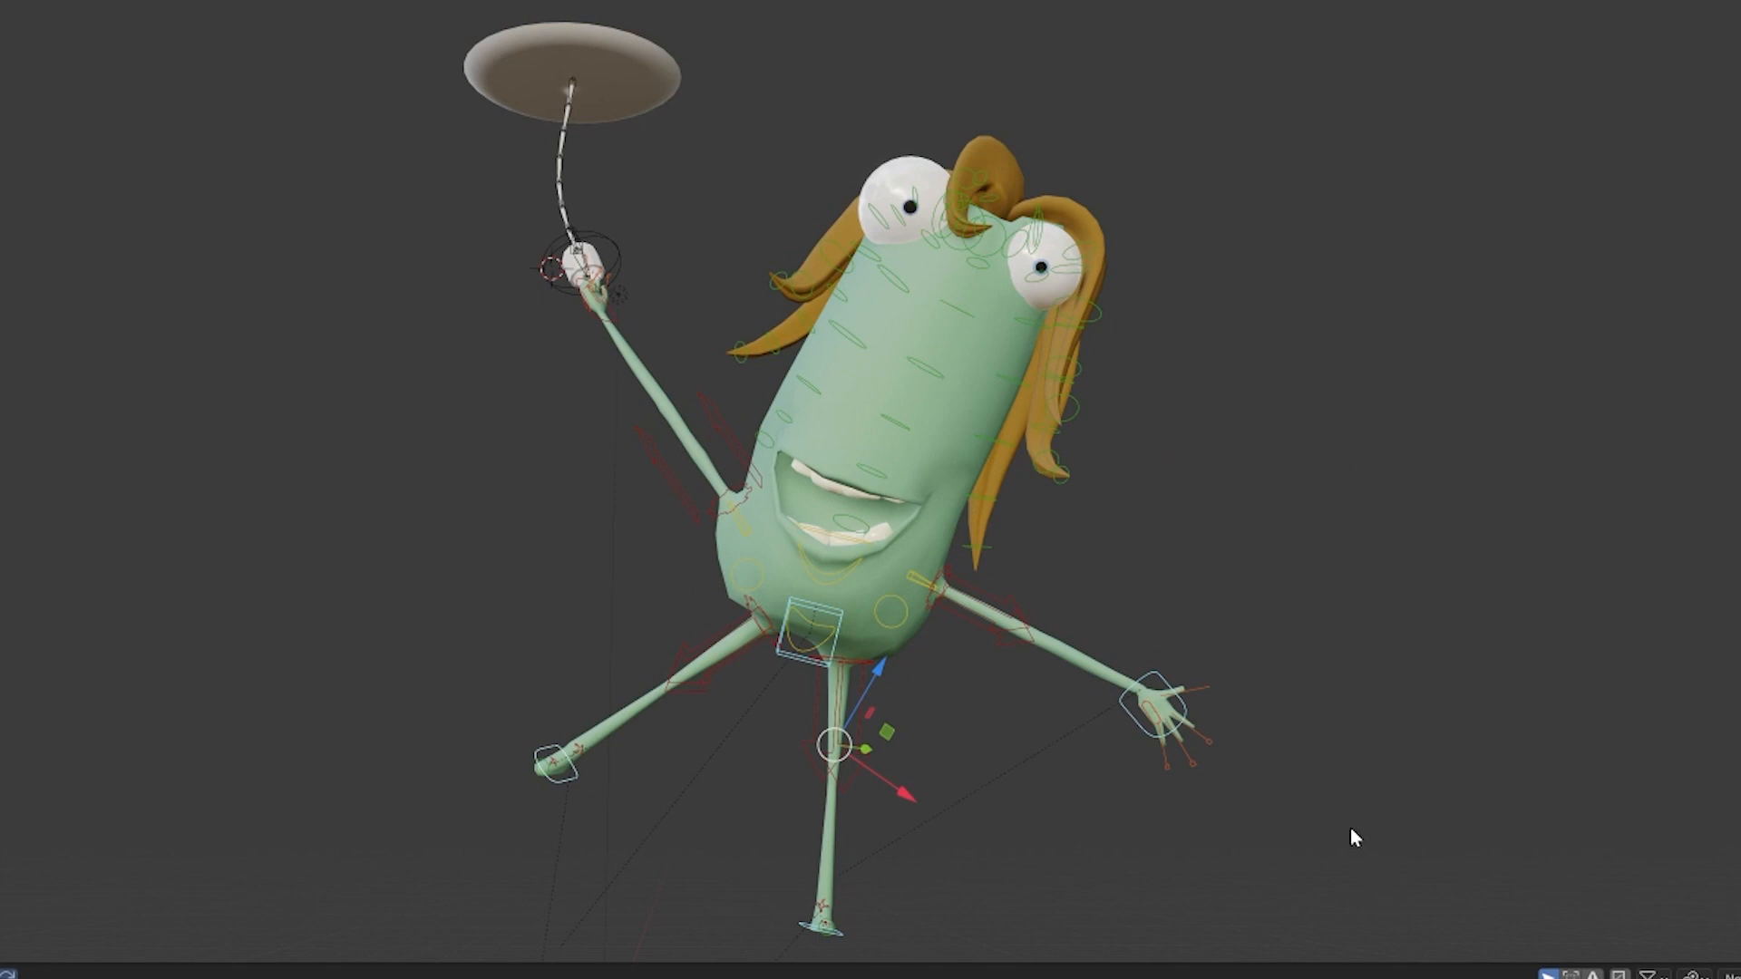
# - Play back the animation to check the right hand following the swinging lamp
pyautogui.click(756, 13)
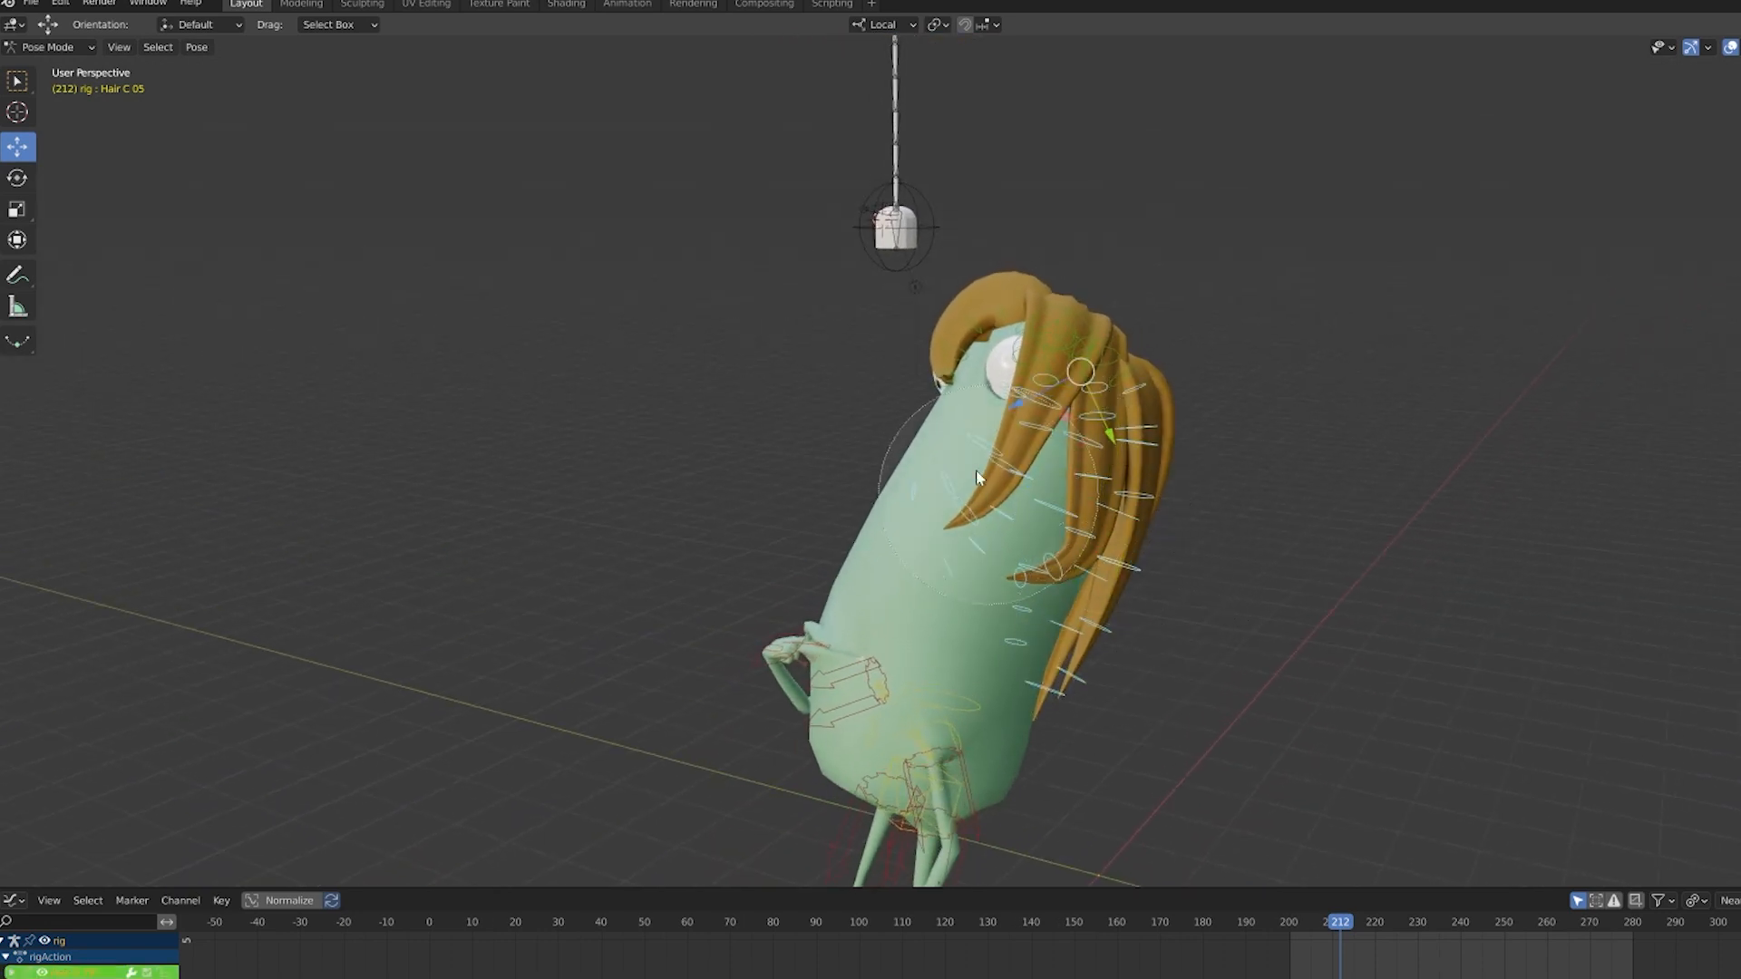
# - Select all of Fred's hair bones and rotate them together about local X at frame 212
pyautogui.moveTo(977, 477); pyautogui.dragTo(1322, 519)
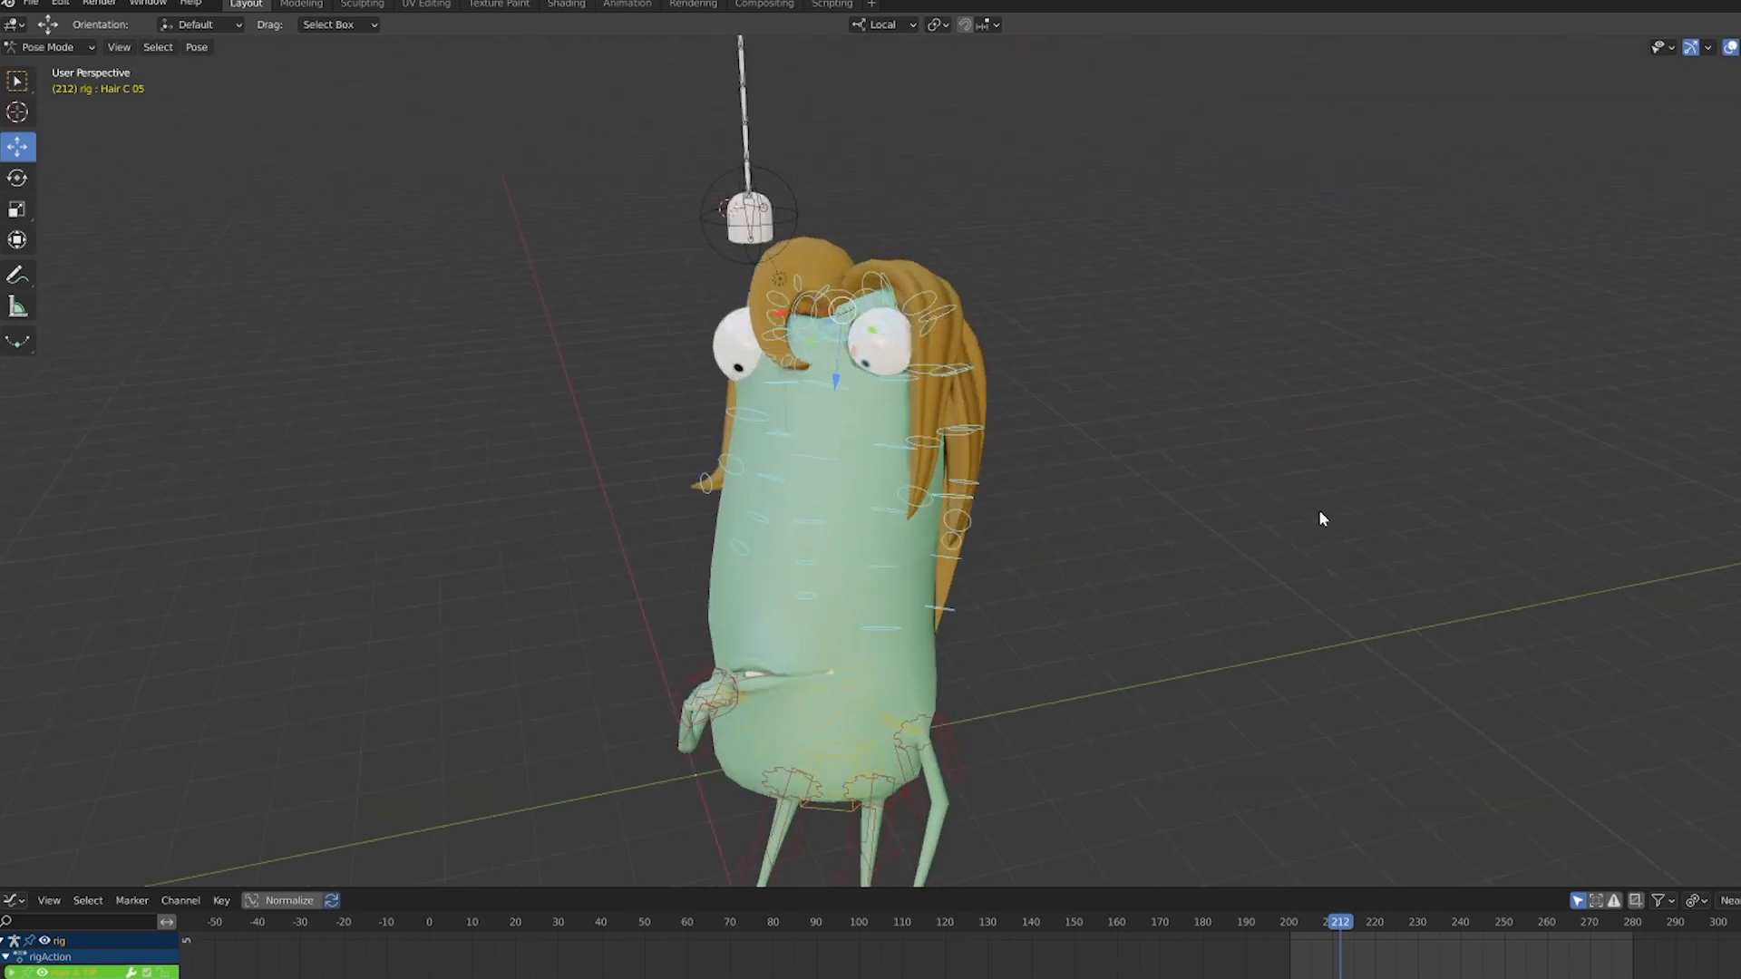
pyautogui.click(936, 23)
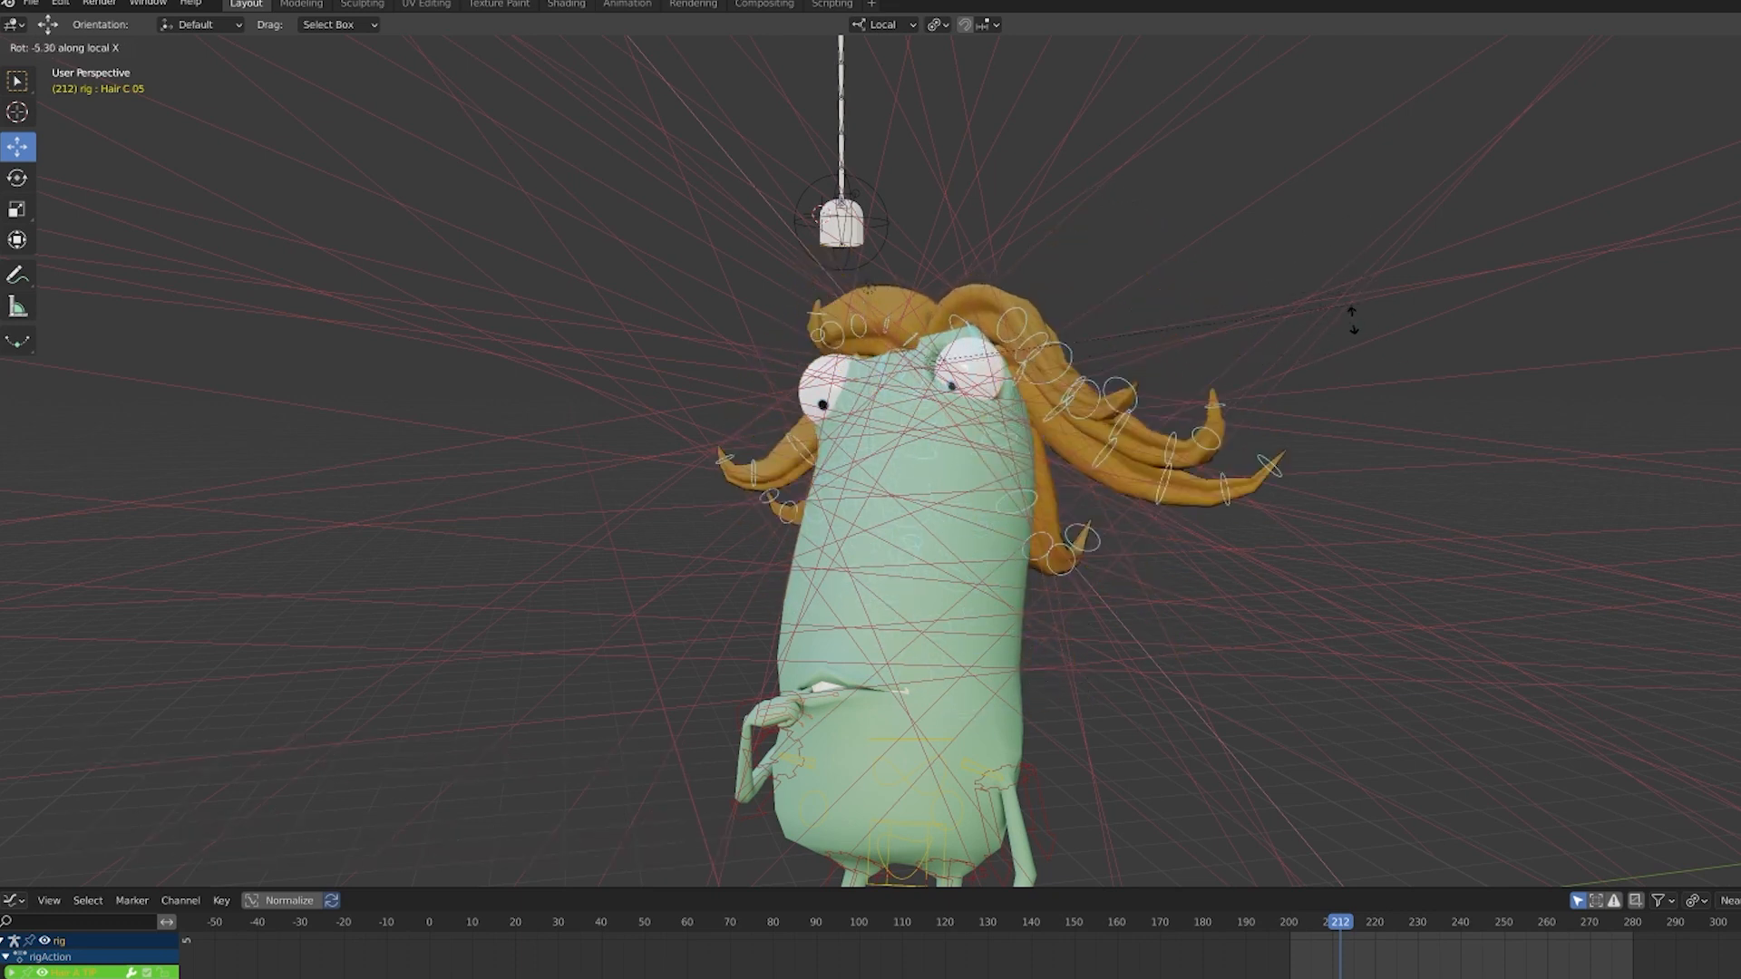
pyautogui.moveTo(1353, 316); pyautogui.dragTo(1371, 267)
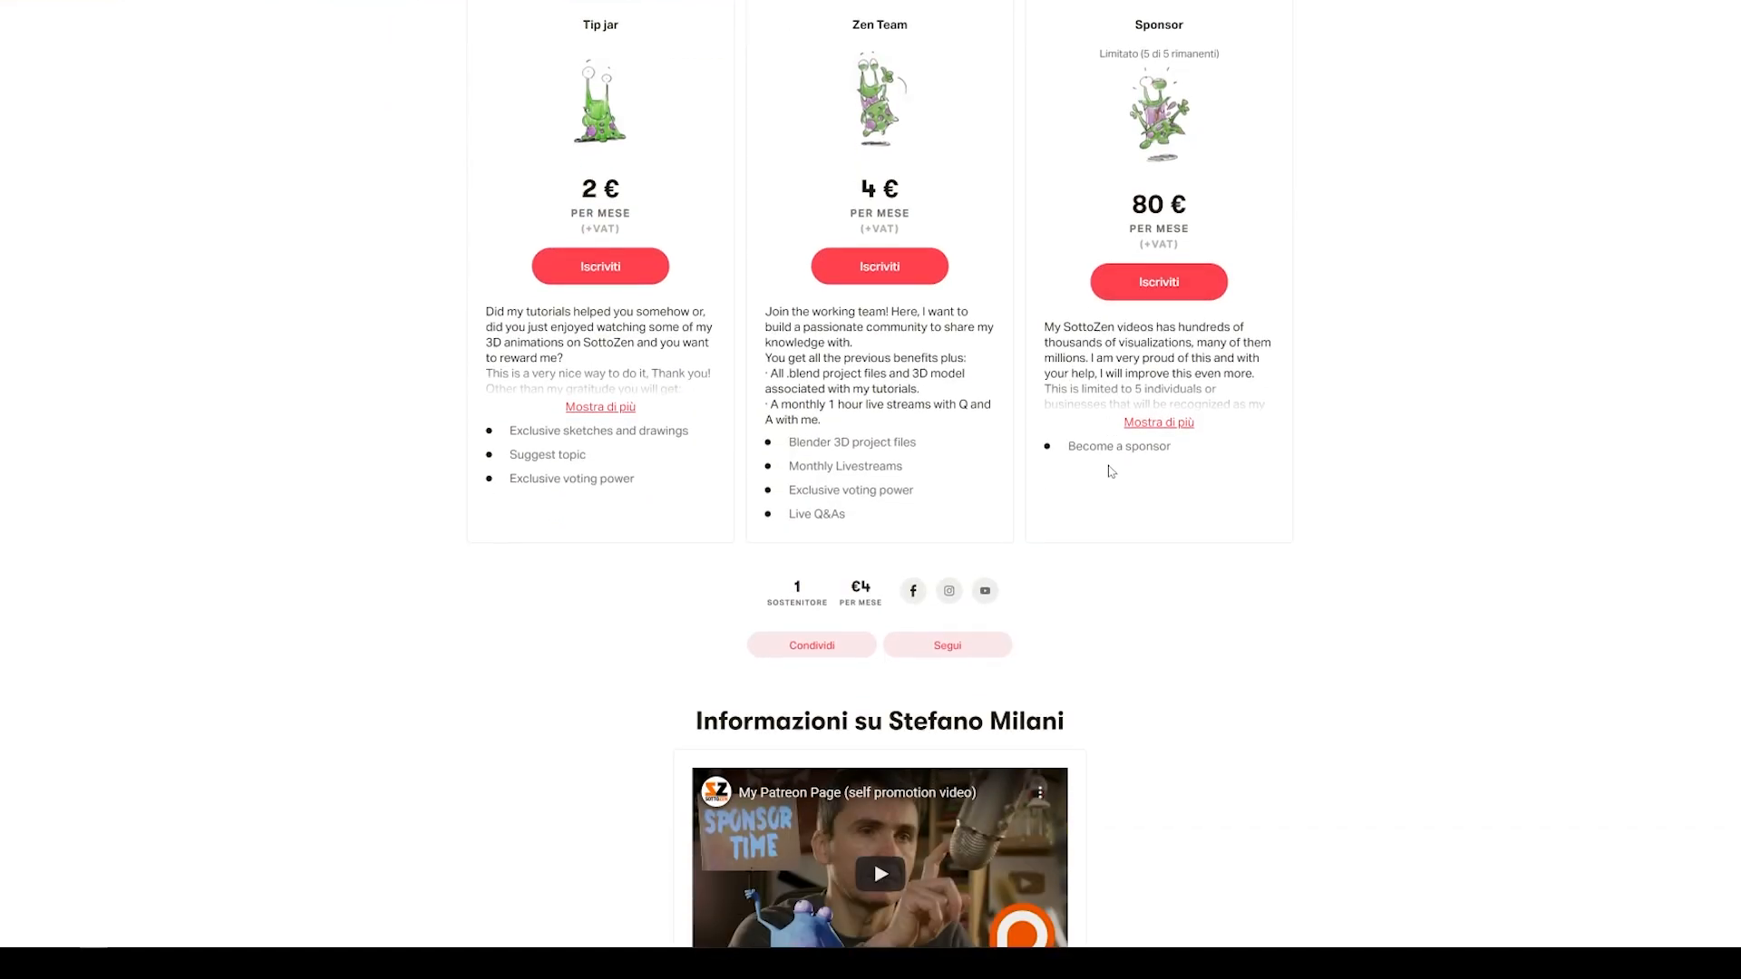
# - Scroll down the creator page to the 10-patron goal and the recent posts list
pyautogui.scroll(-3)
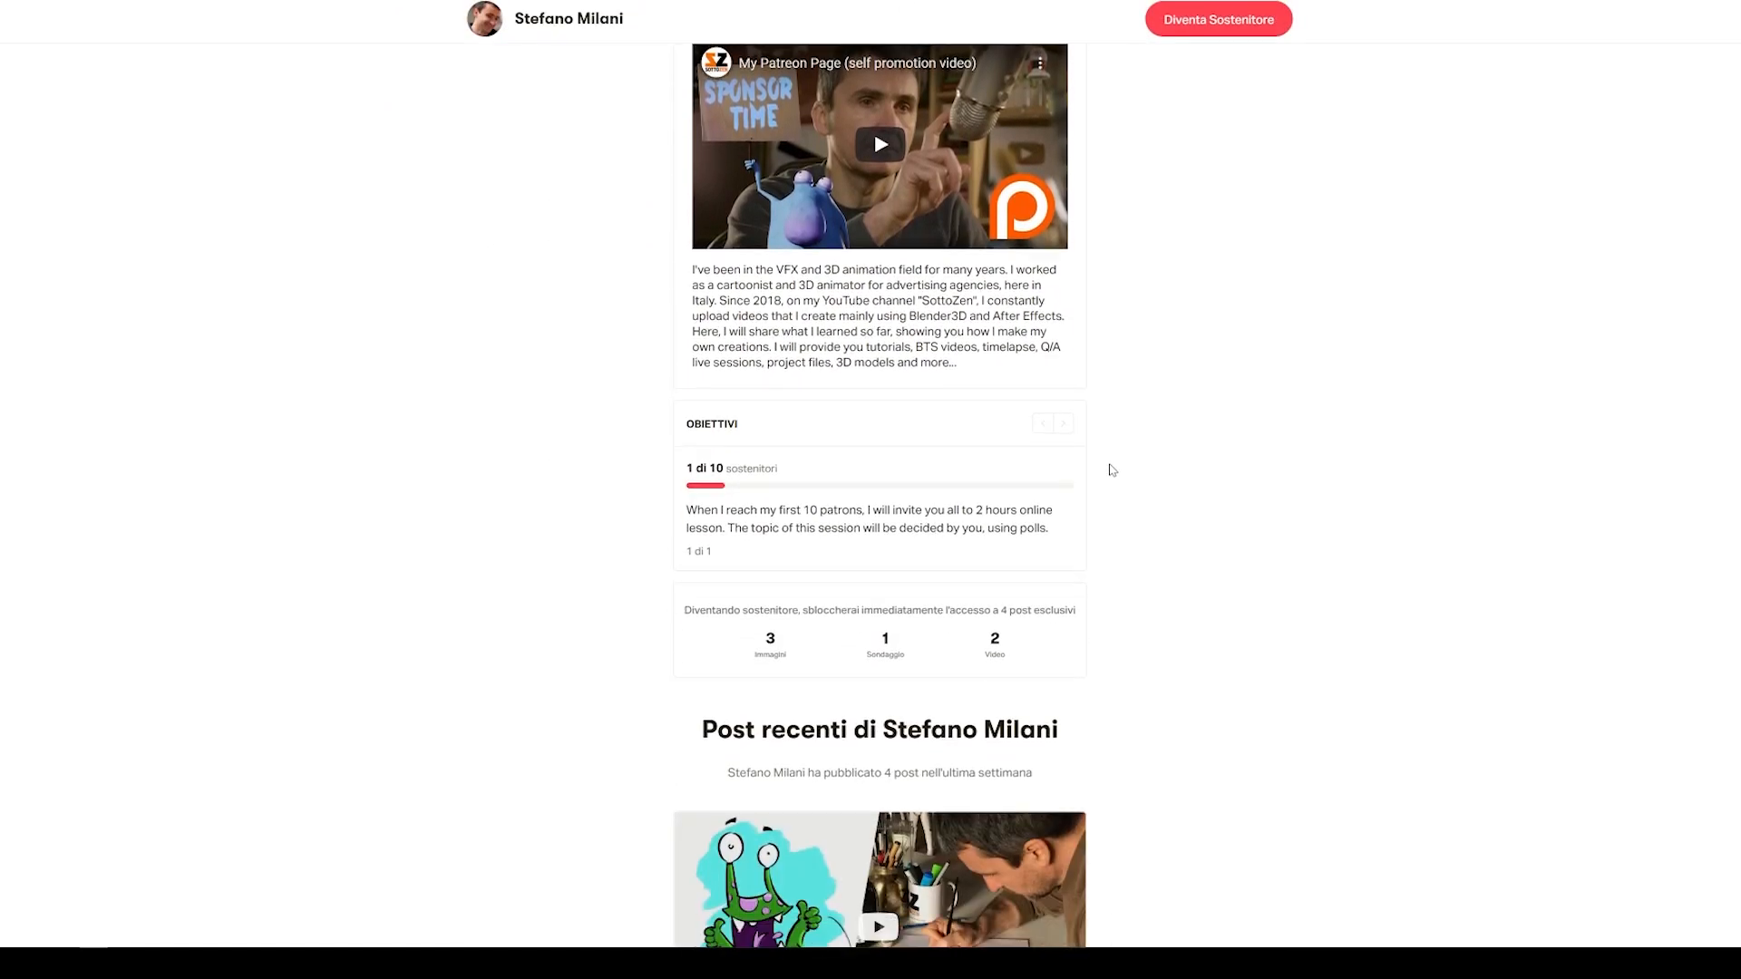
pyautogui.scroll(-3)
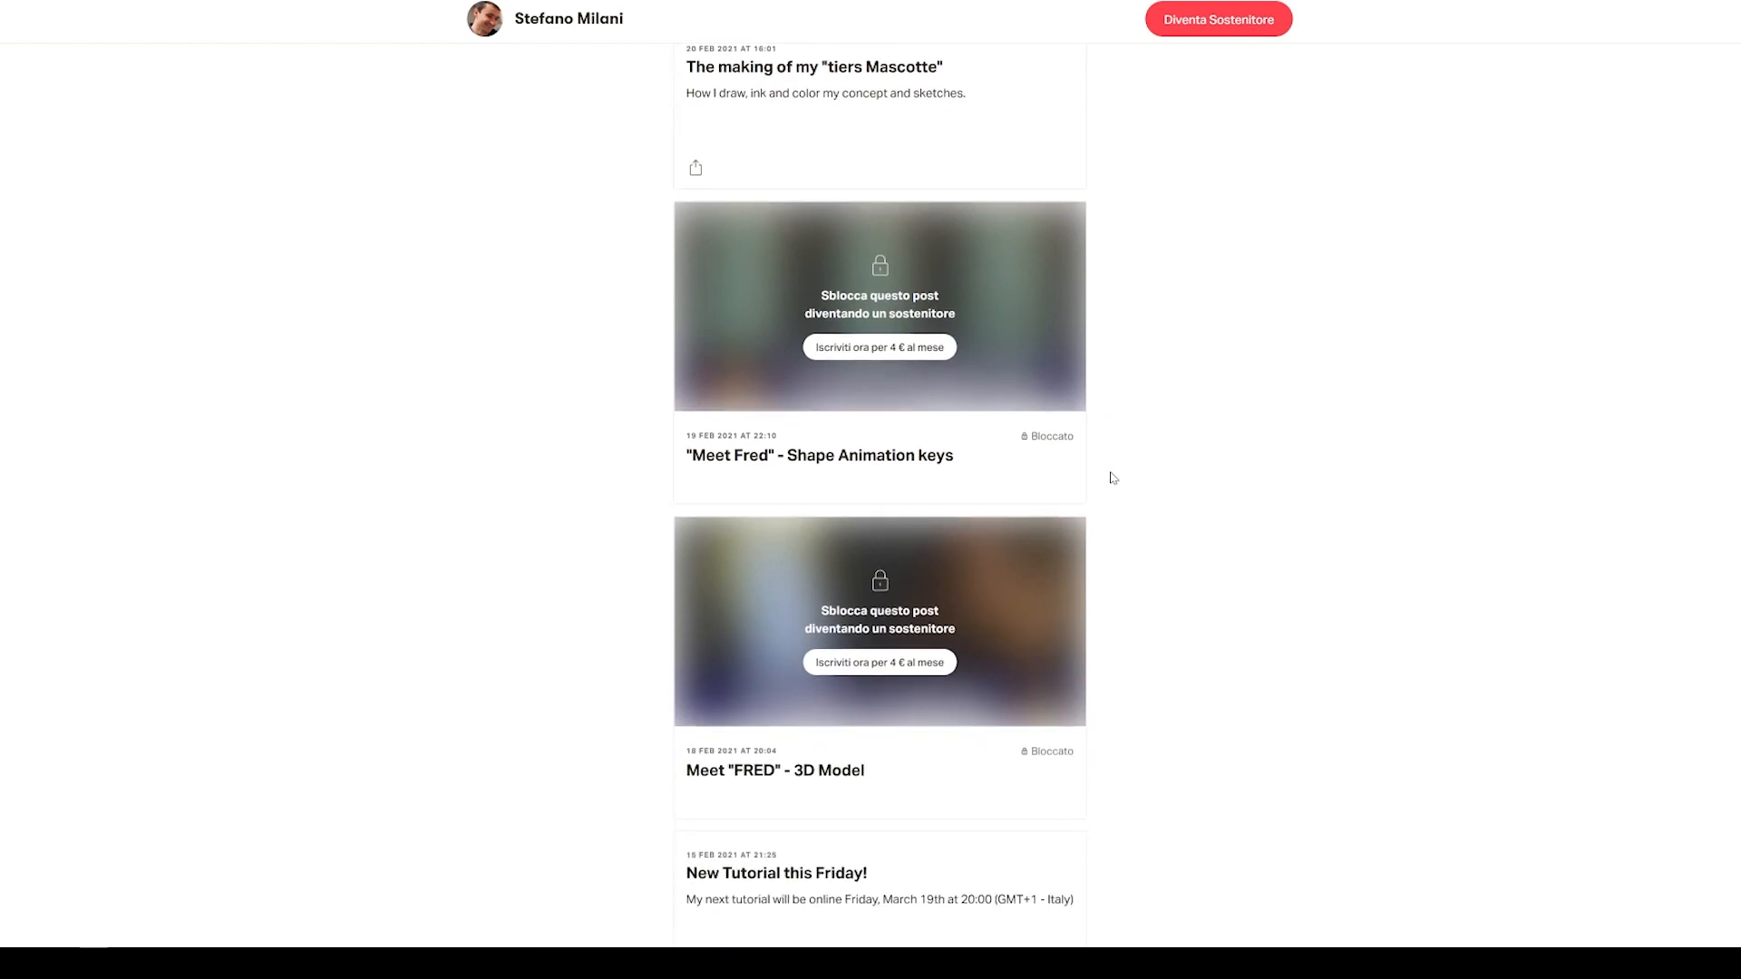
pyautogui.scroll(-3)
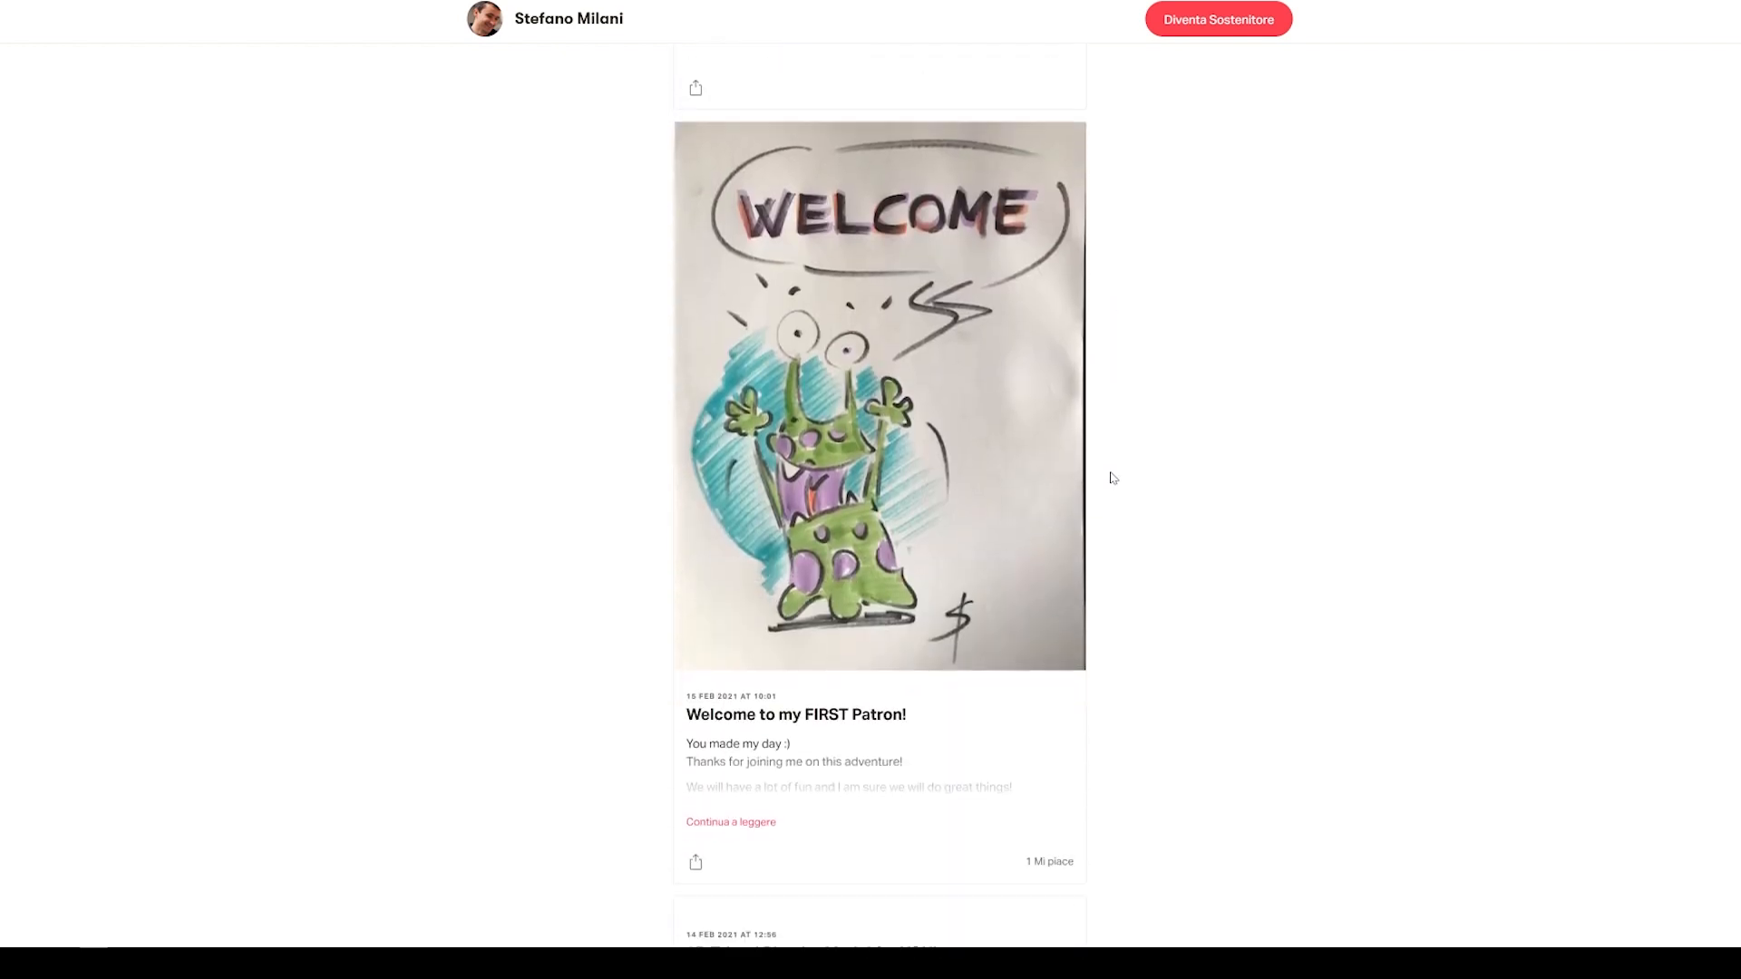
pyautogui.scroll(-3)
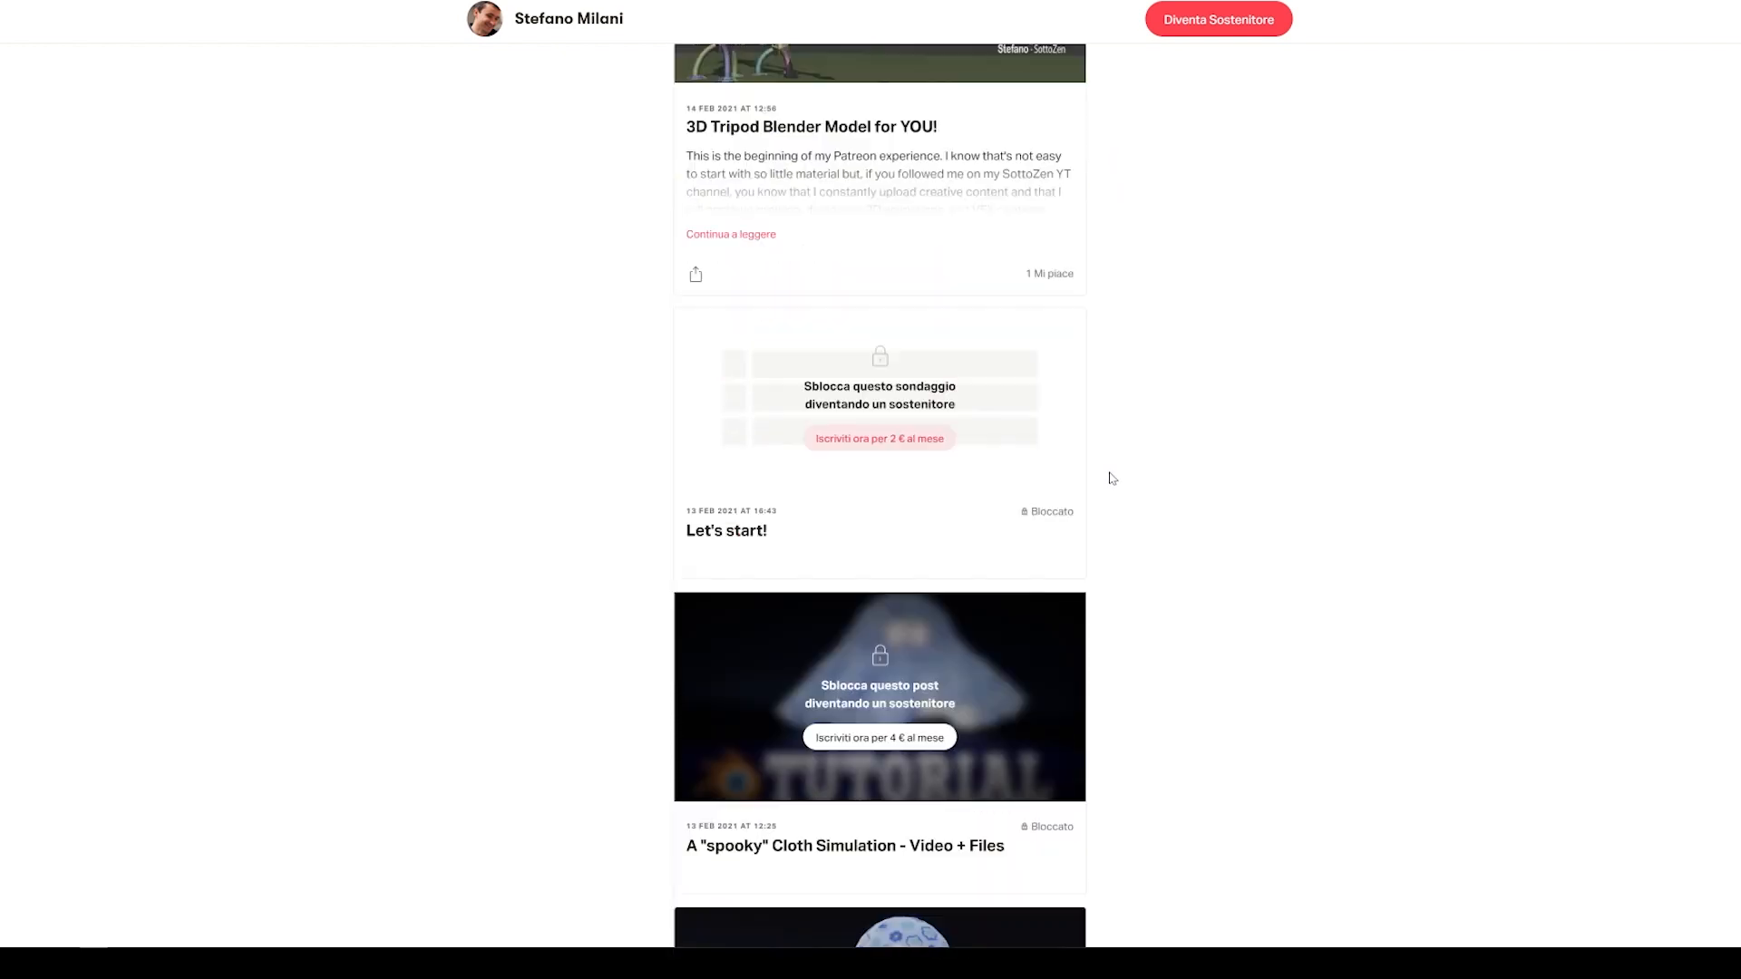